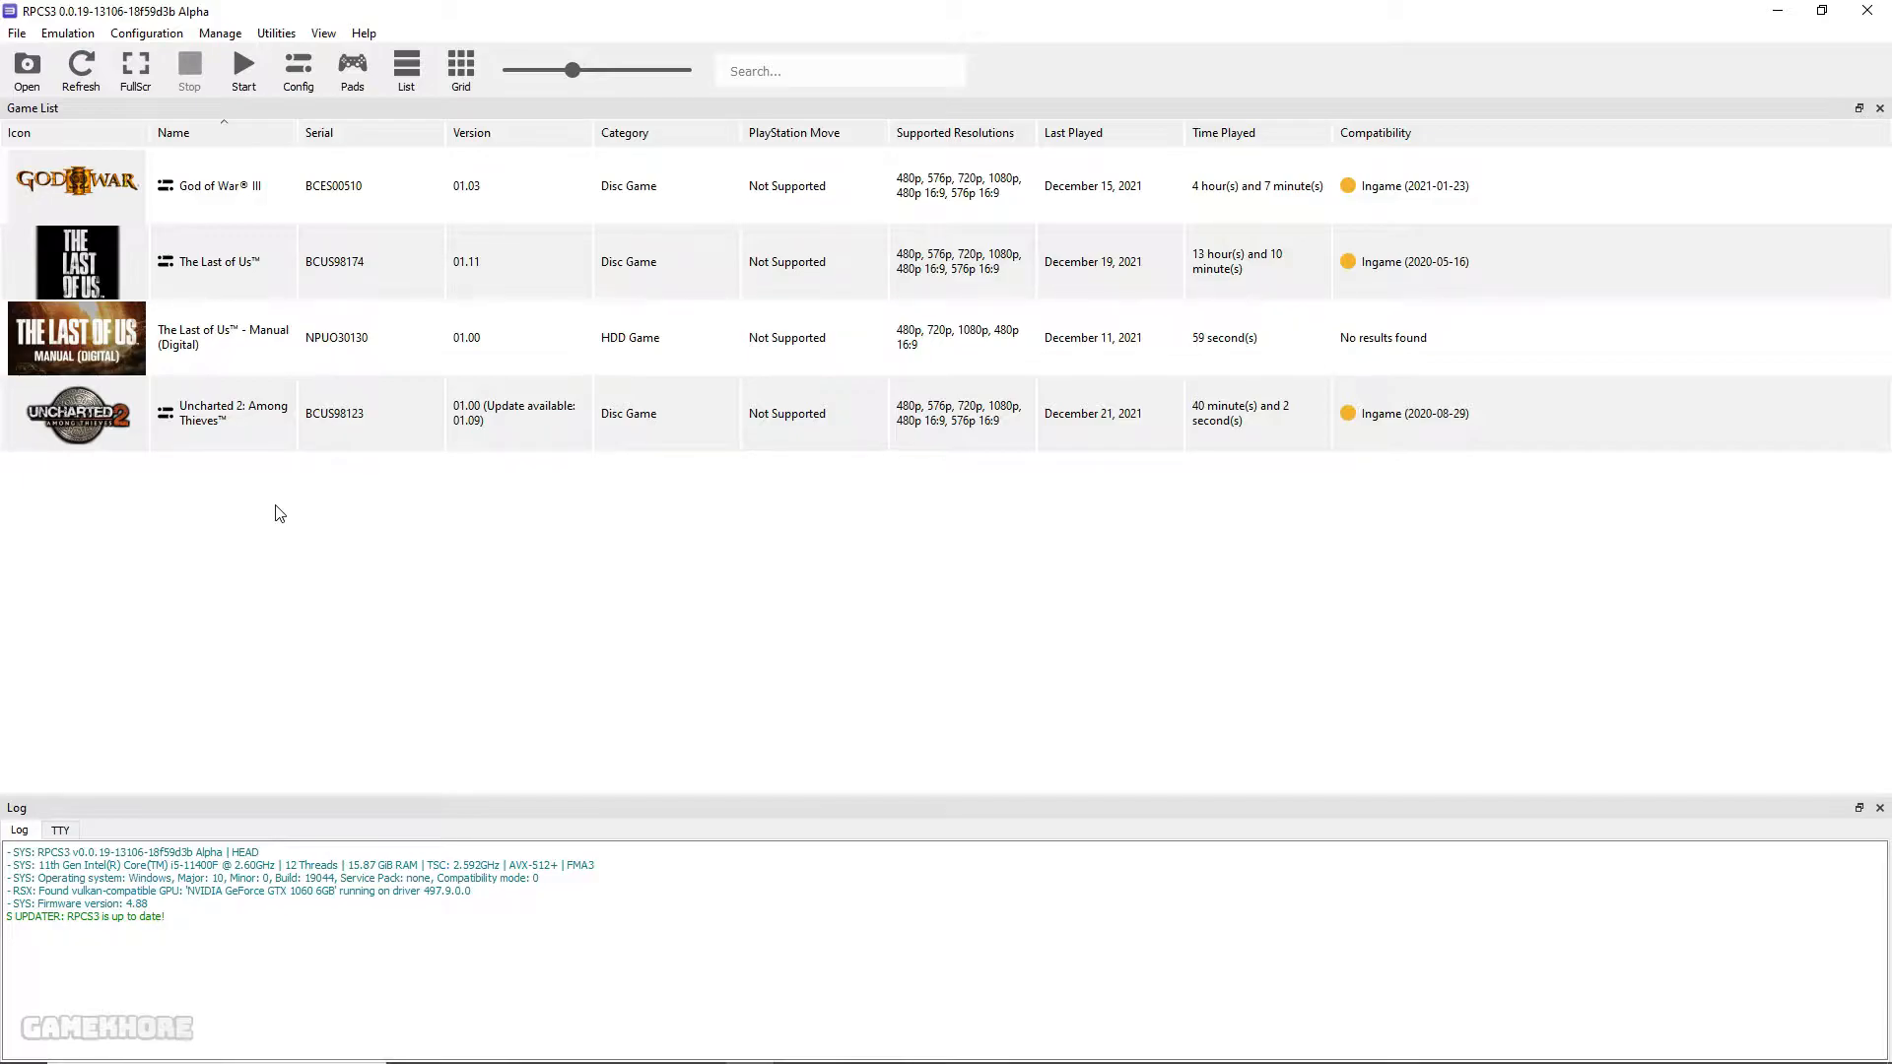
mouse_move(347, 428)
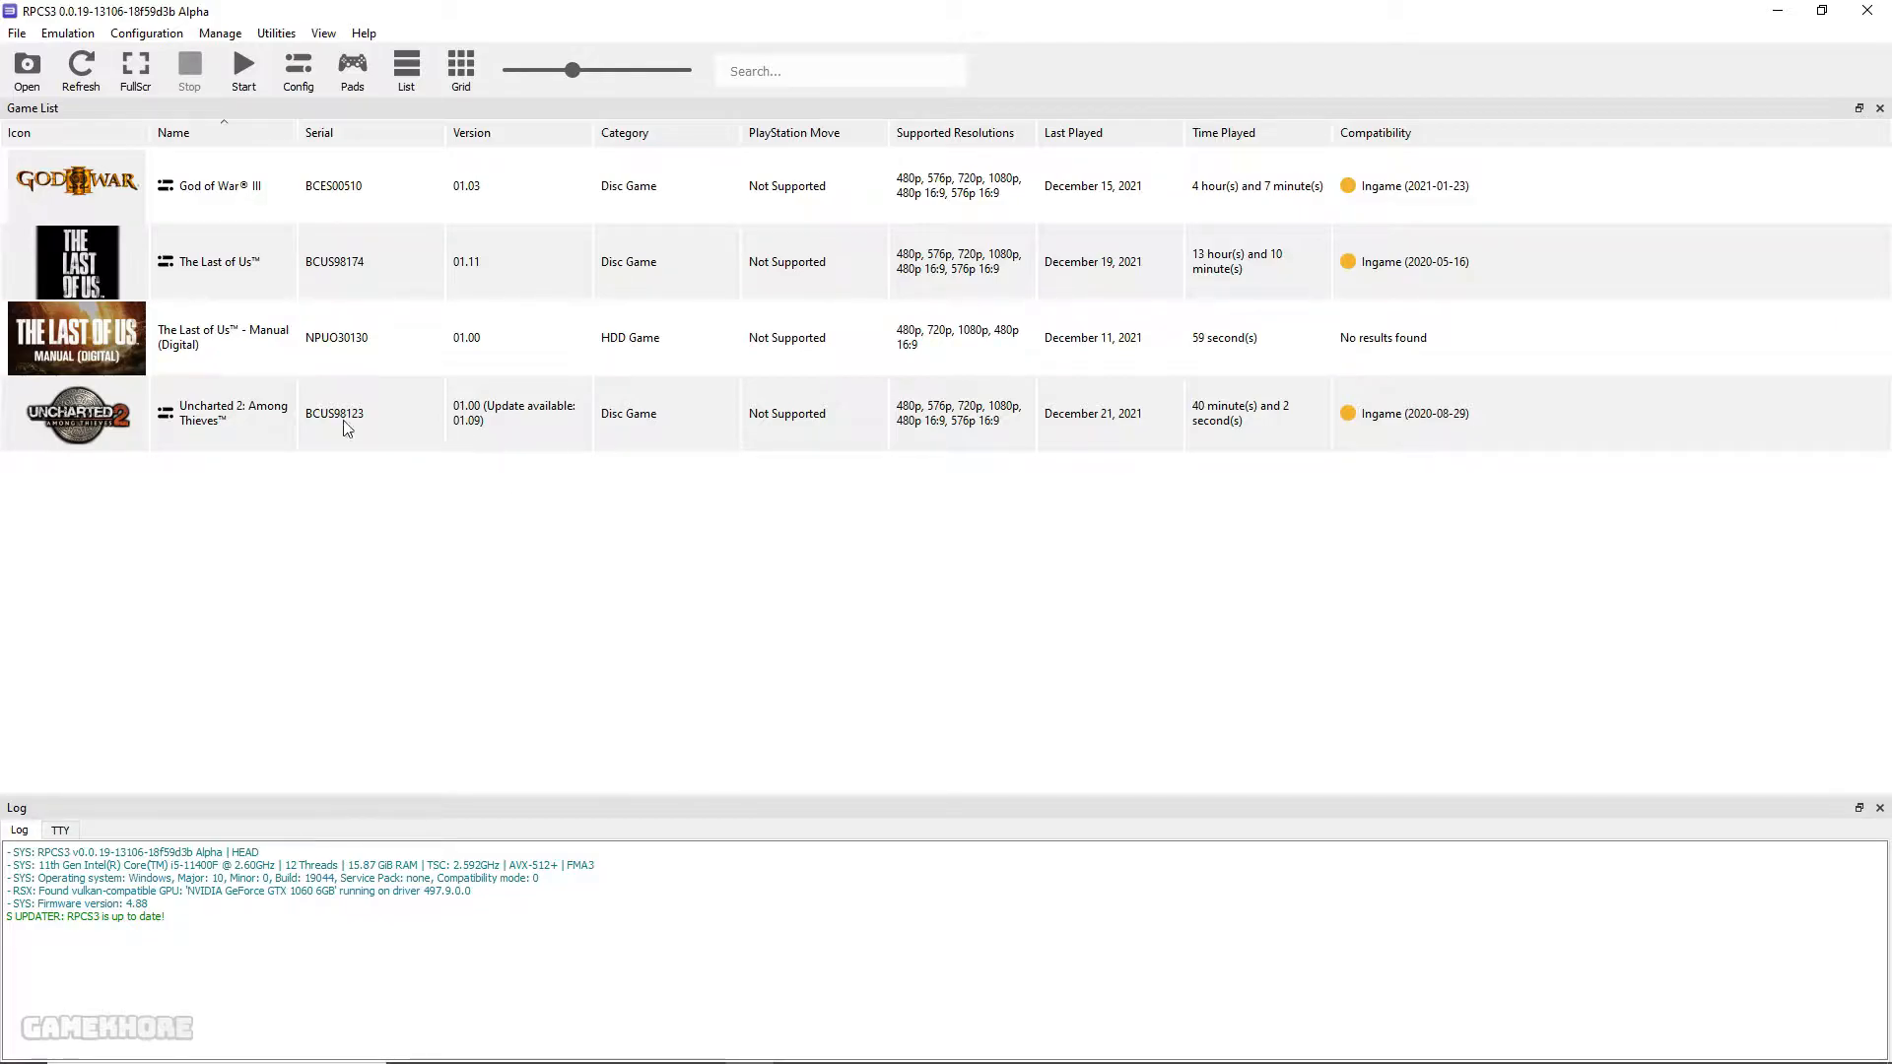
mouse_move(465, 417)
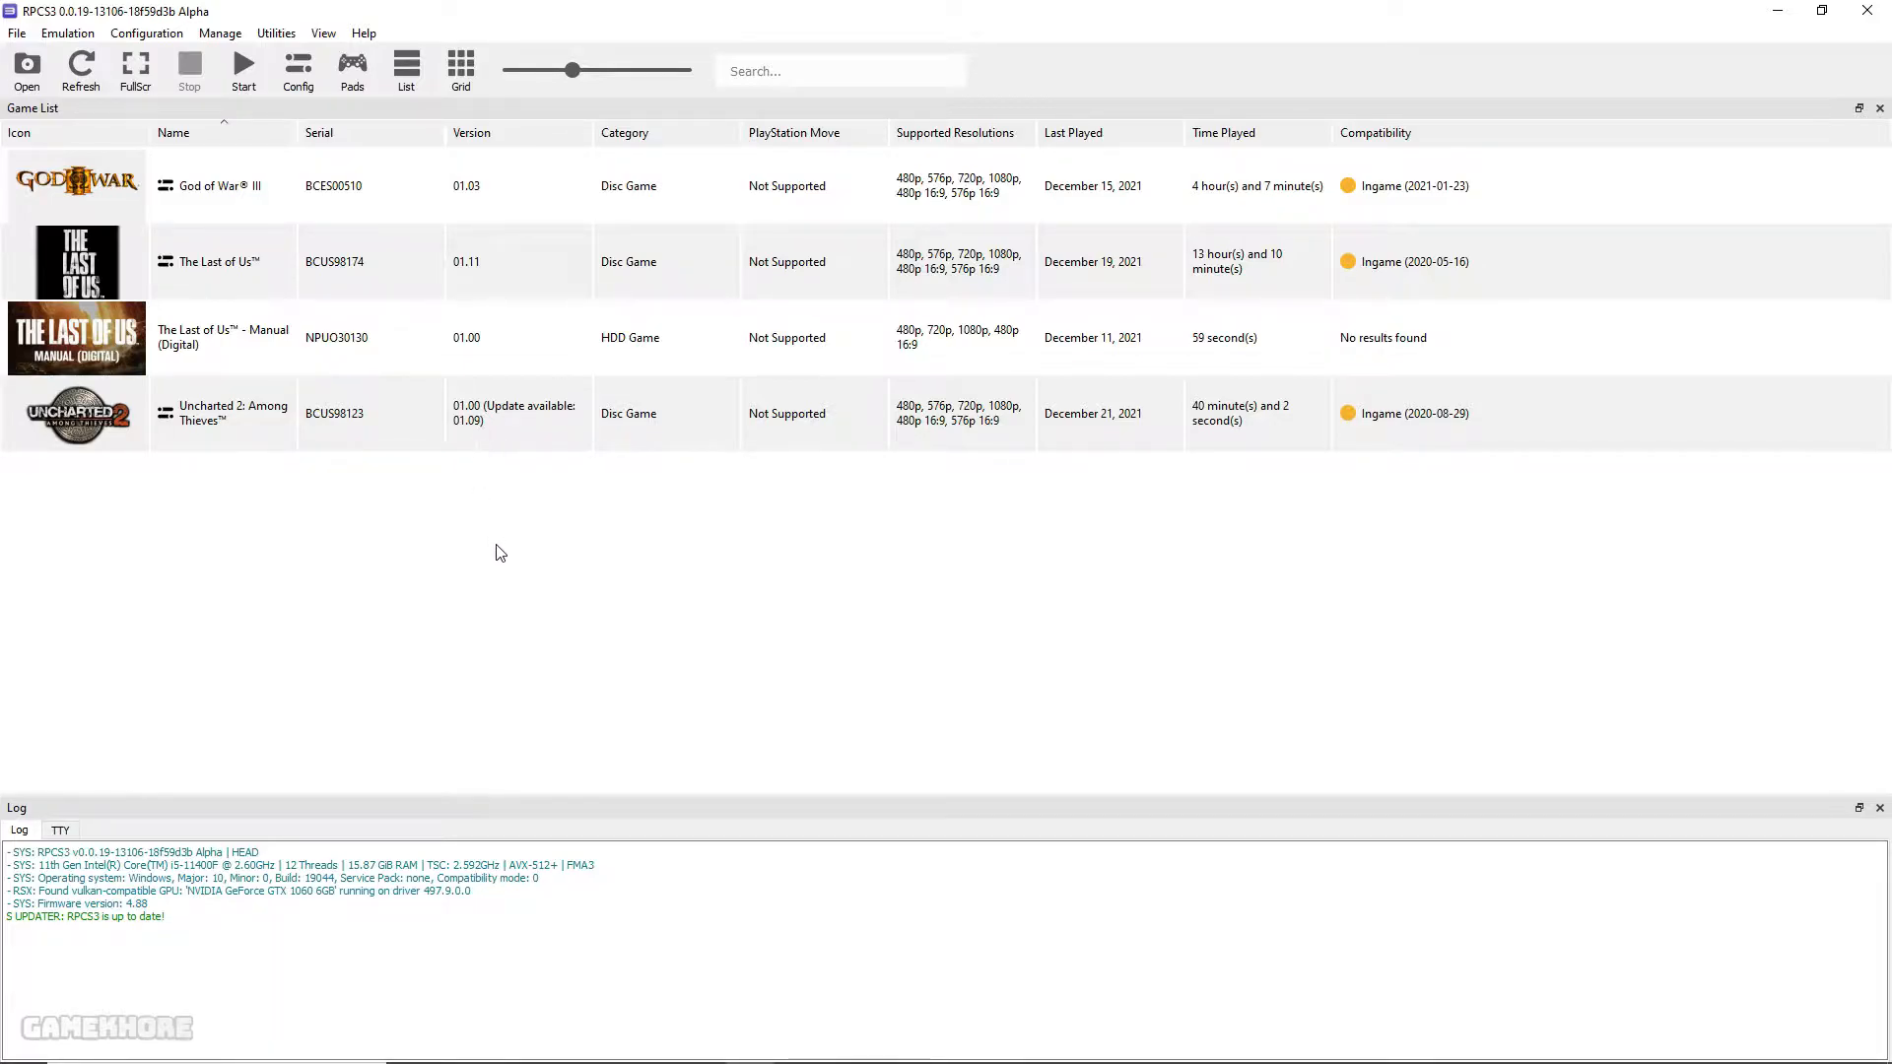
mouse_move(502, 558)
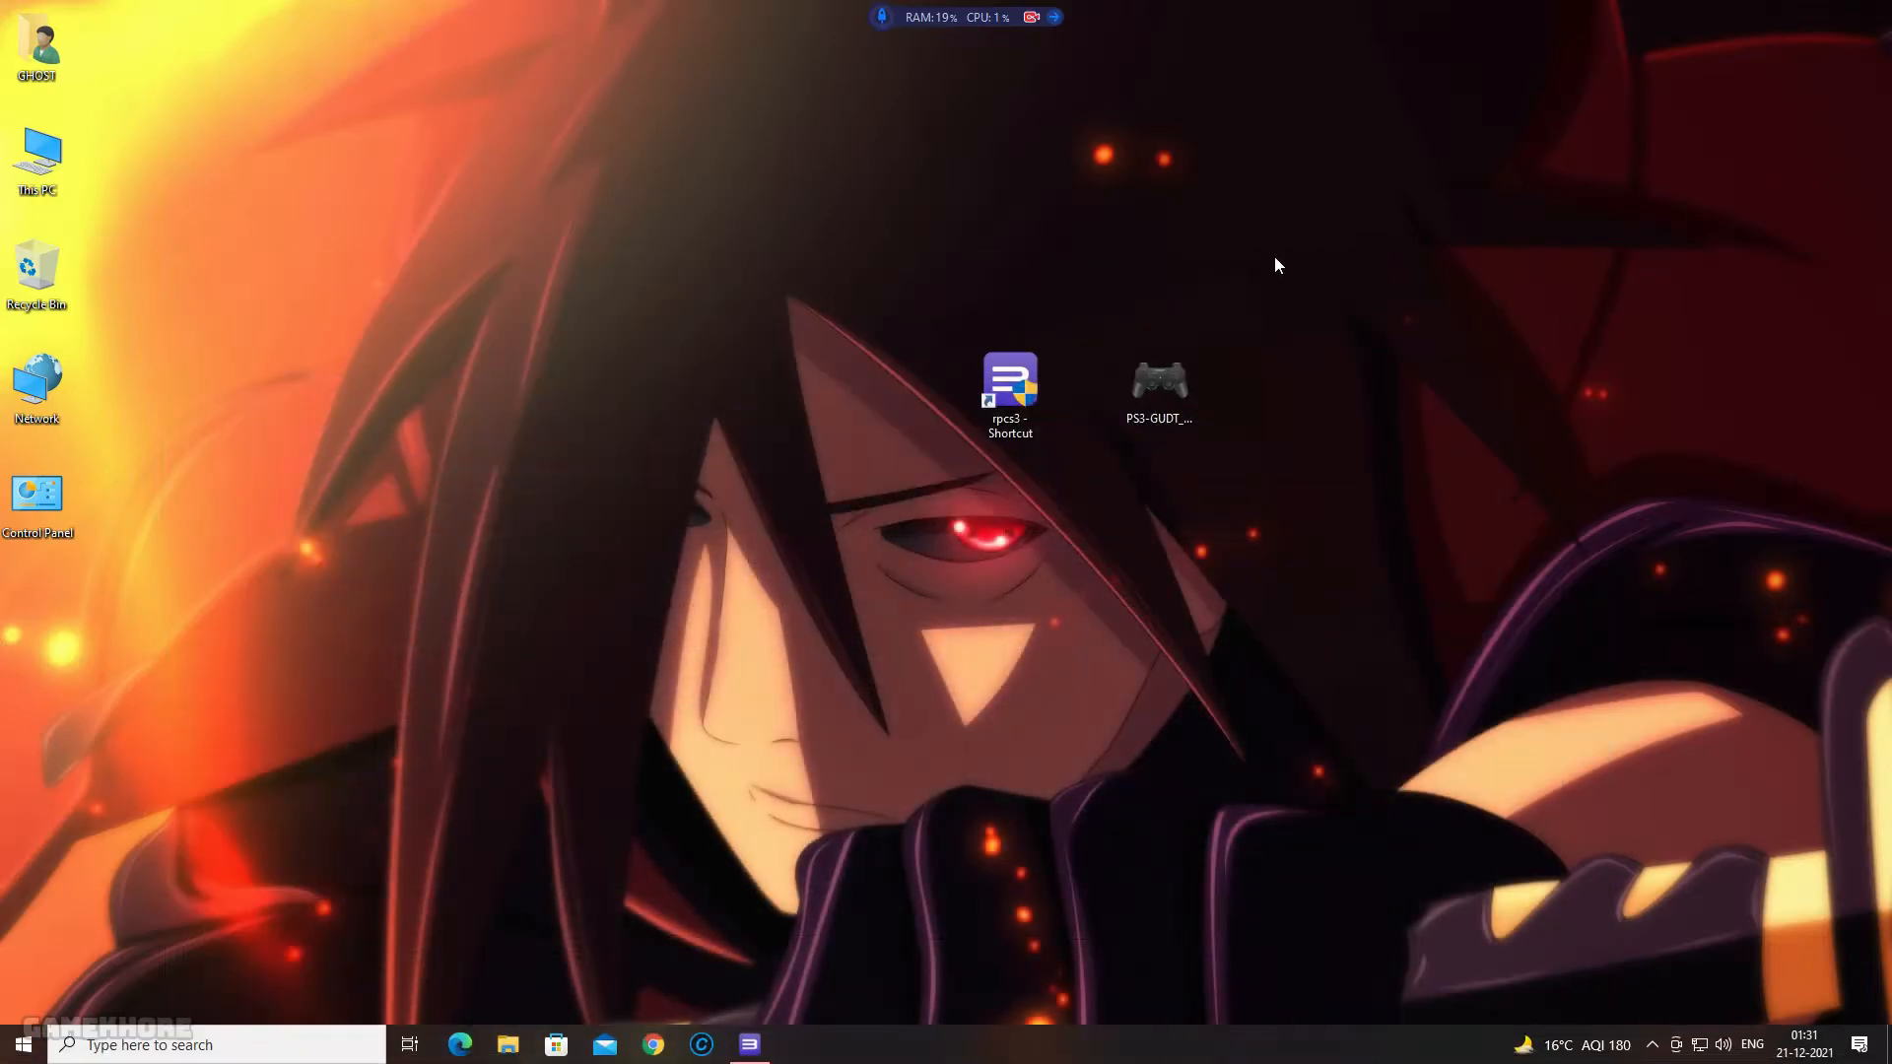
mouse_move(1381, 294)
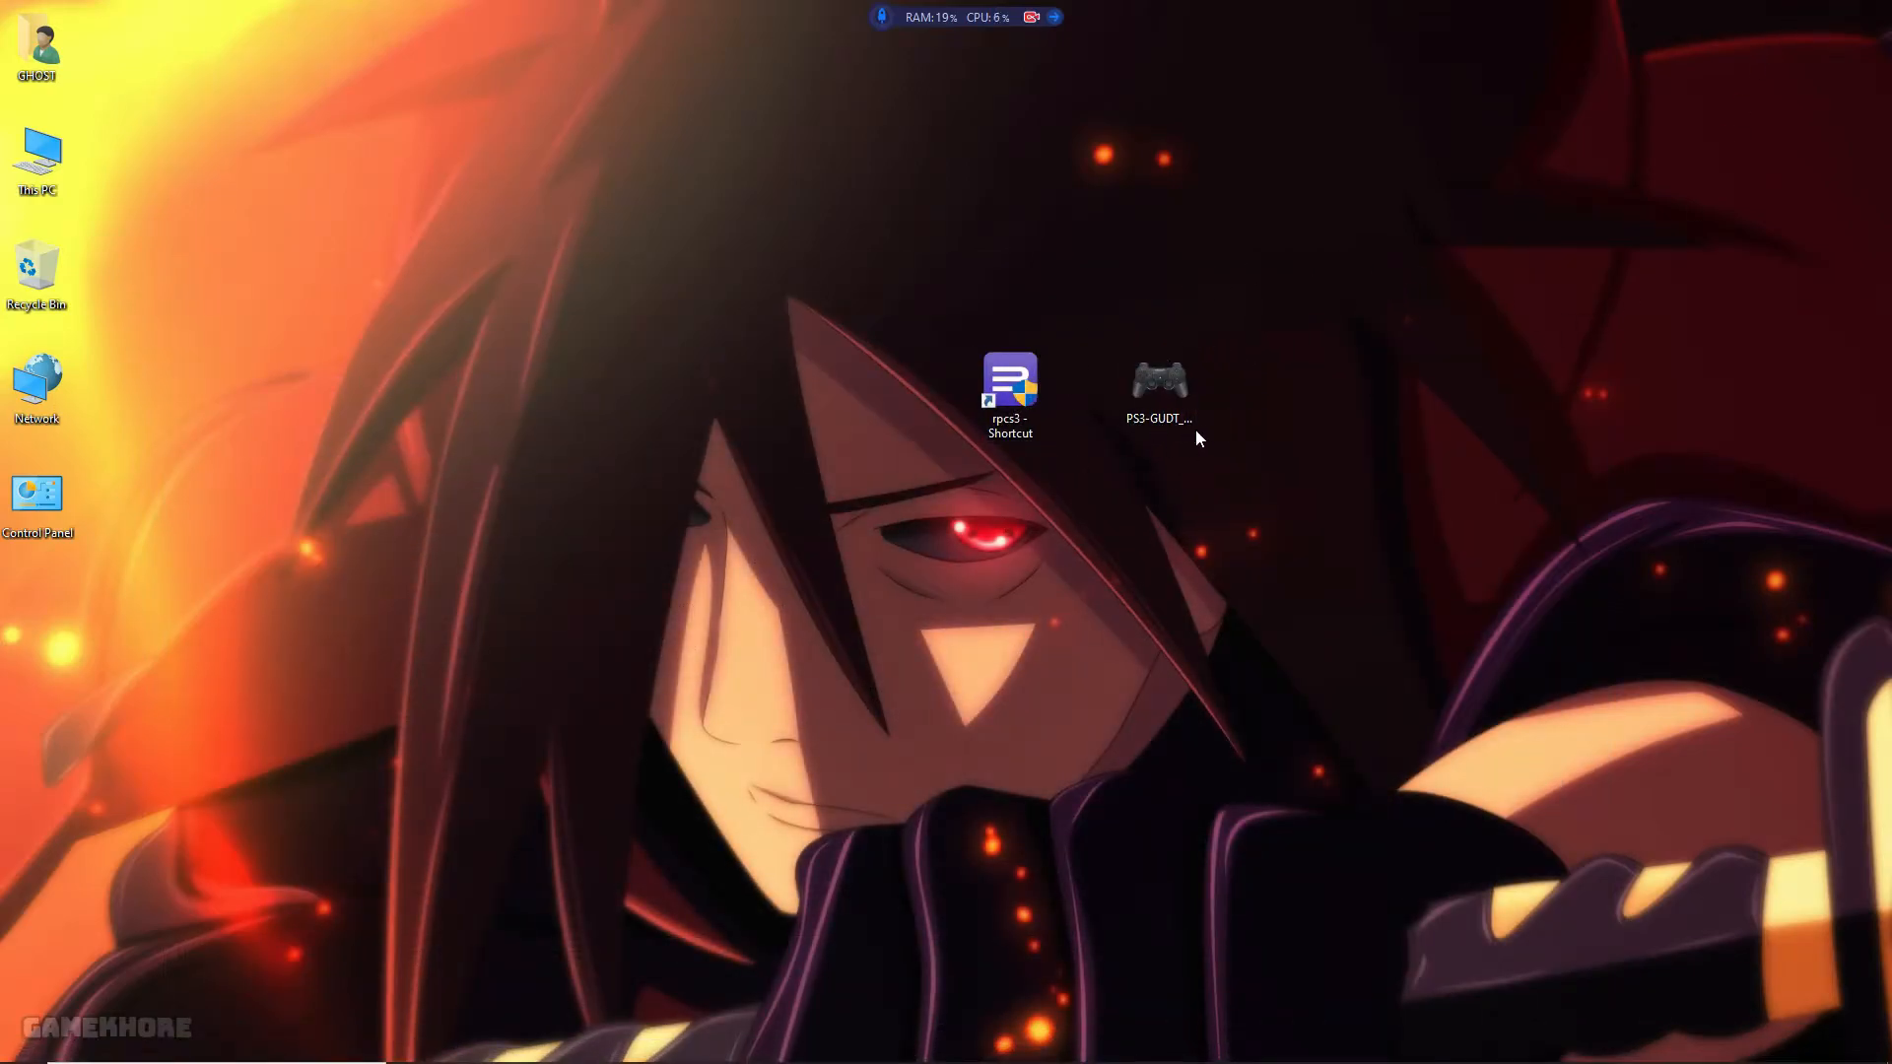
mouse_move(1178, 587)
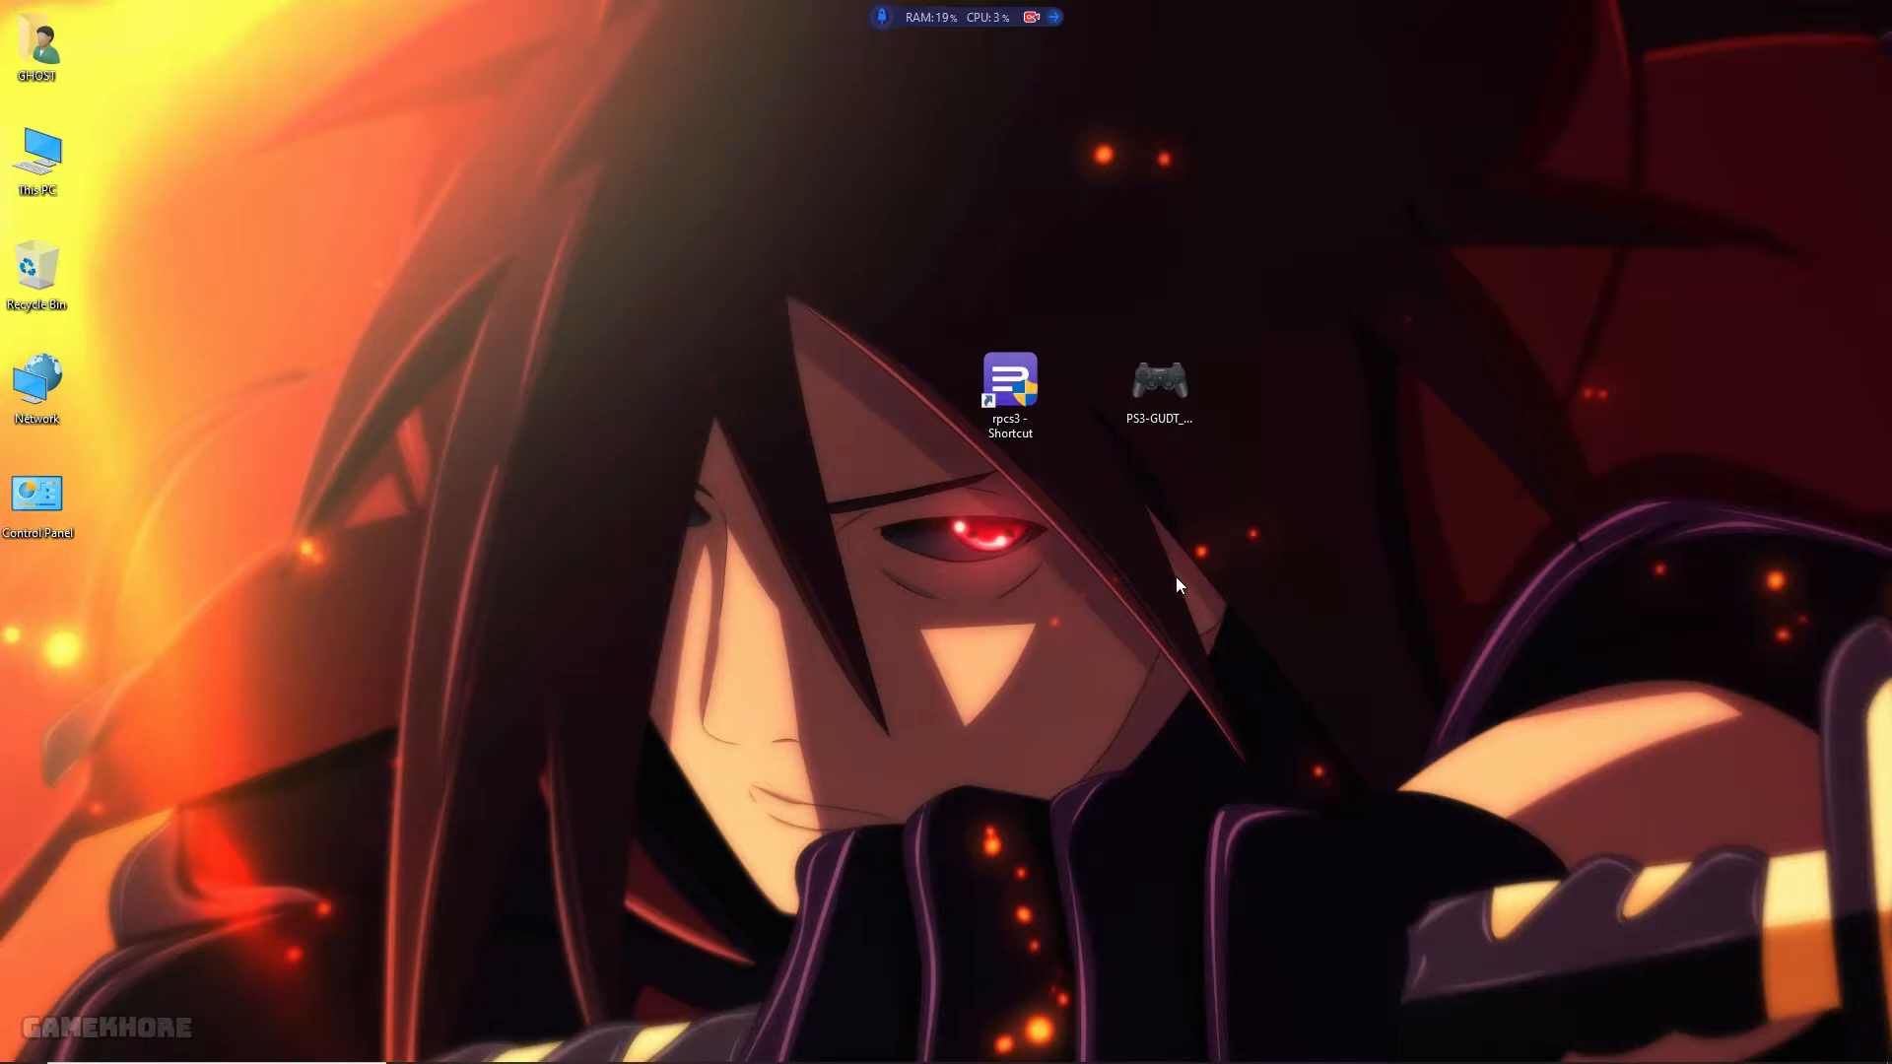
mouse_move(1164, 568)
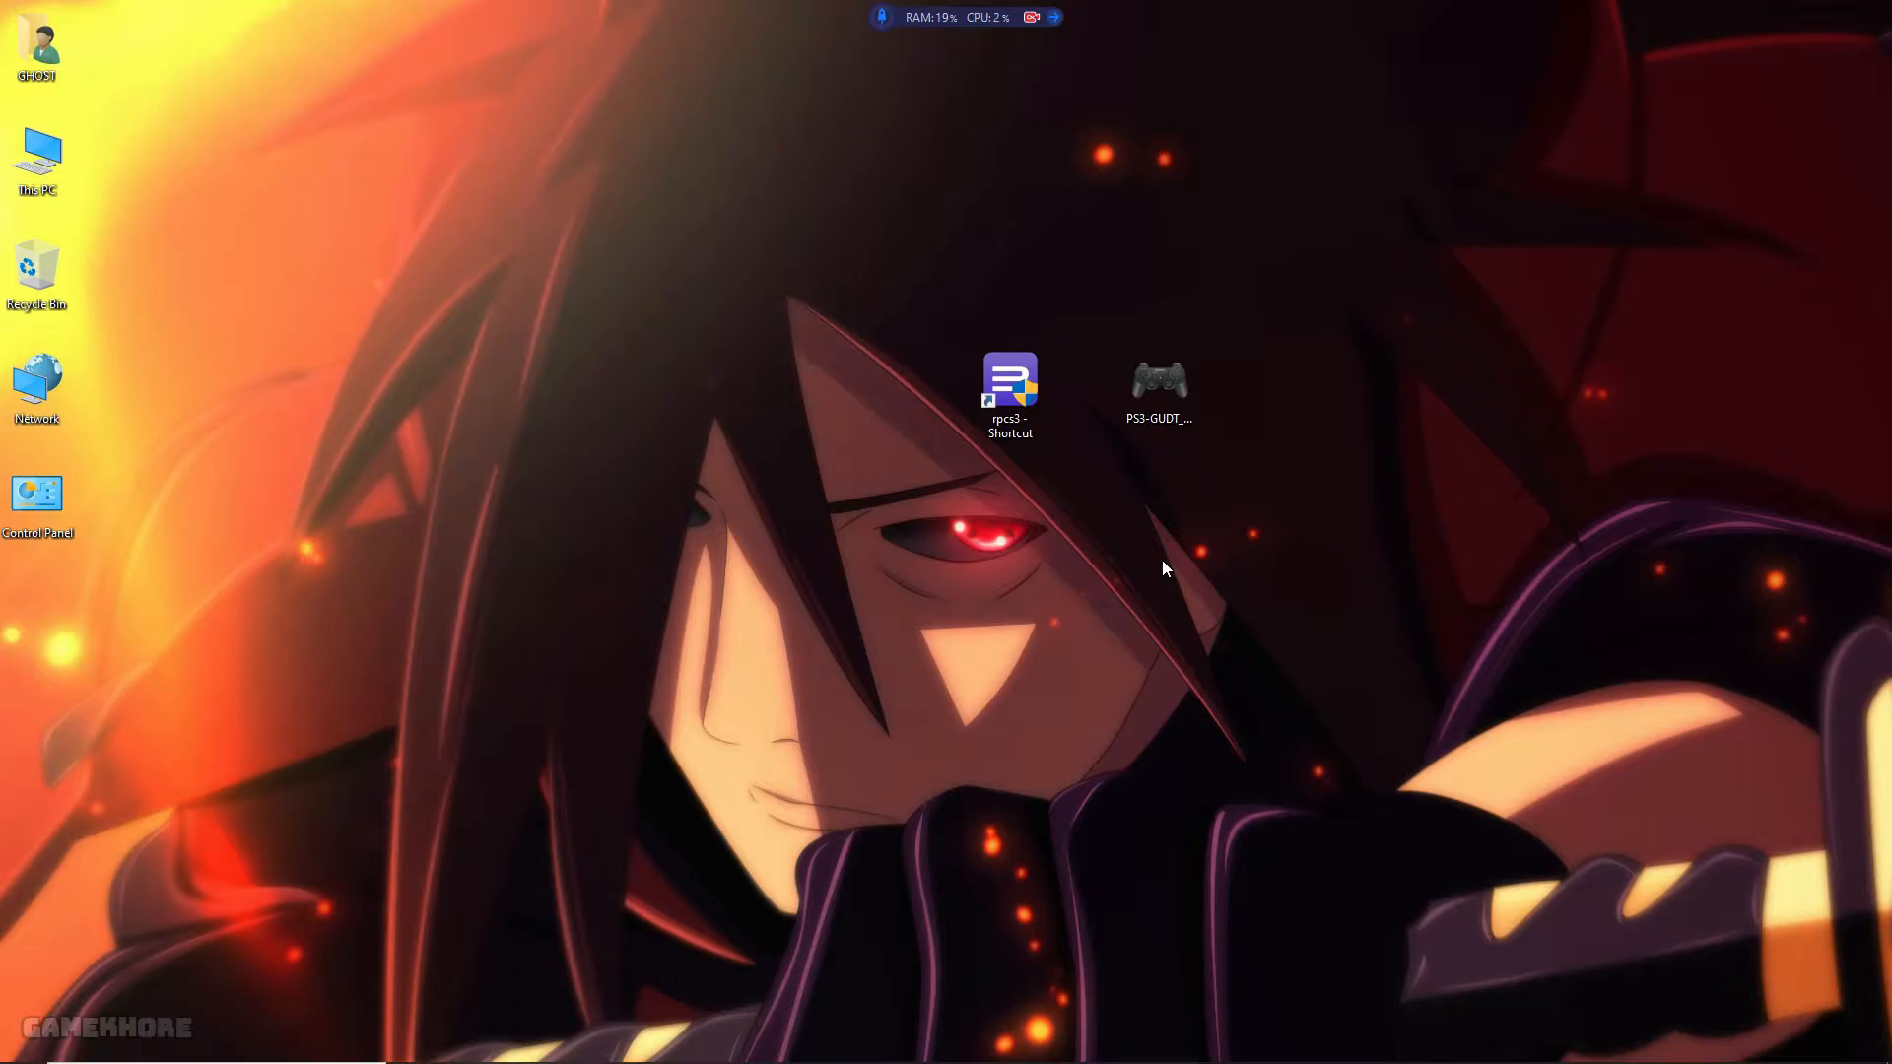
Launch the PS3 Game Update Download Tool from its PS3-GUDT desktop shortcut
click(1156, 386)
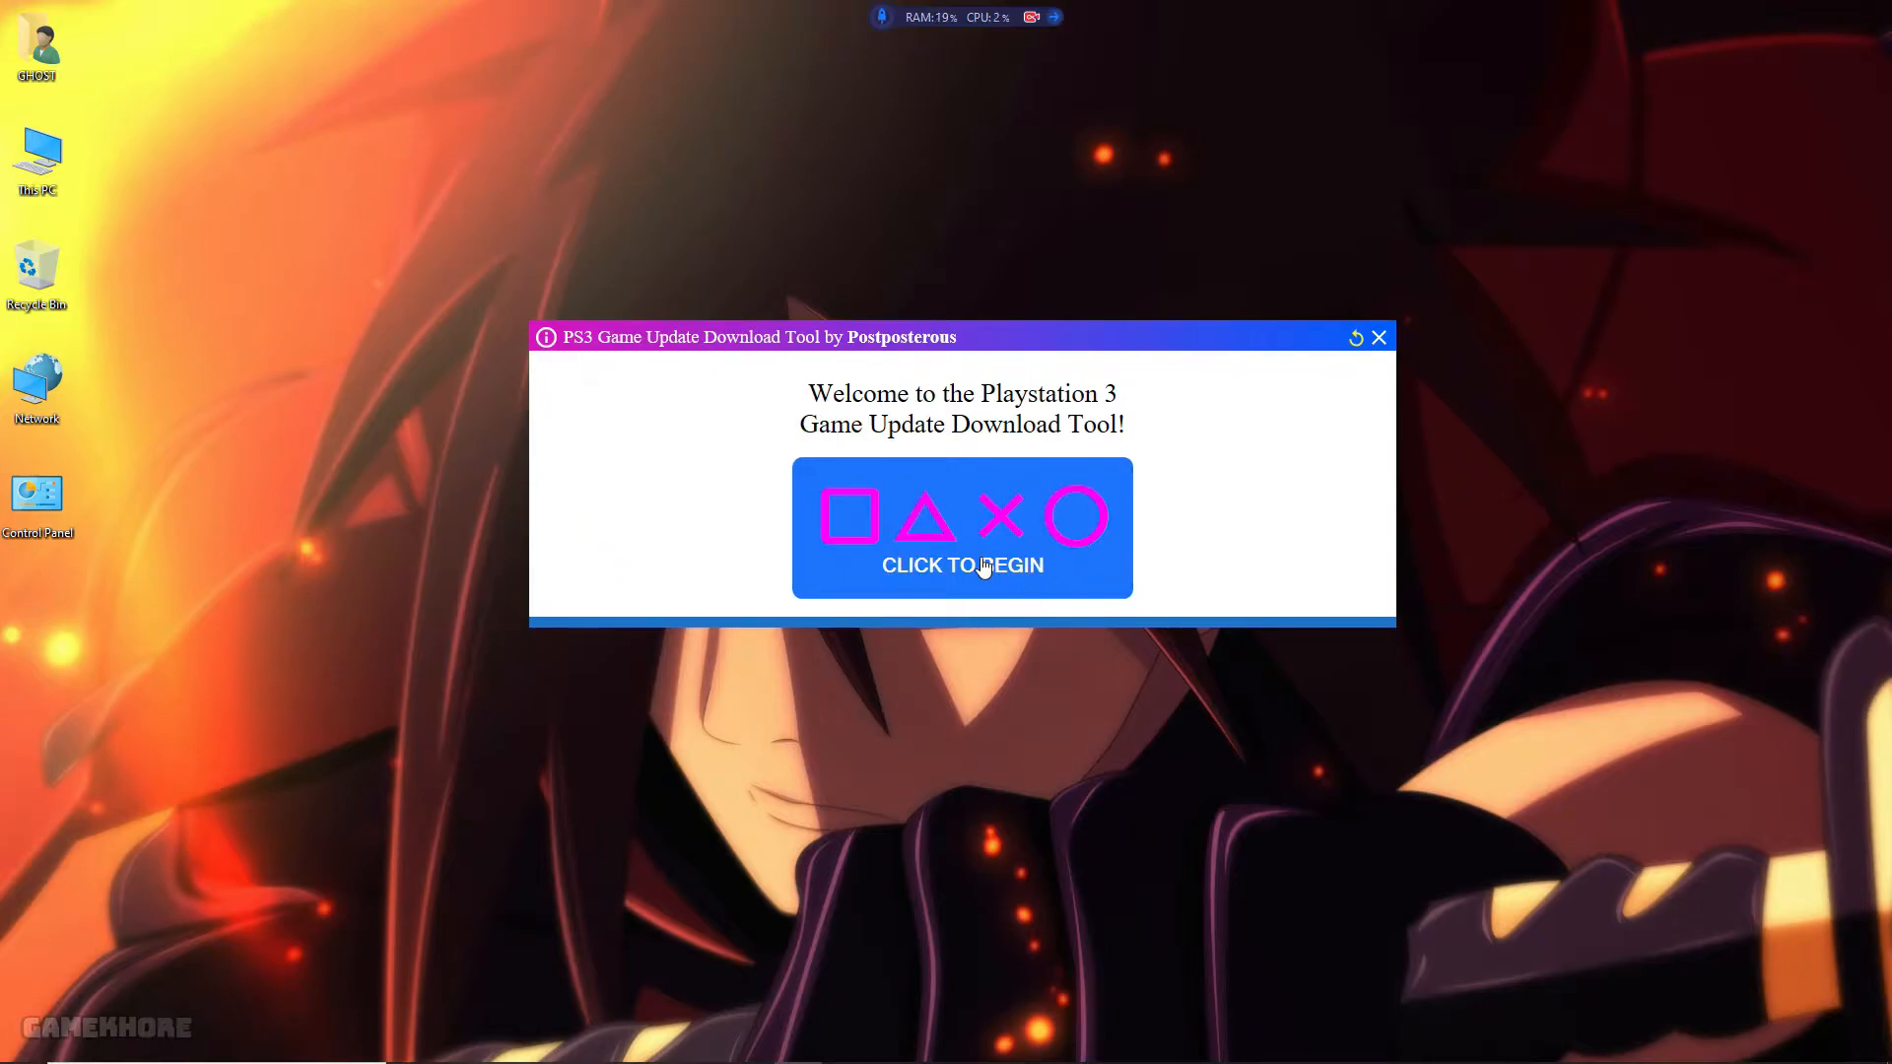
Begin from the welcome screen to reach the download path and serial setup page
click(961, 528)
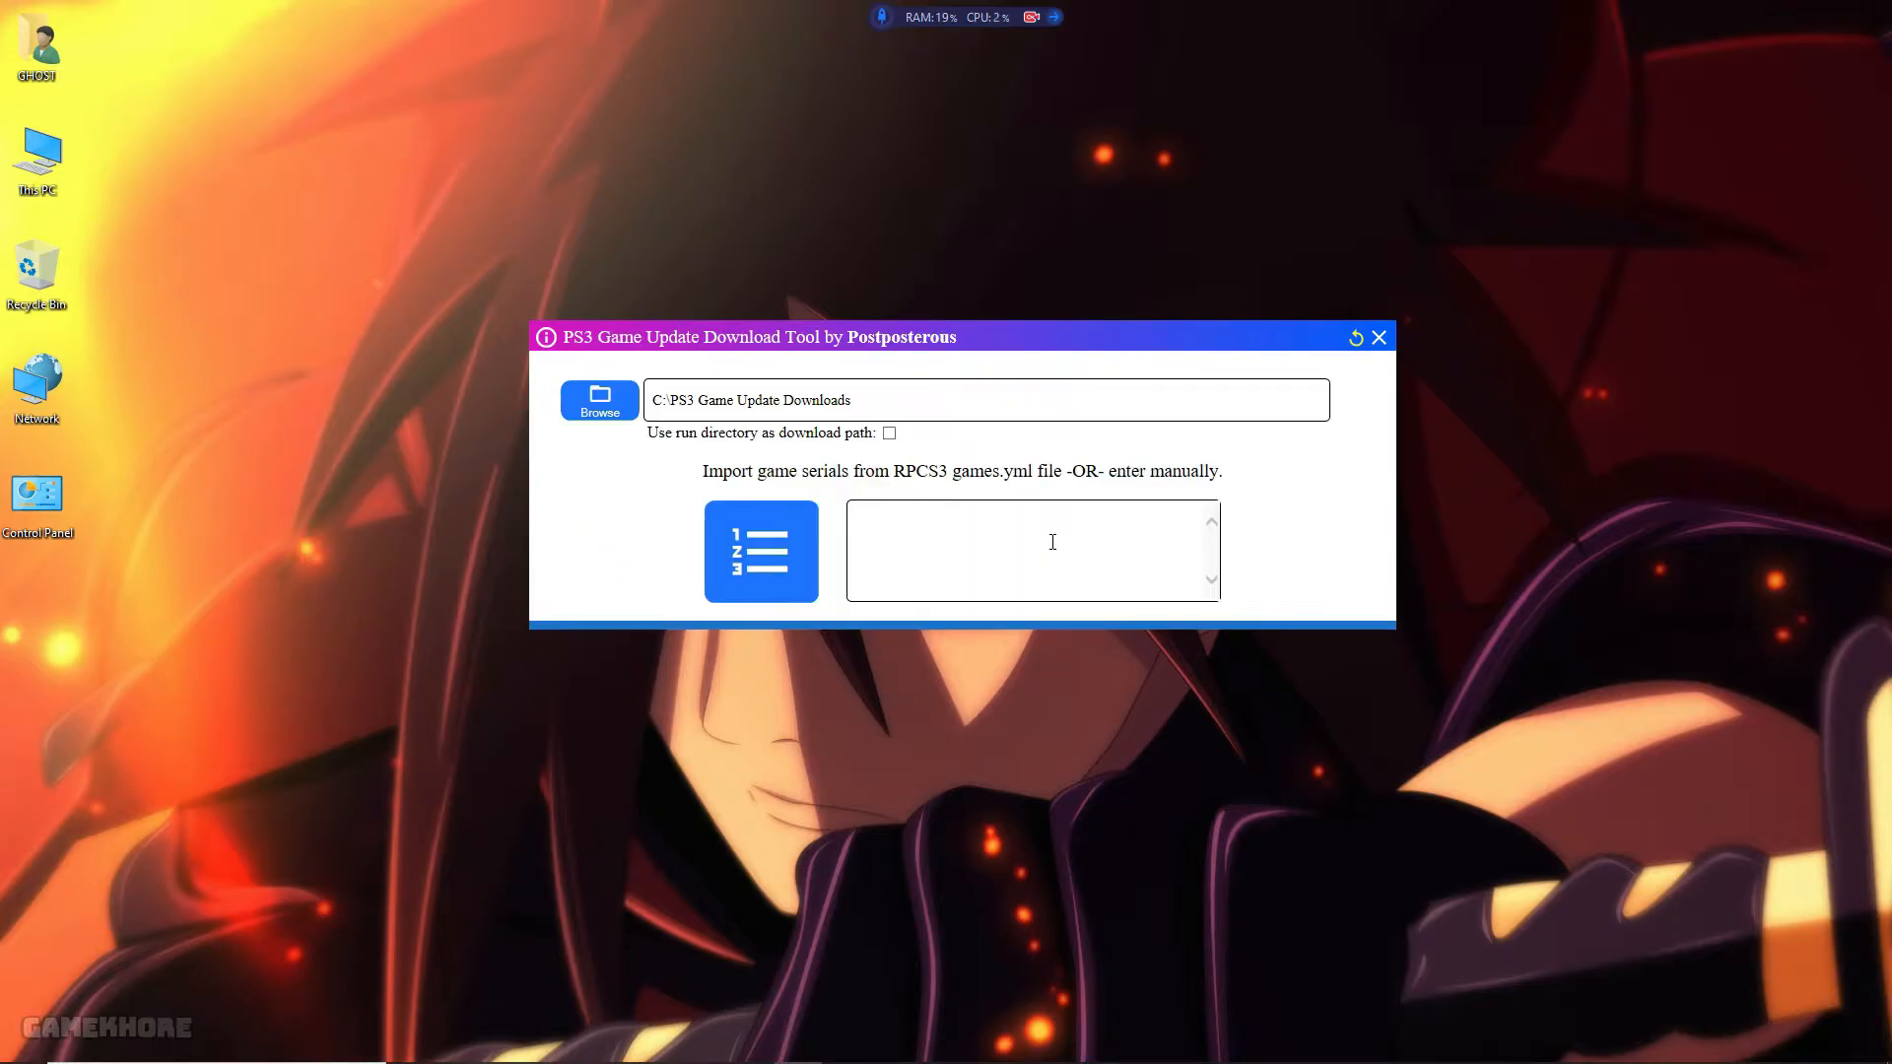
mouse_move(599, 400)
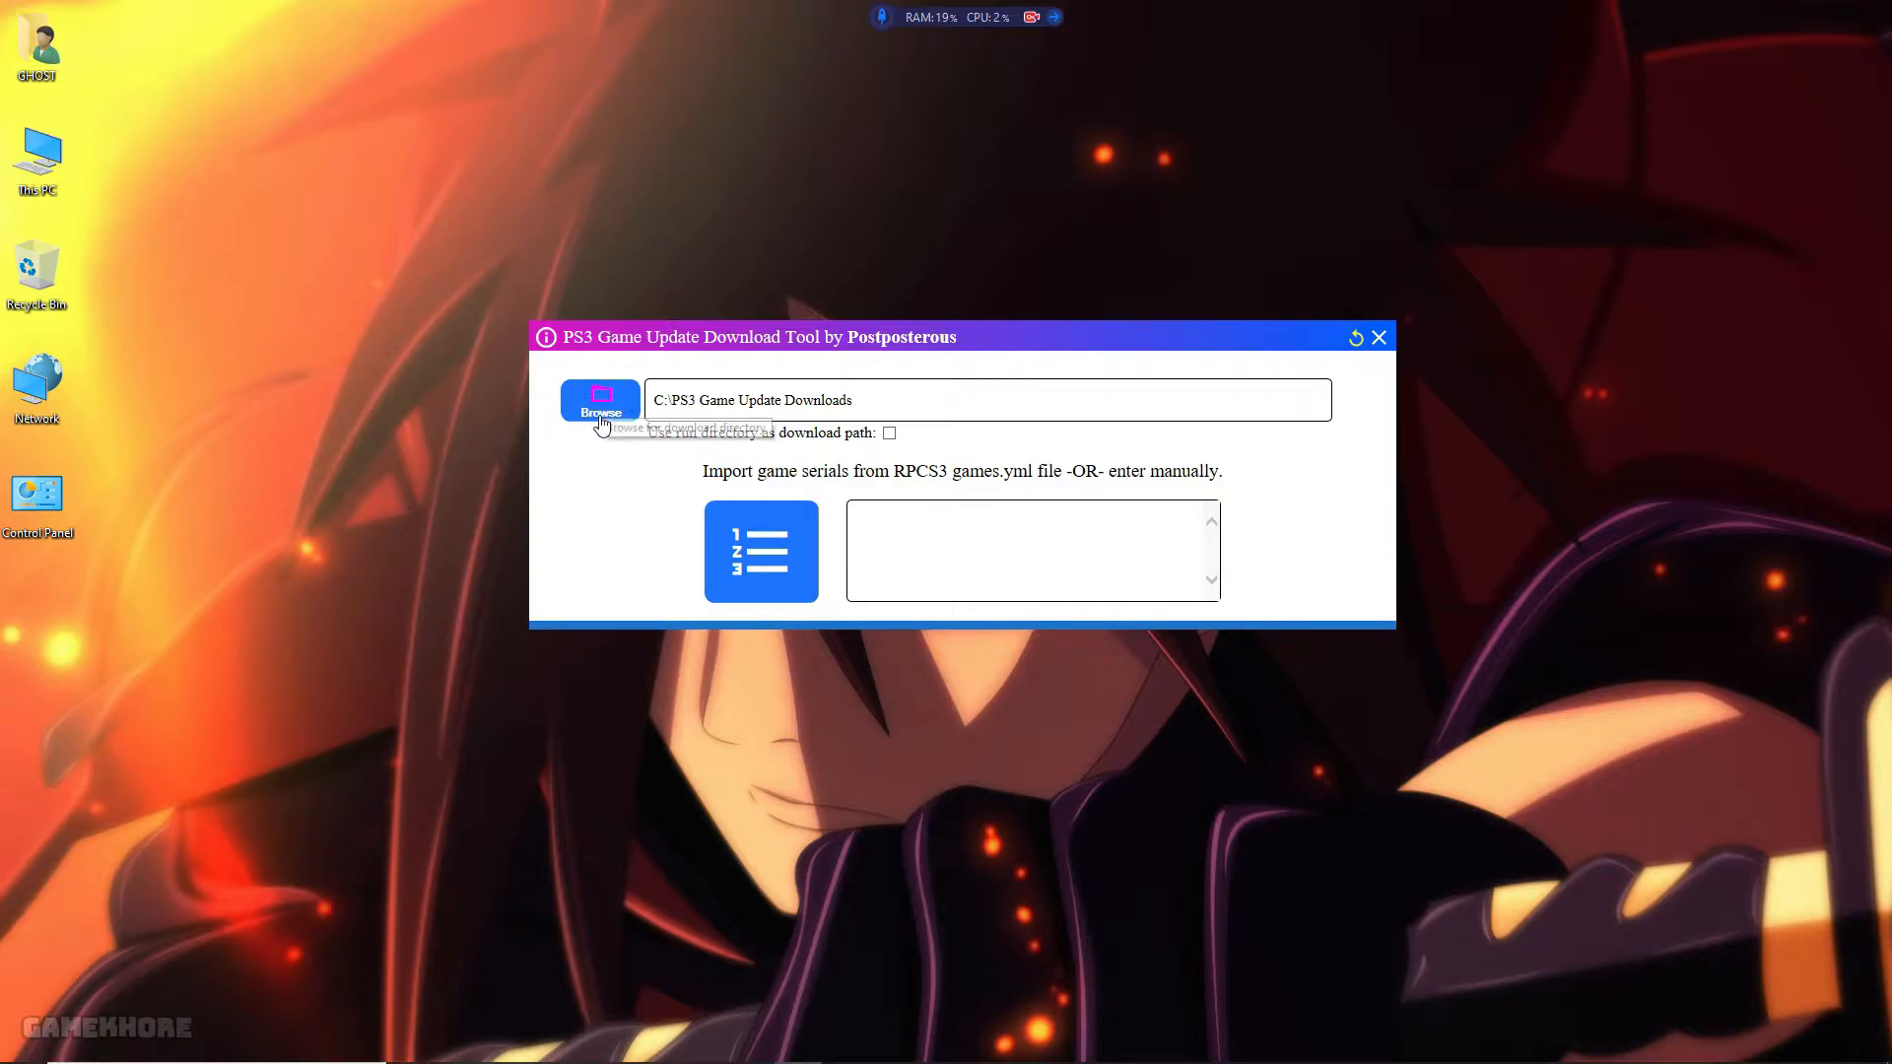
mouse_move(877, 382)
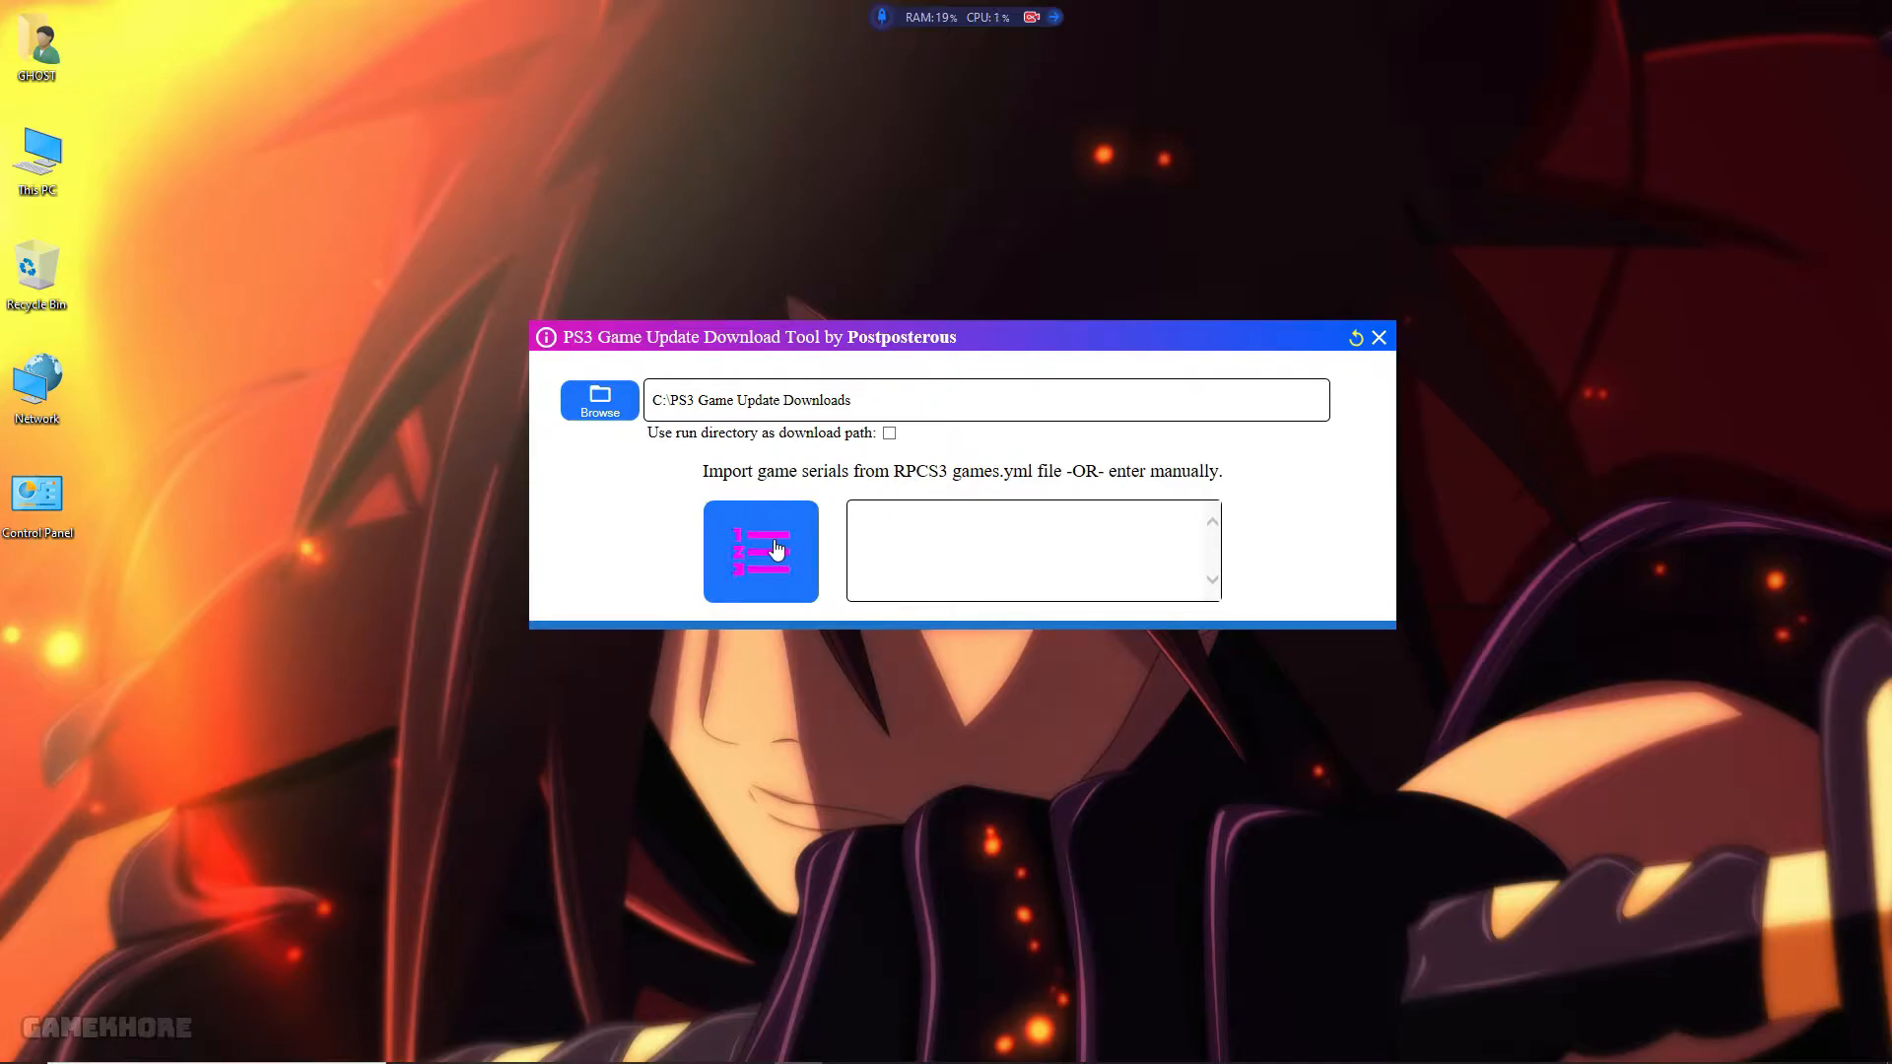
Import the game serials list by choosing games.yml from the rpcs3 folder
click(760, 551)
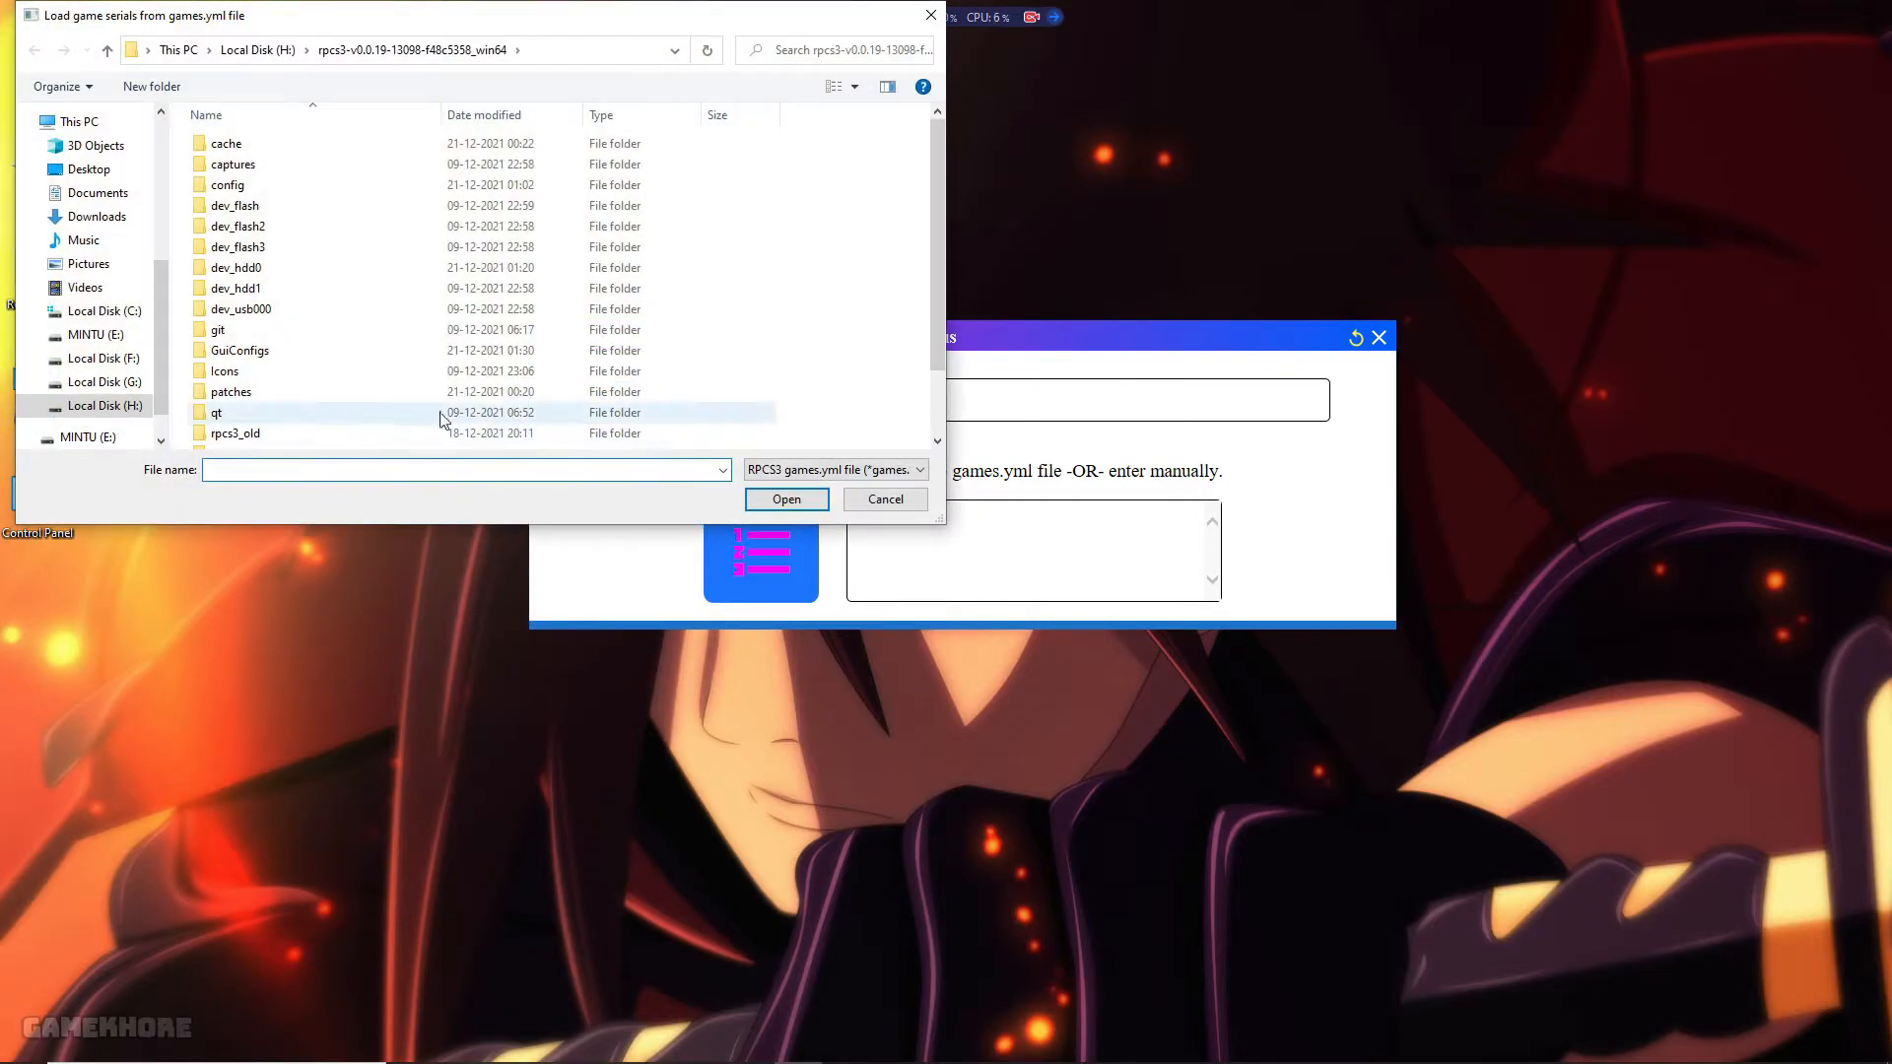
click(103, 406)
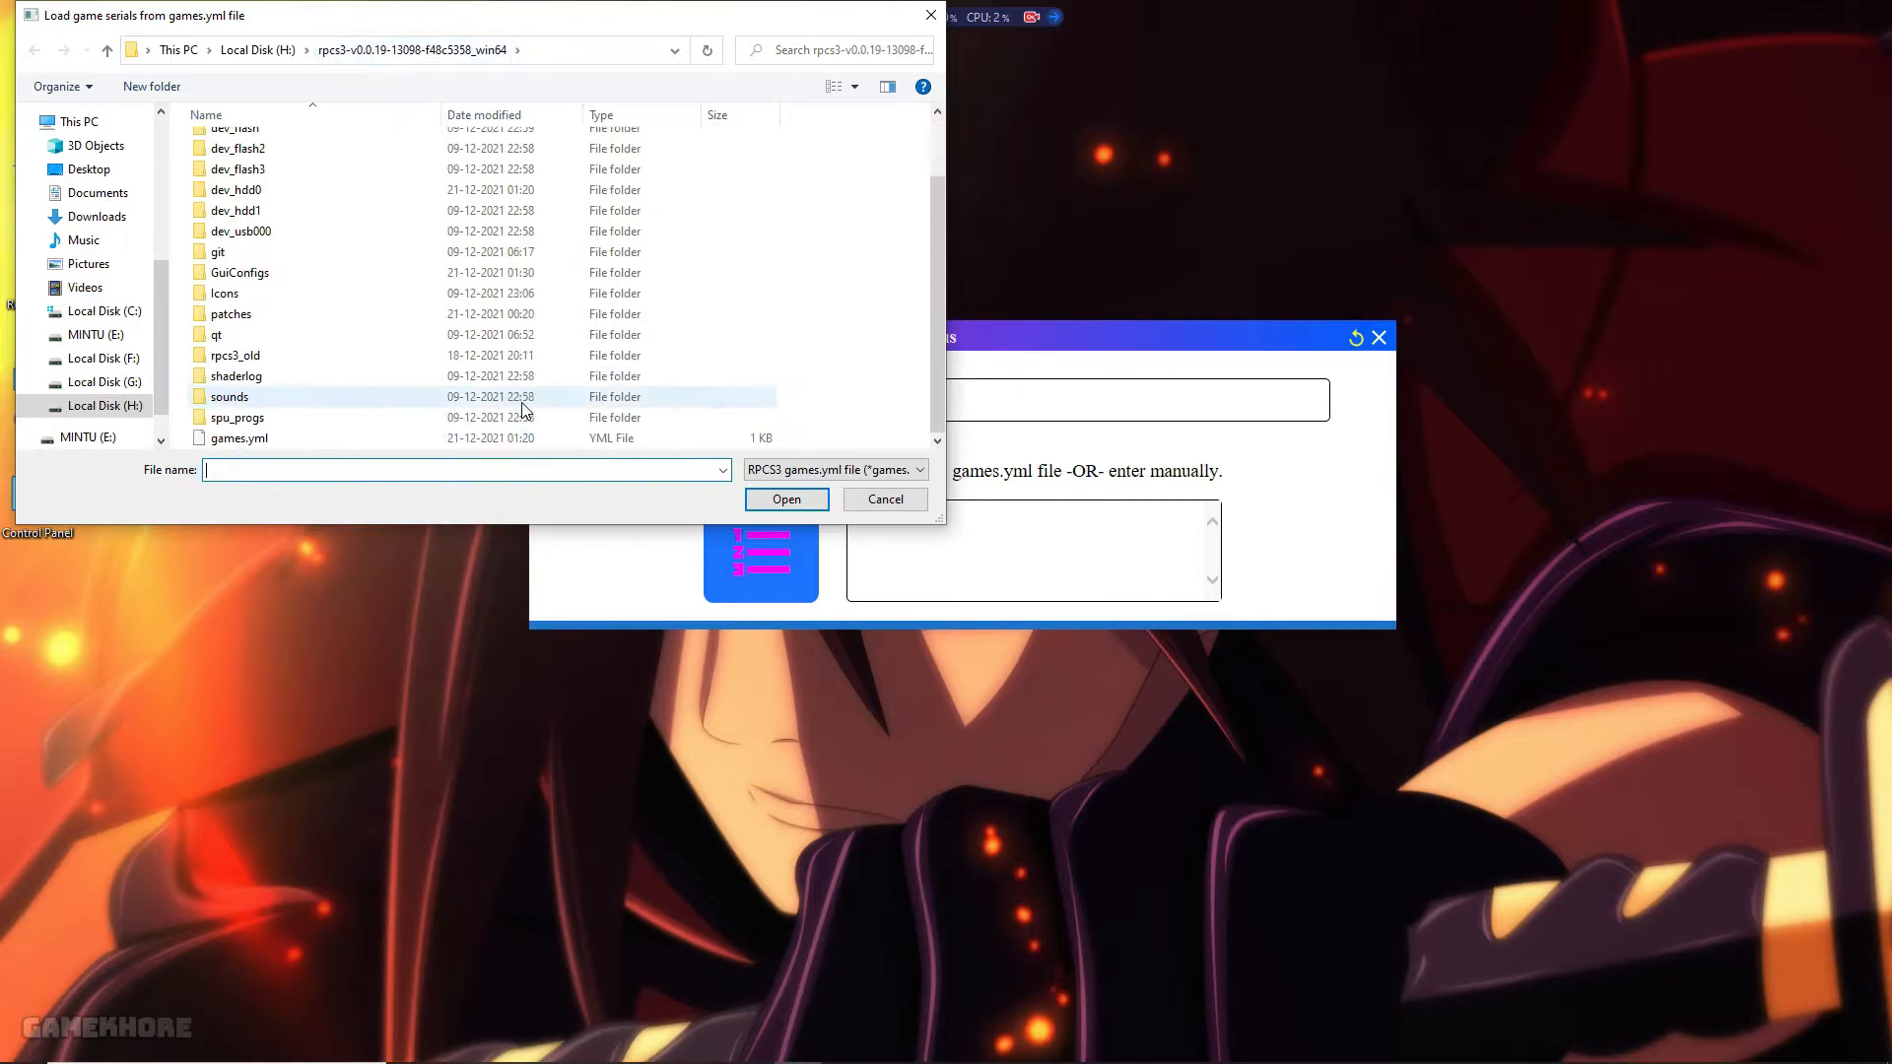
click(238, 438)
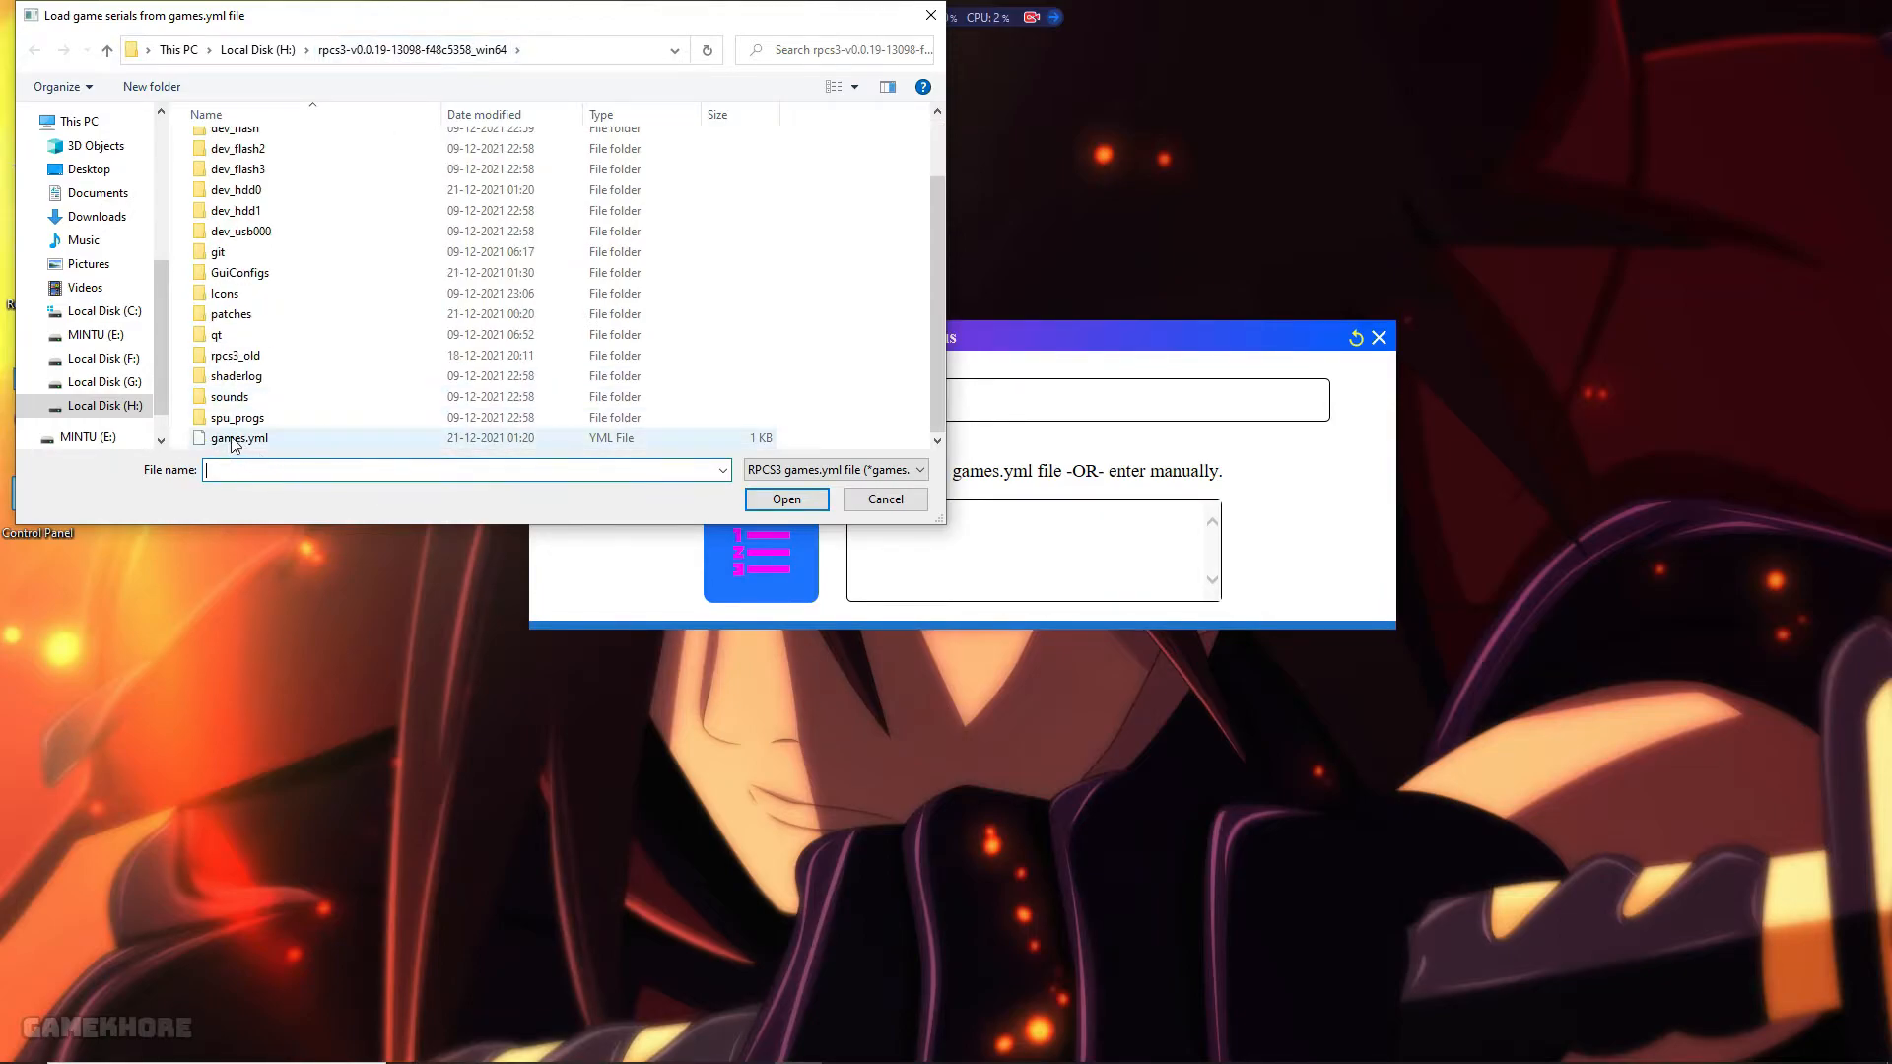
click(237, 437)
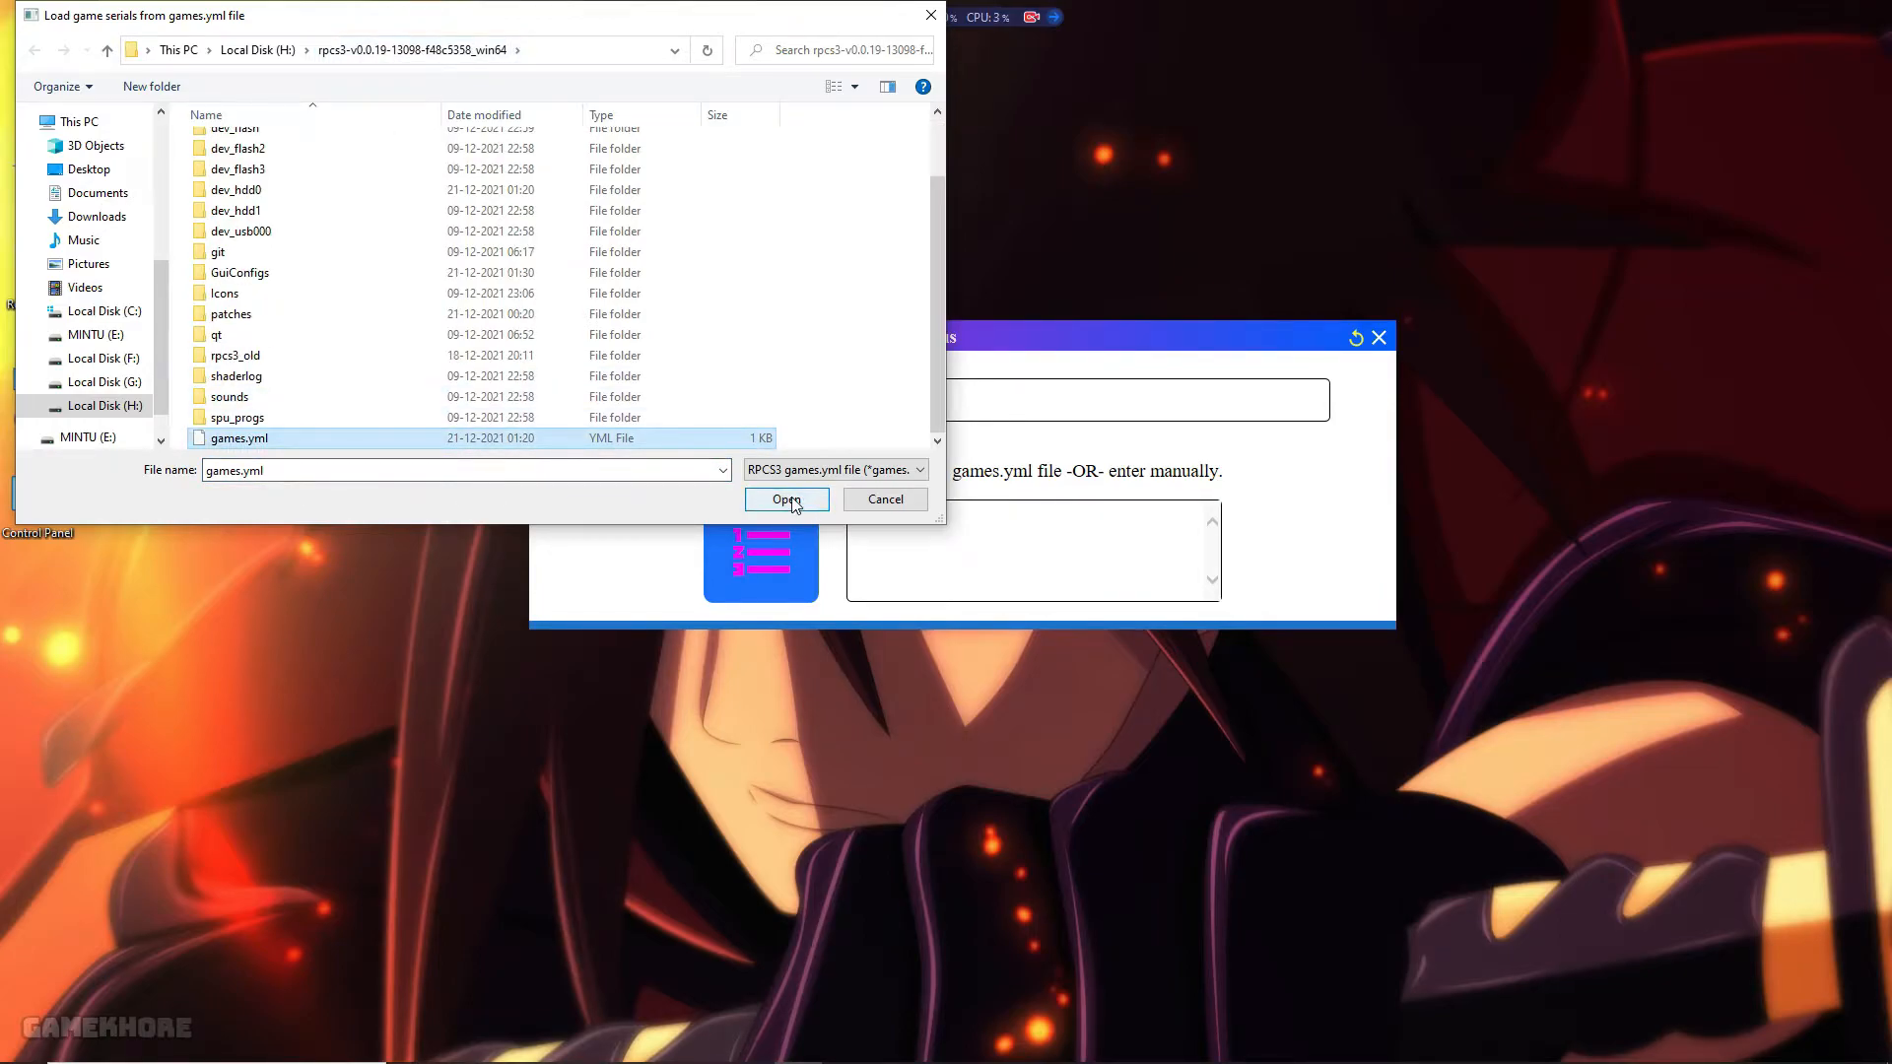
click(786, 498)
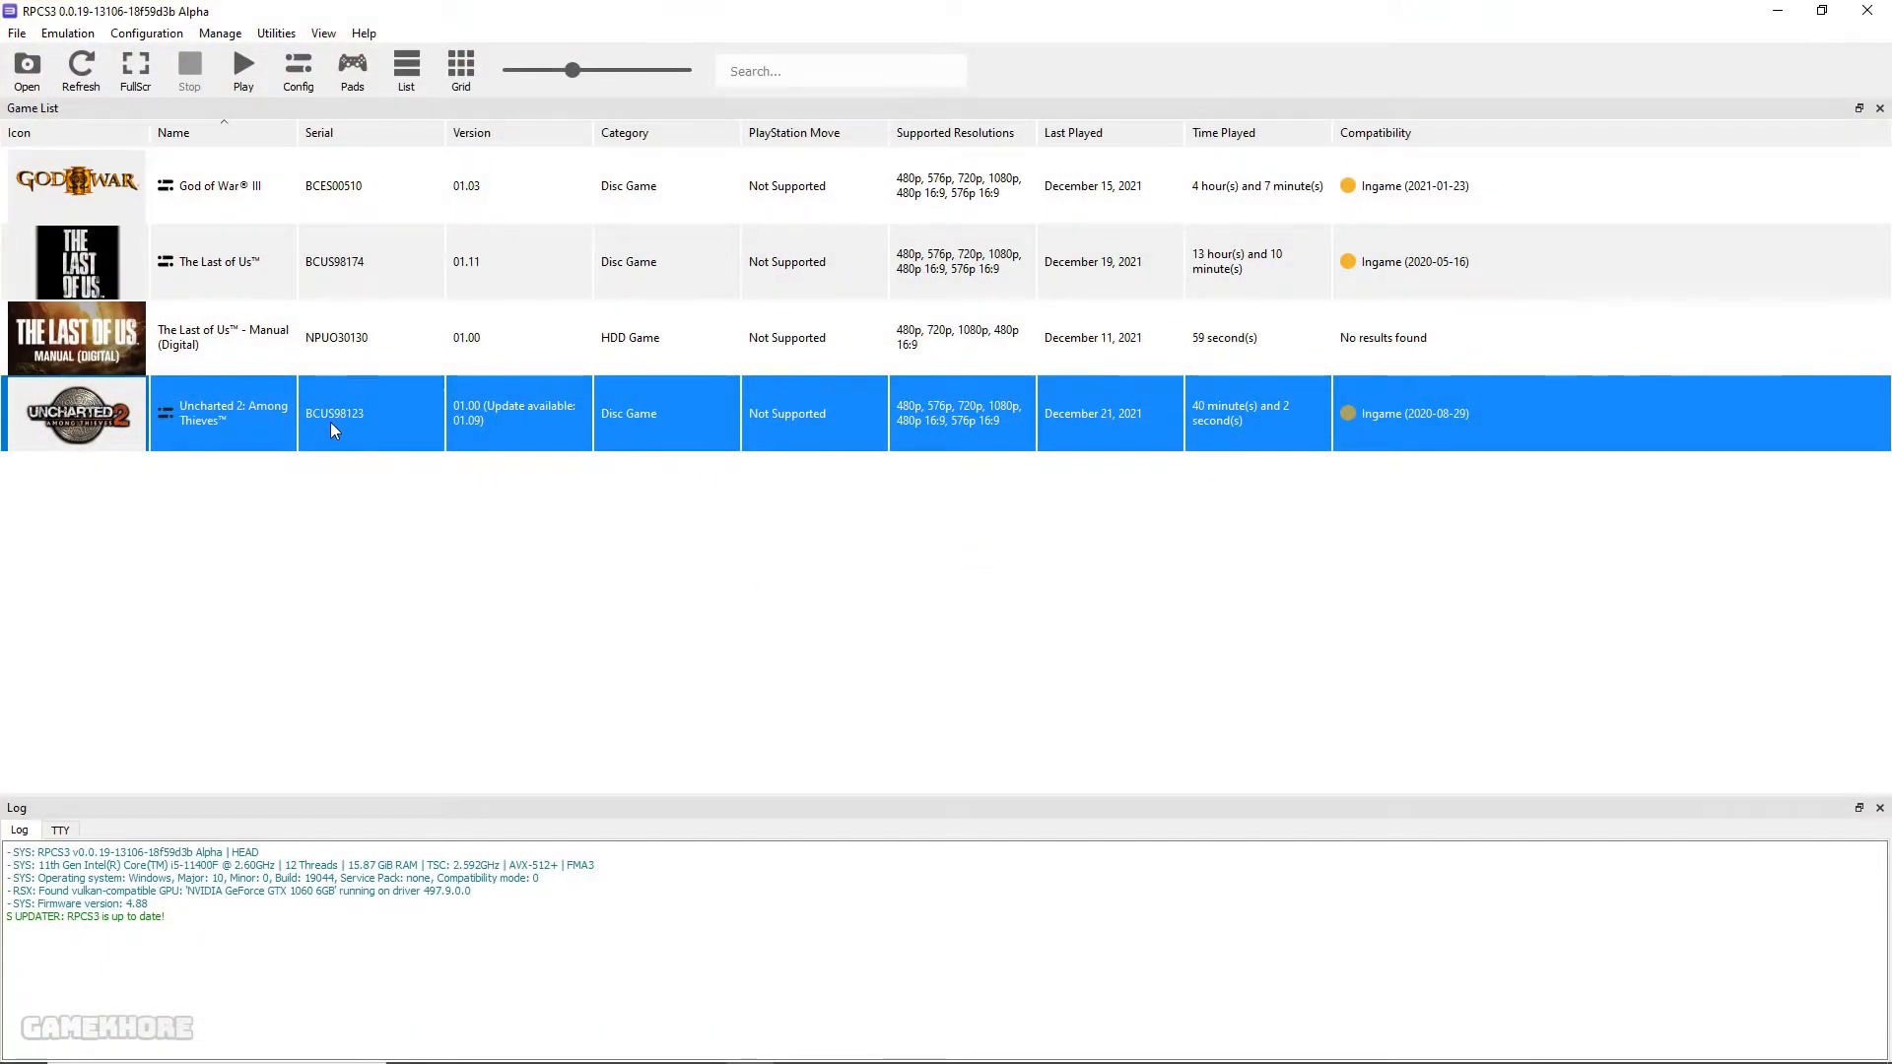
mouse_move(357, 167)
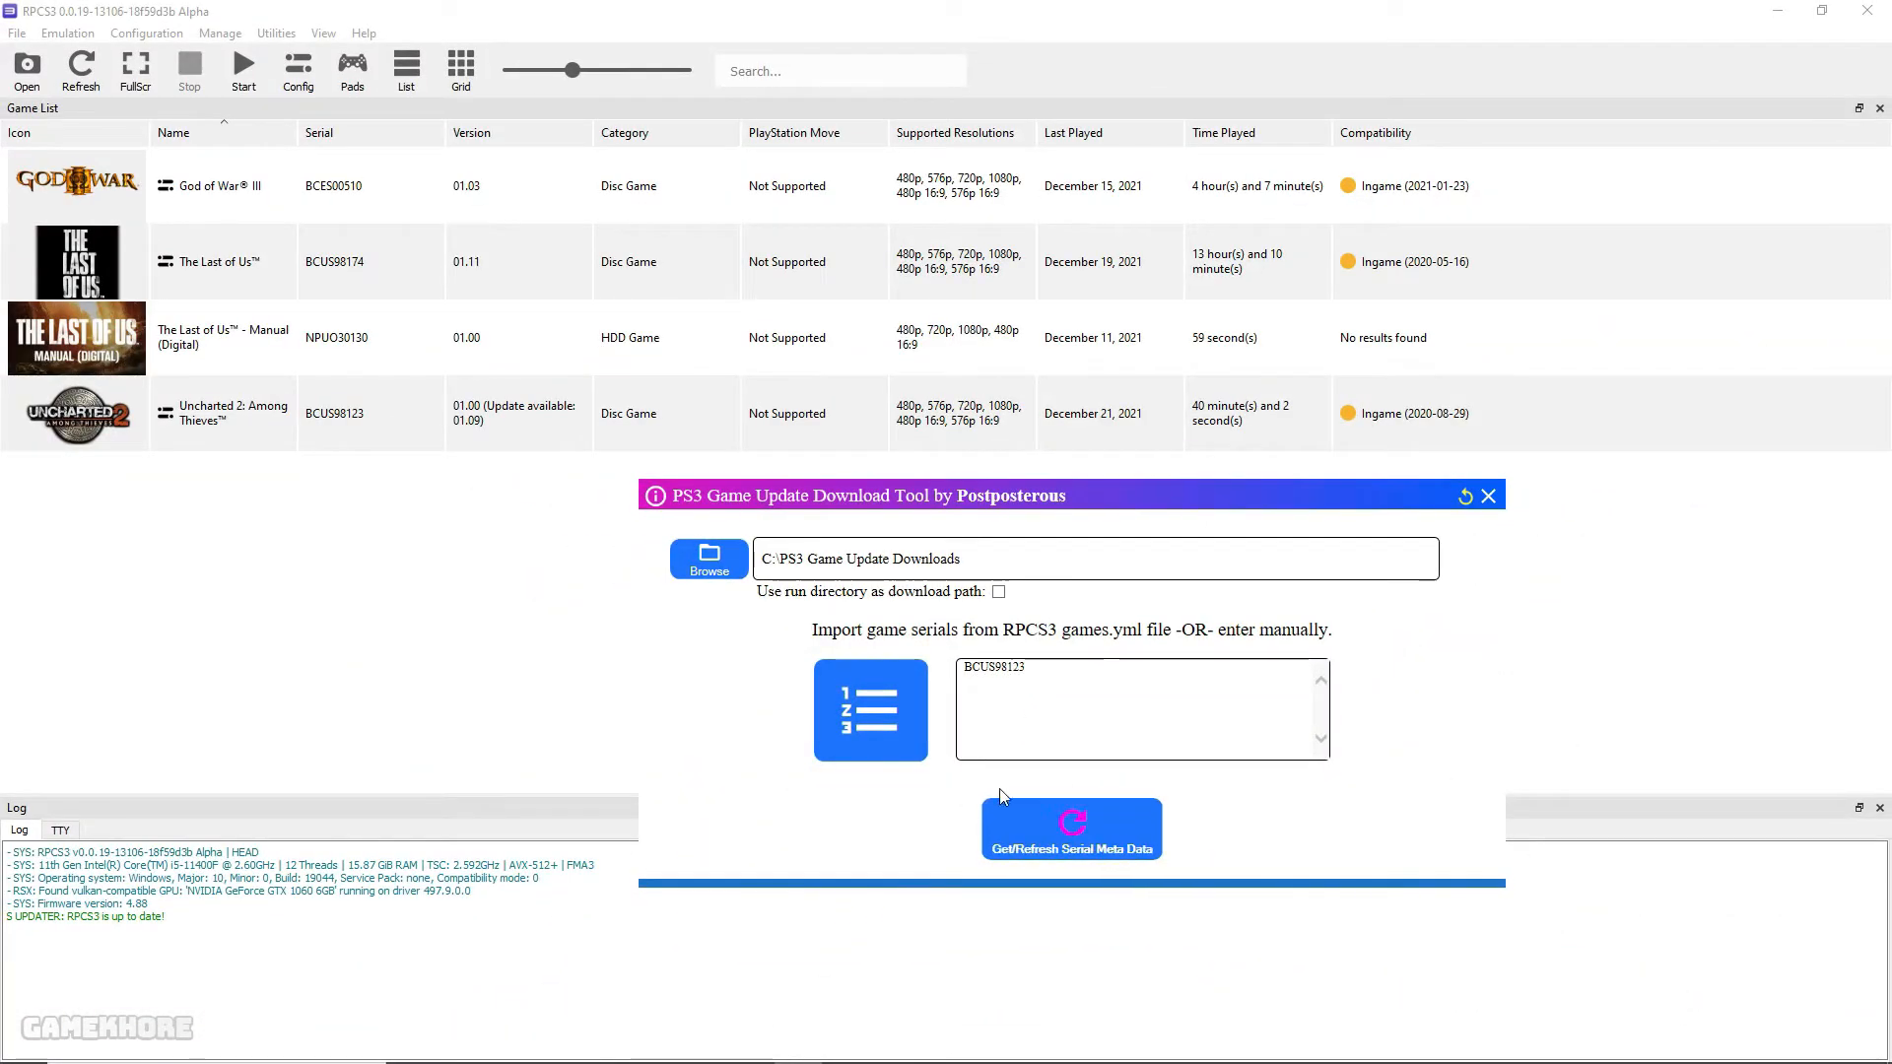
Fetch metadata for serial BCUS98123 and download its nine Uncharted 2 updates (346.8 MB)
click(1070, 828)
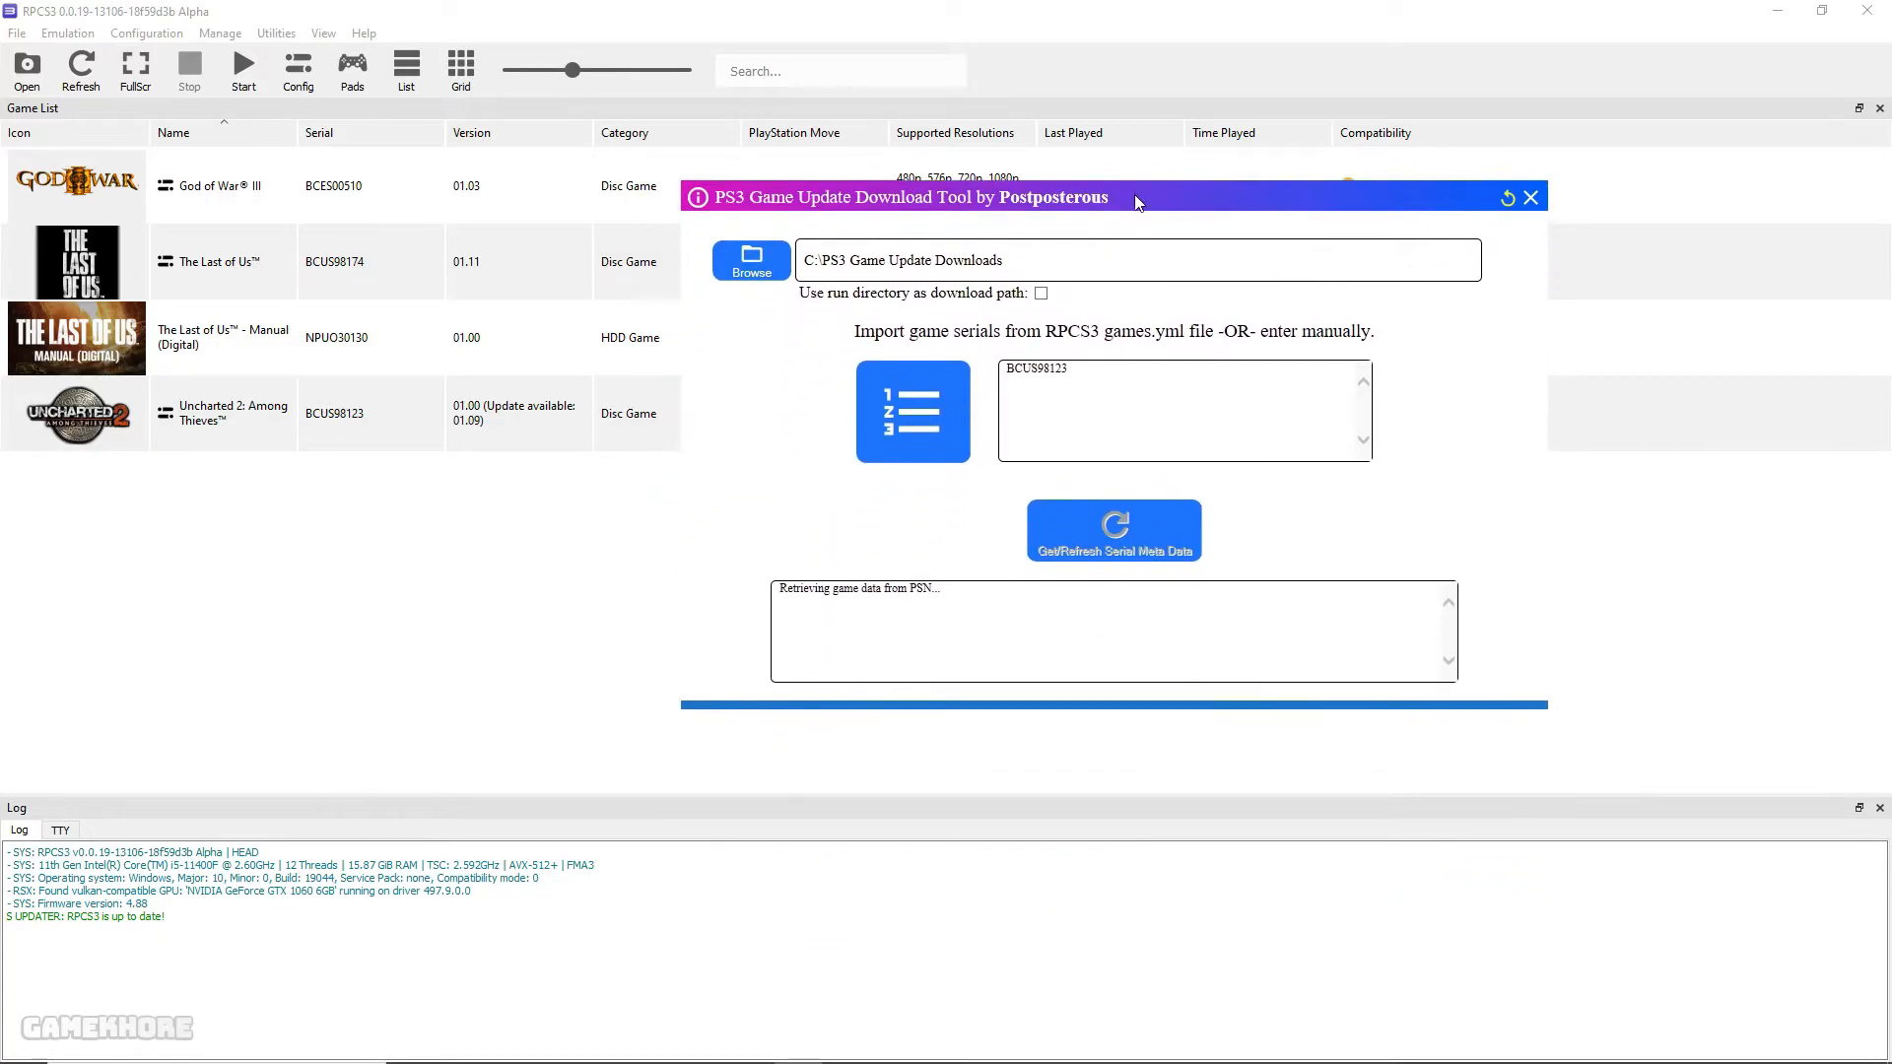
click(1111, 530)
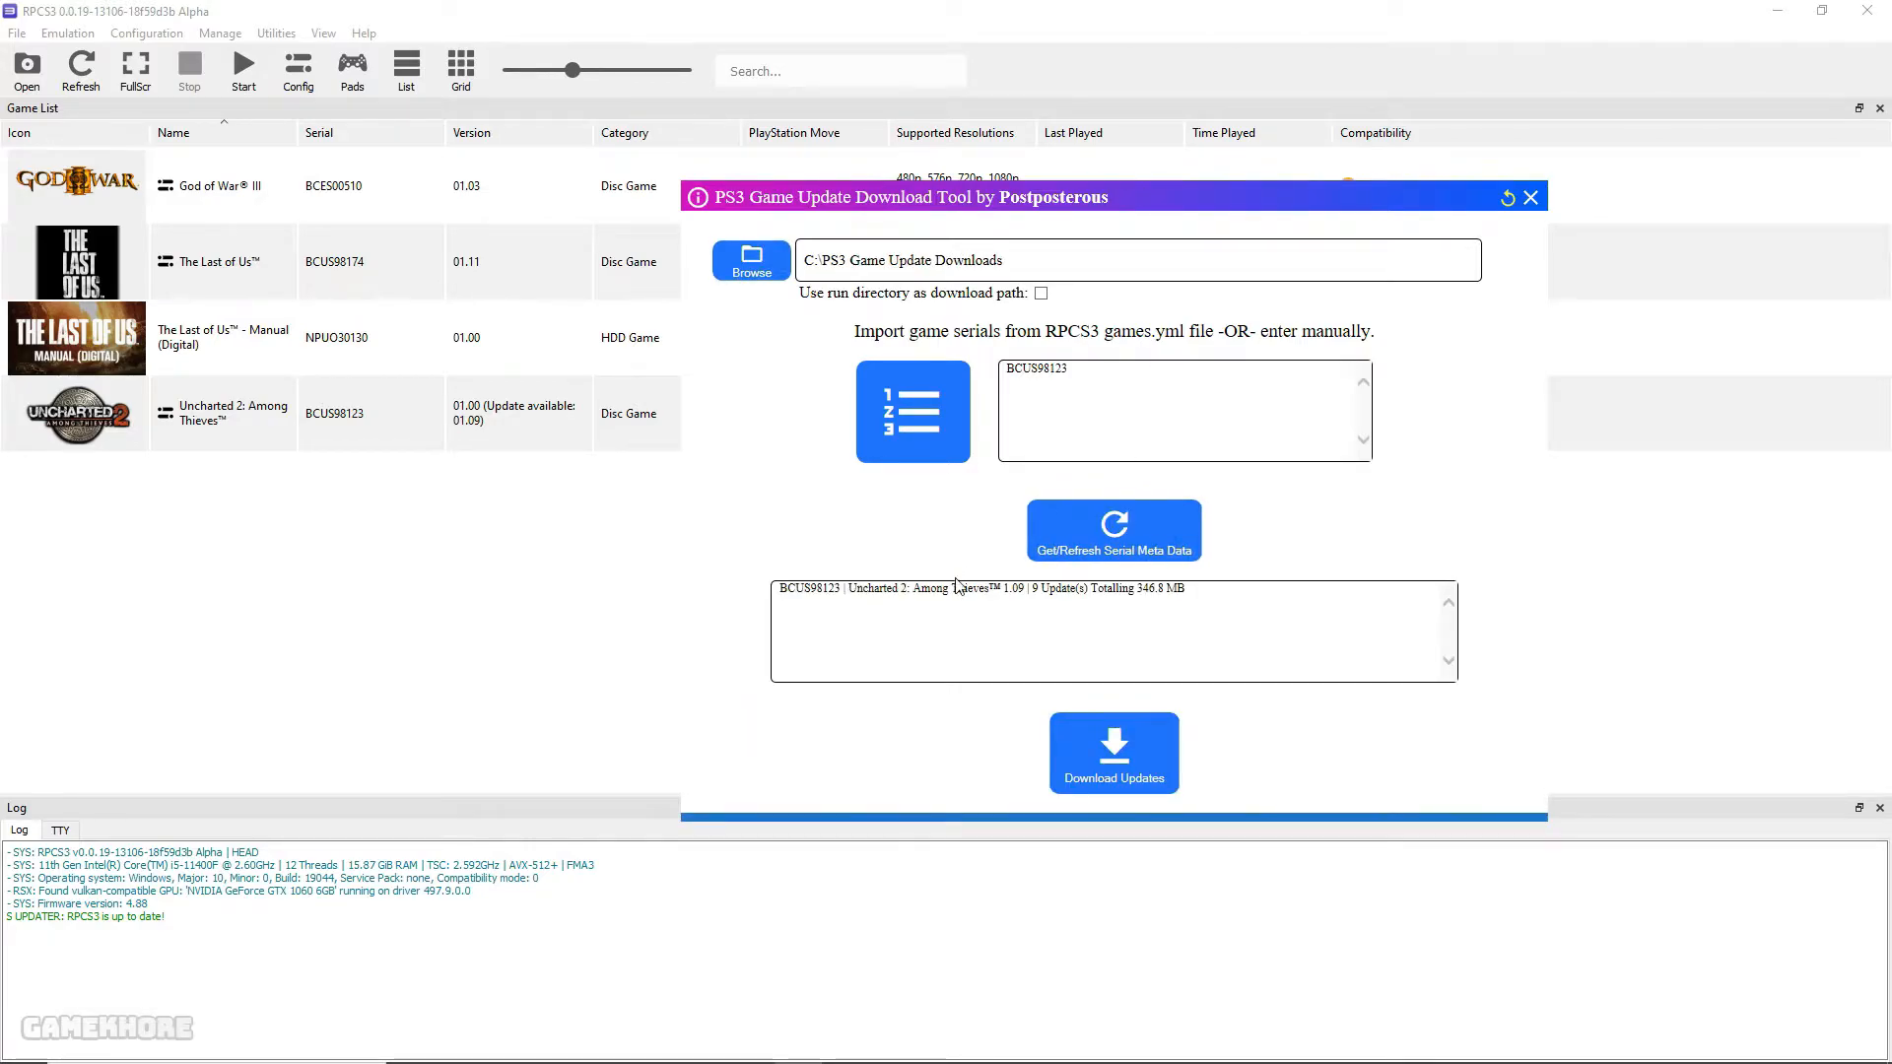
mouse_move(455, 483)
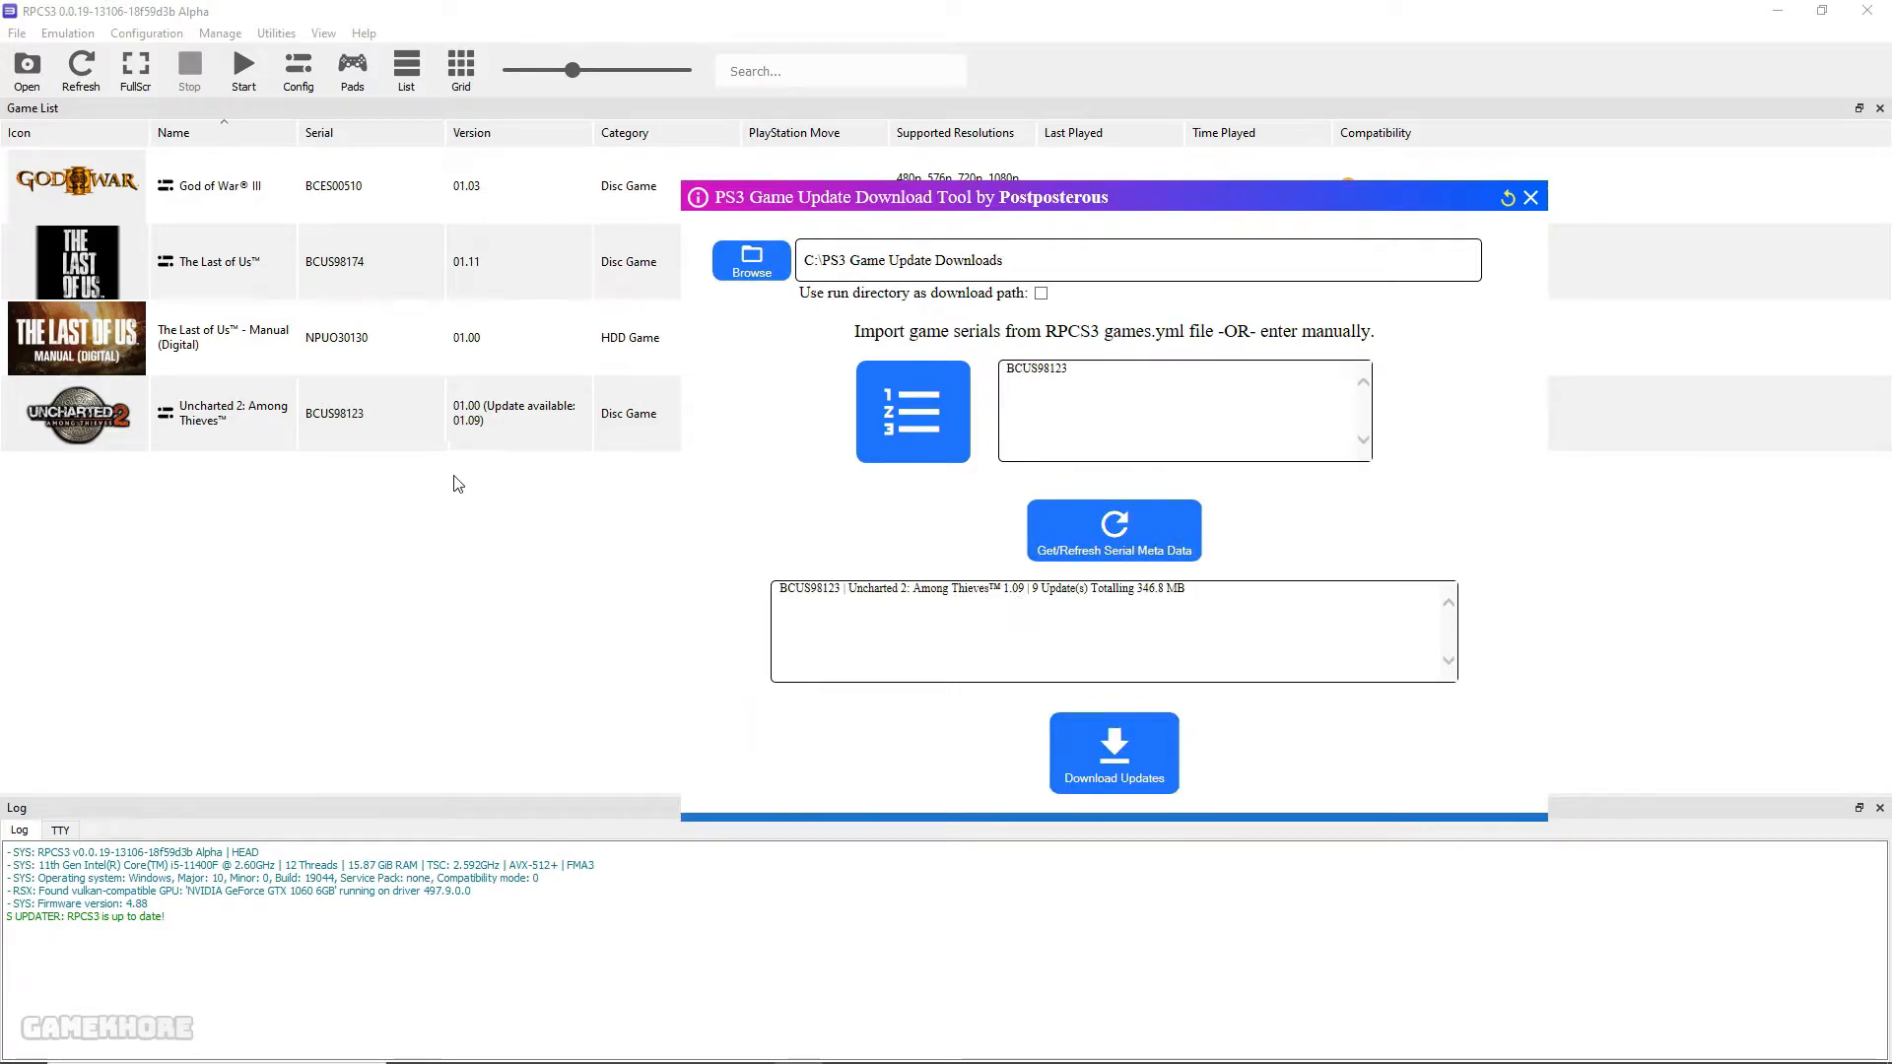
mouse_move(754, 757)
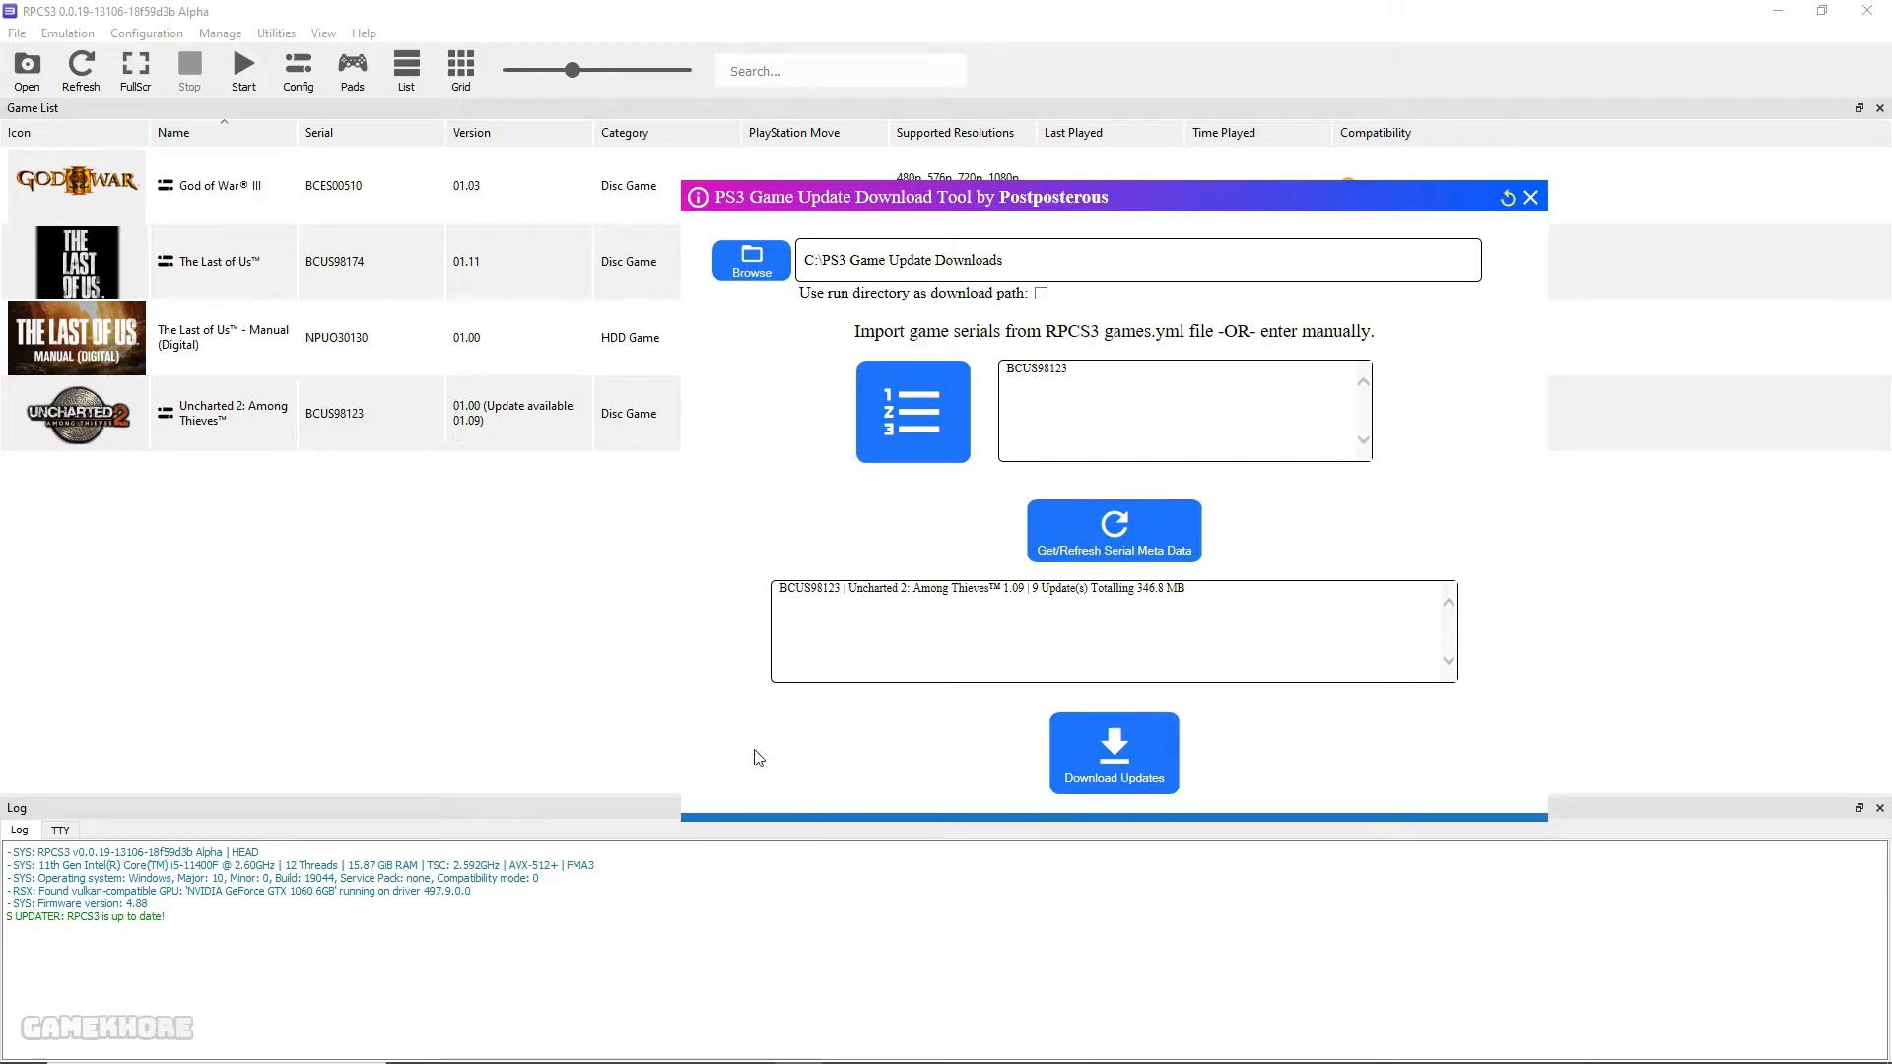
click(1112, 750)
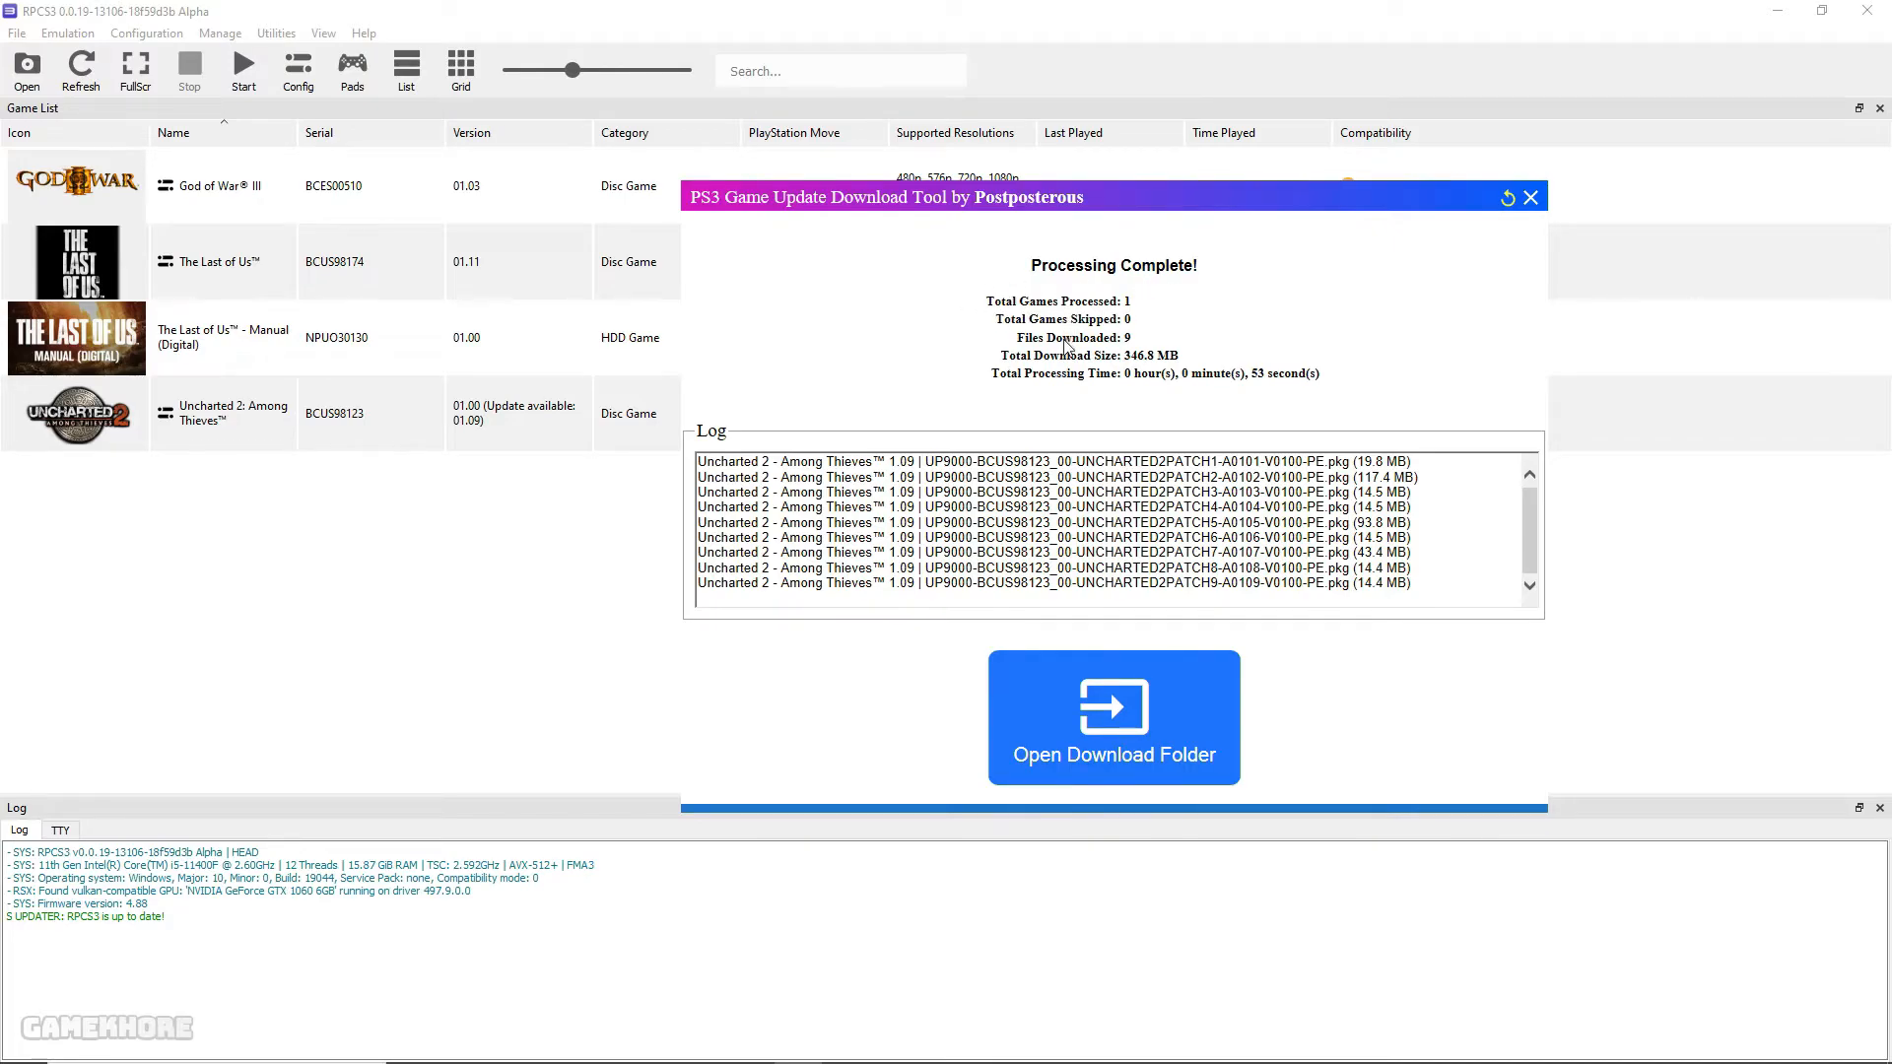
mouse_move(999, 773)
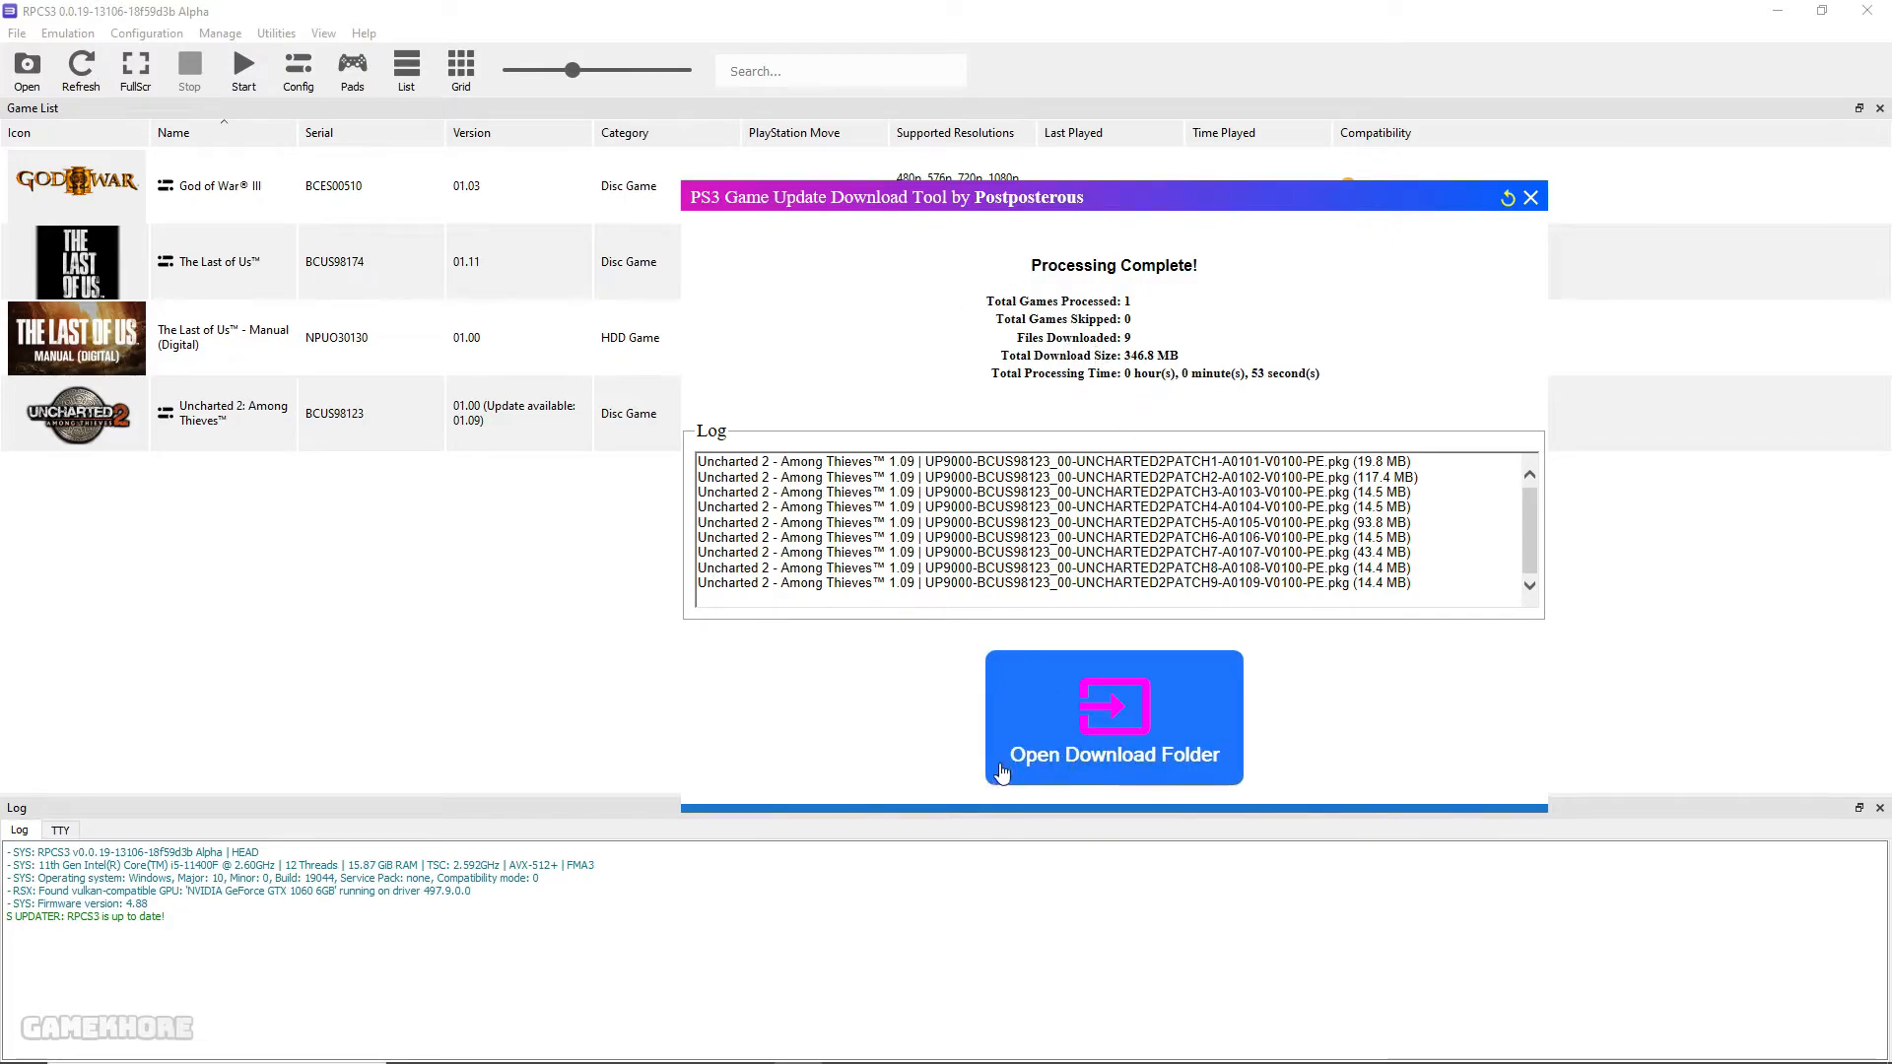
mouse_move(1131, 723)
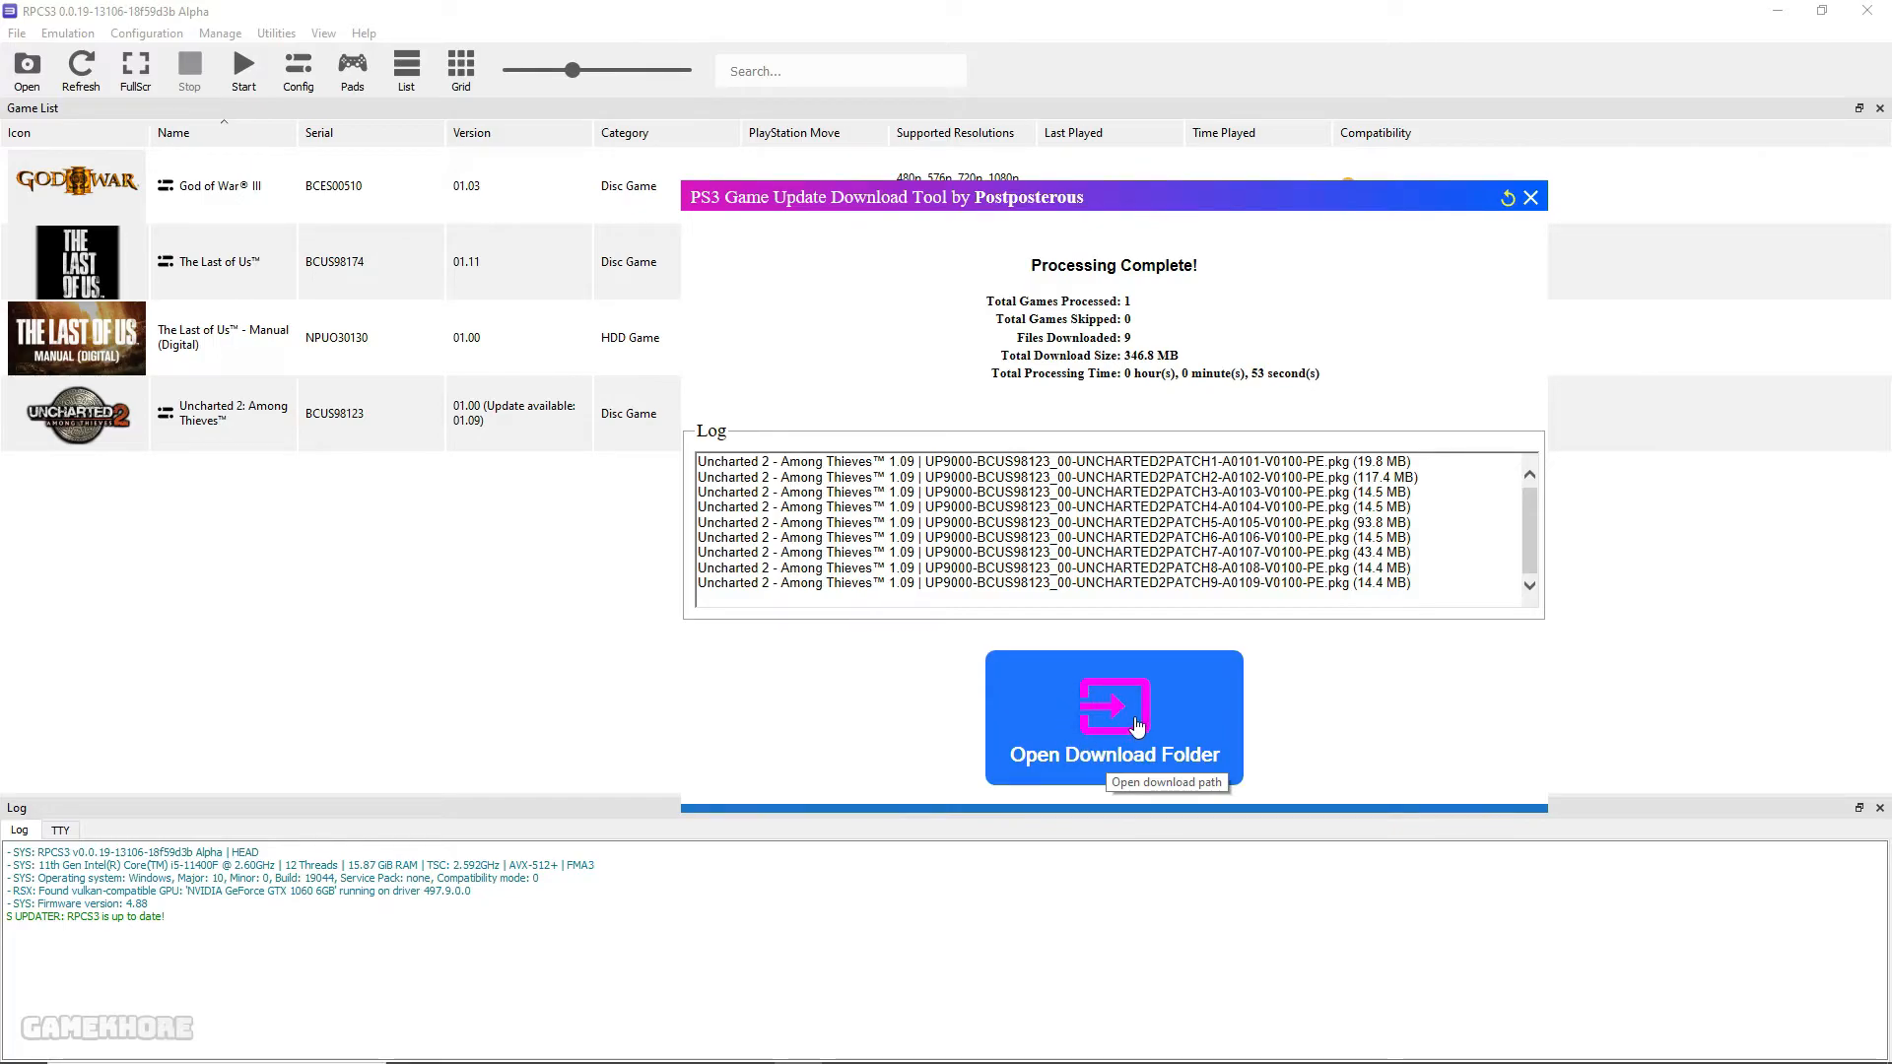
mouse_move(1208, 629)
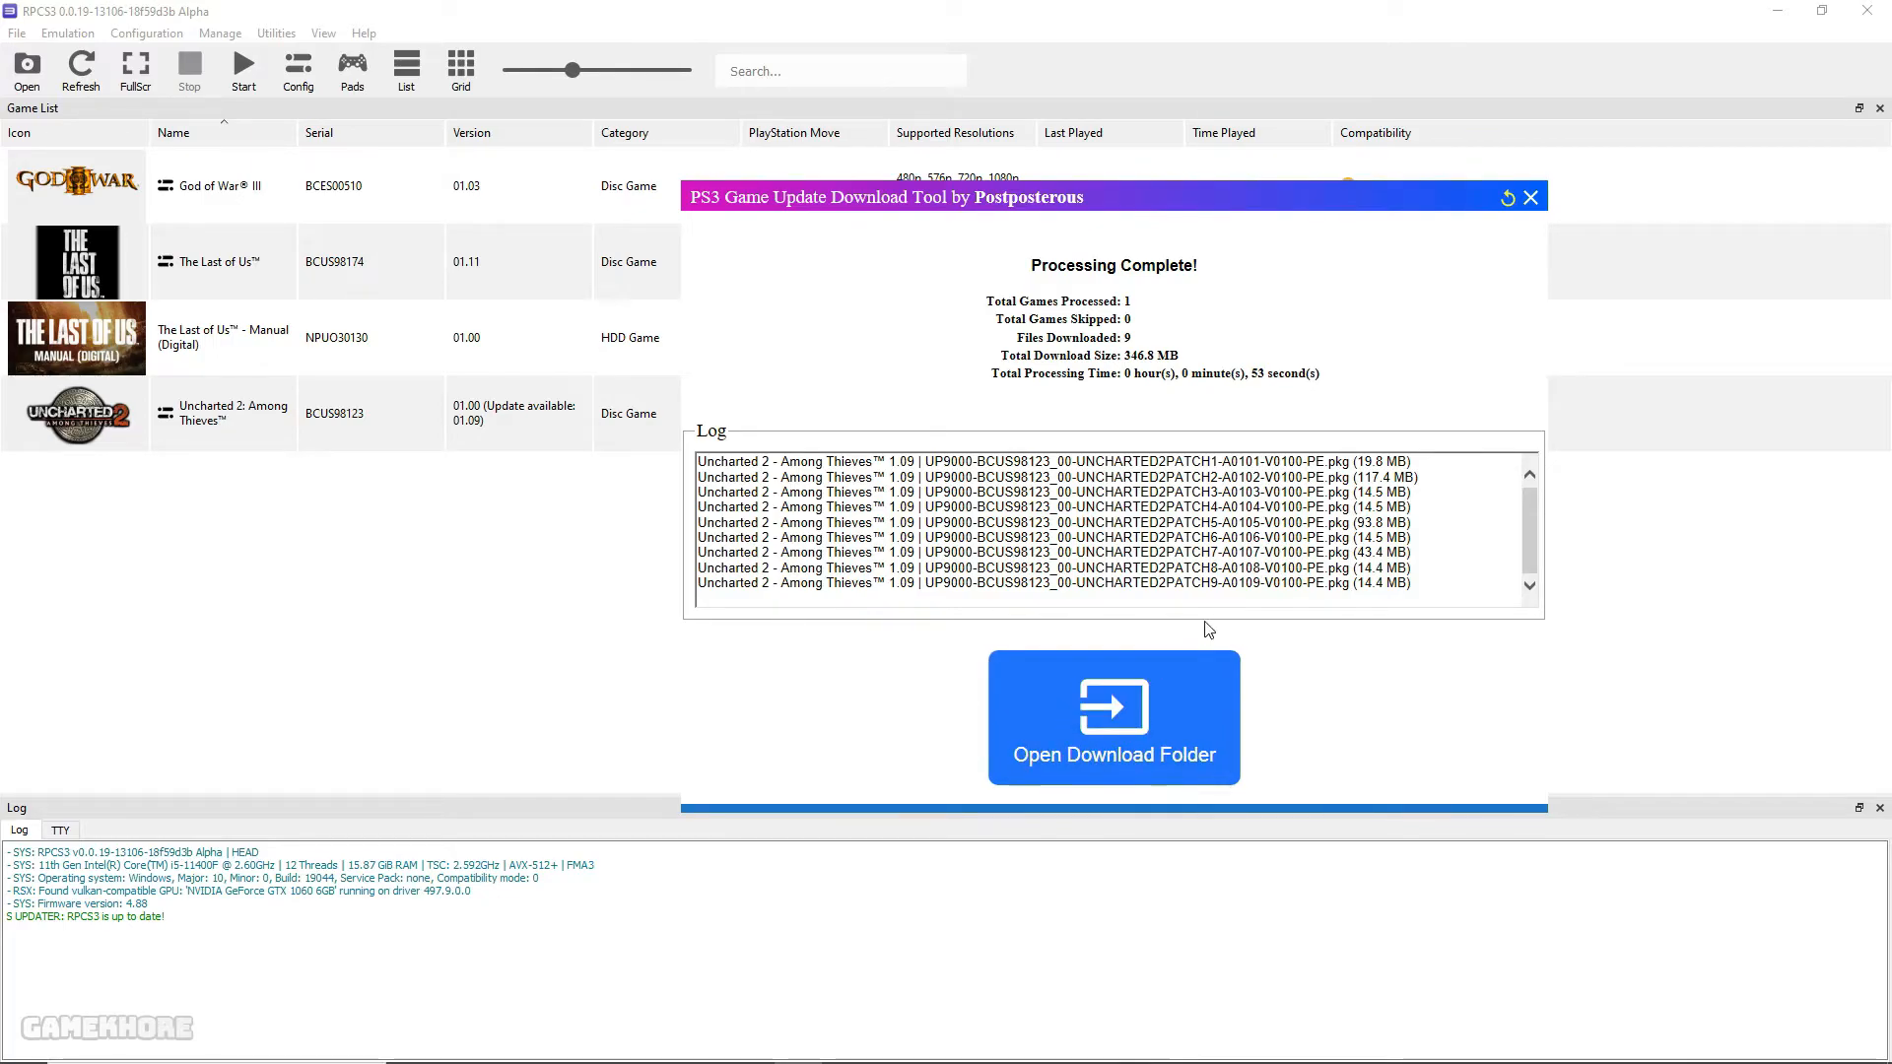
click(1111, 717)
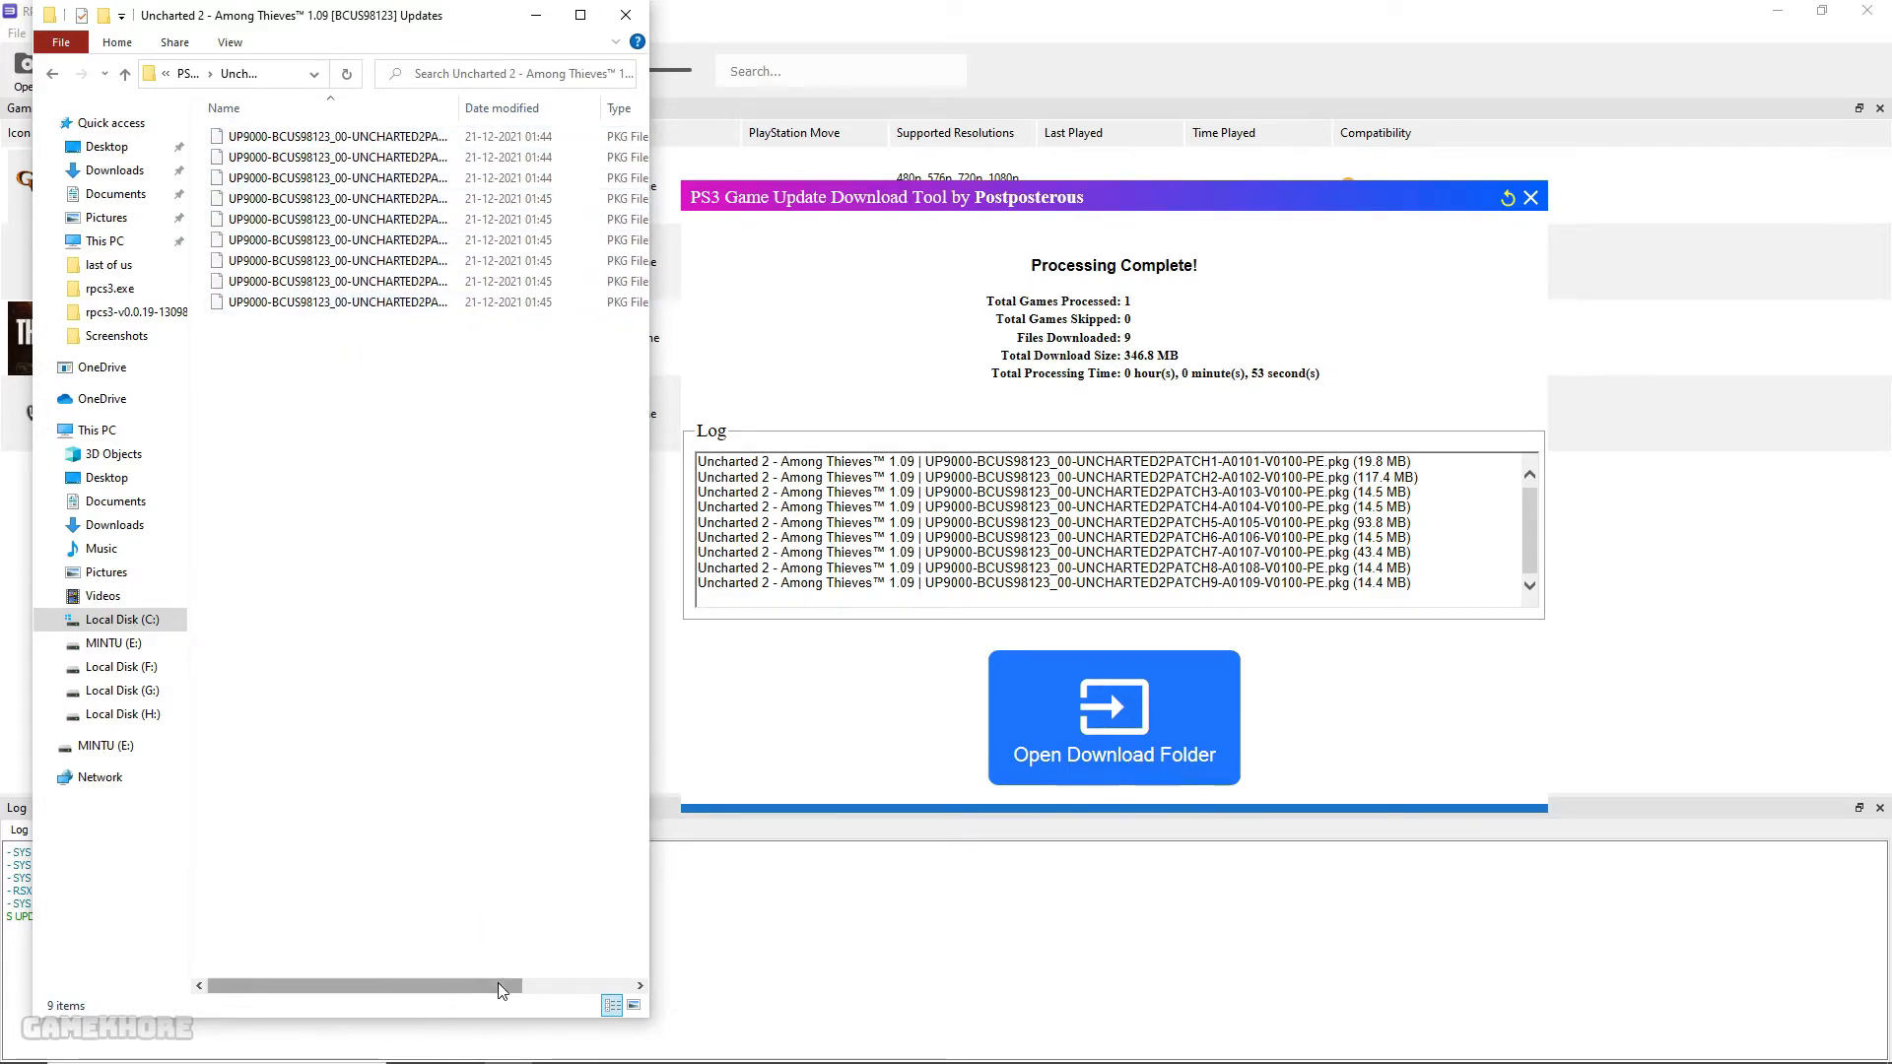
drag(363, 985, 519, 985)
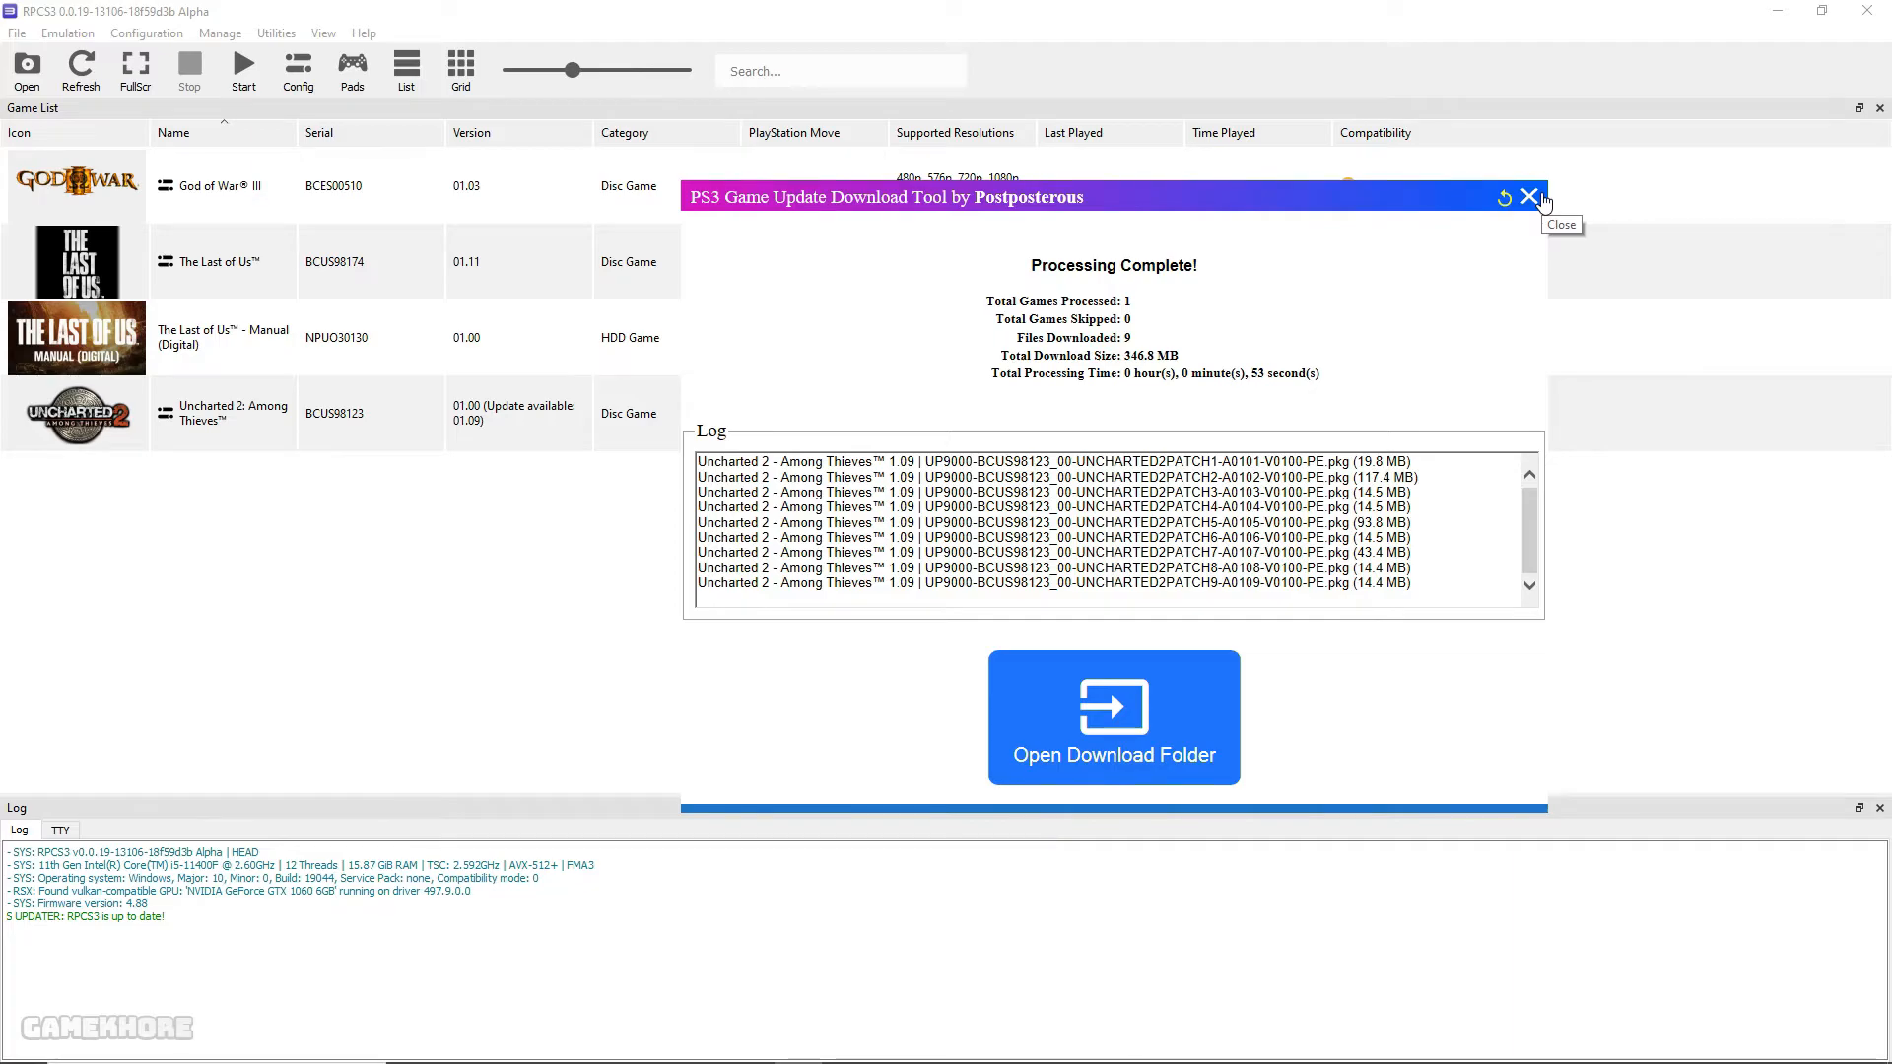
Close the download tool and choose File > Install Packages/Raps/Edats in RPCS3
click(1529, 197)
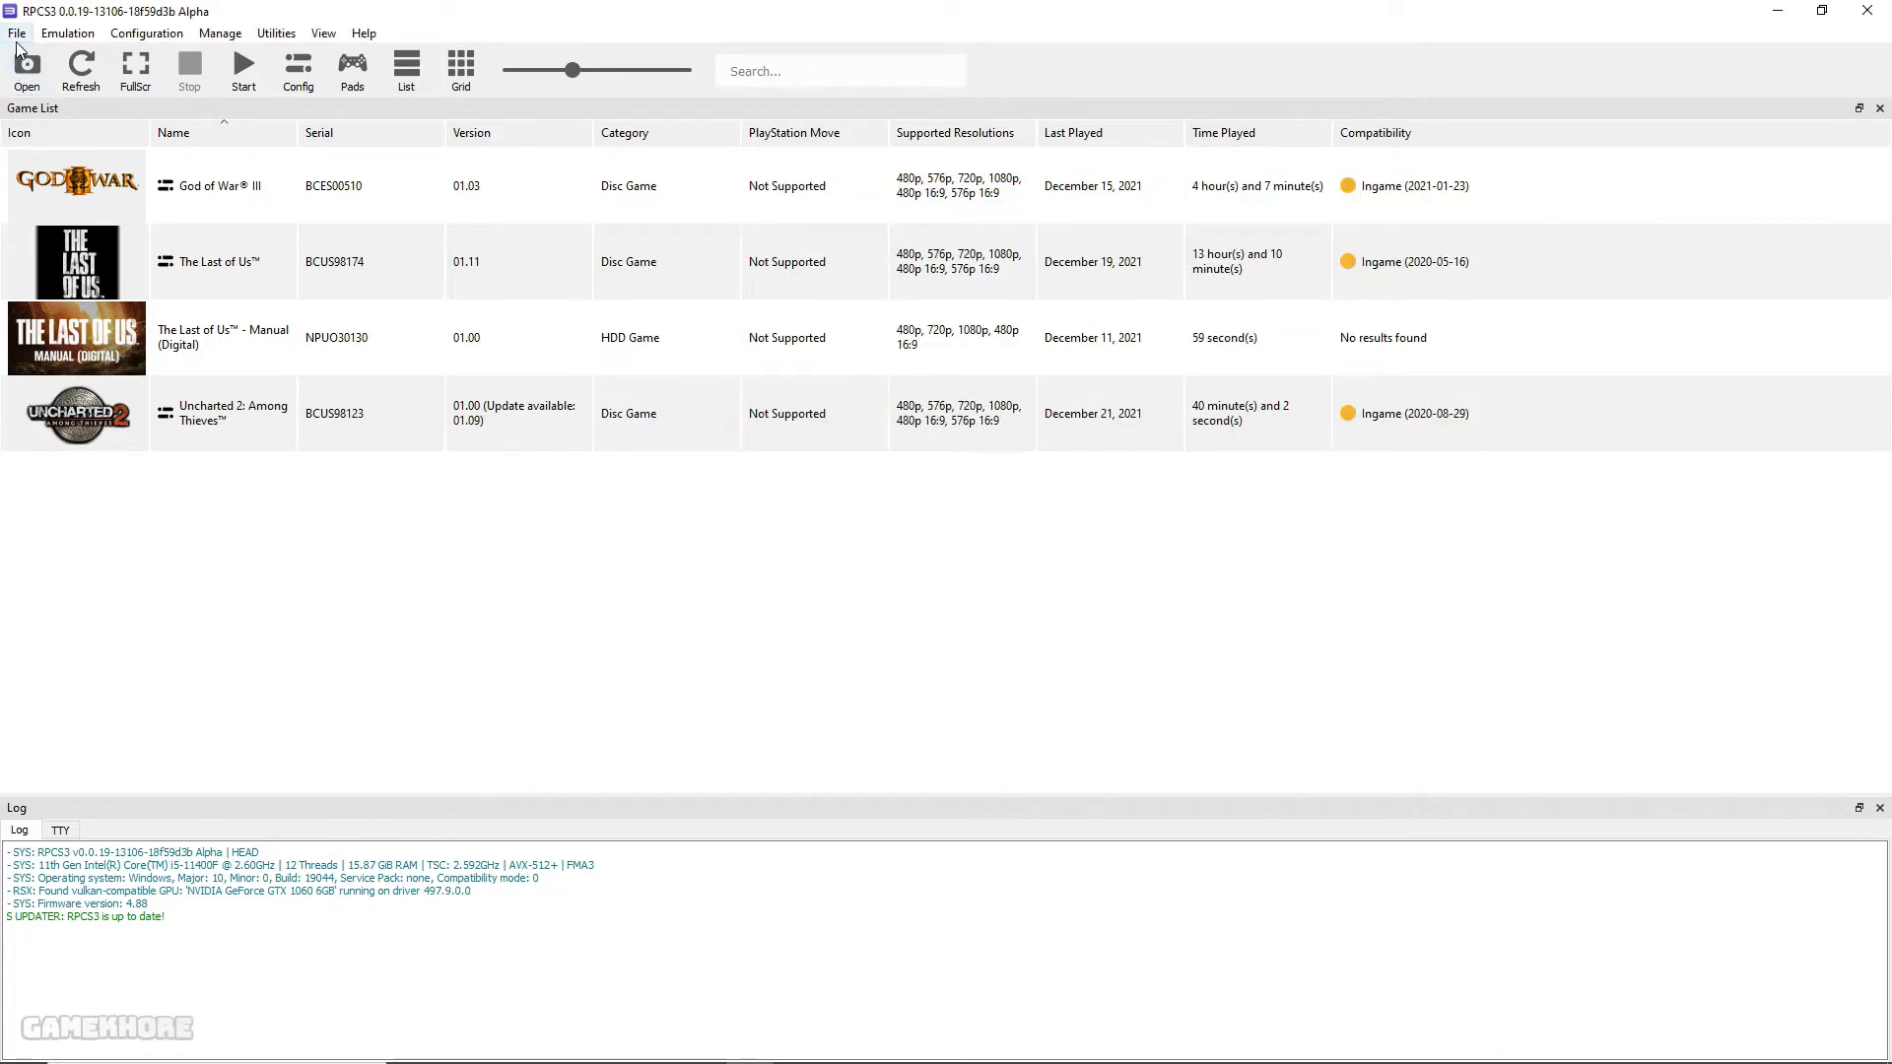
click(18, 33)
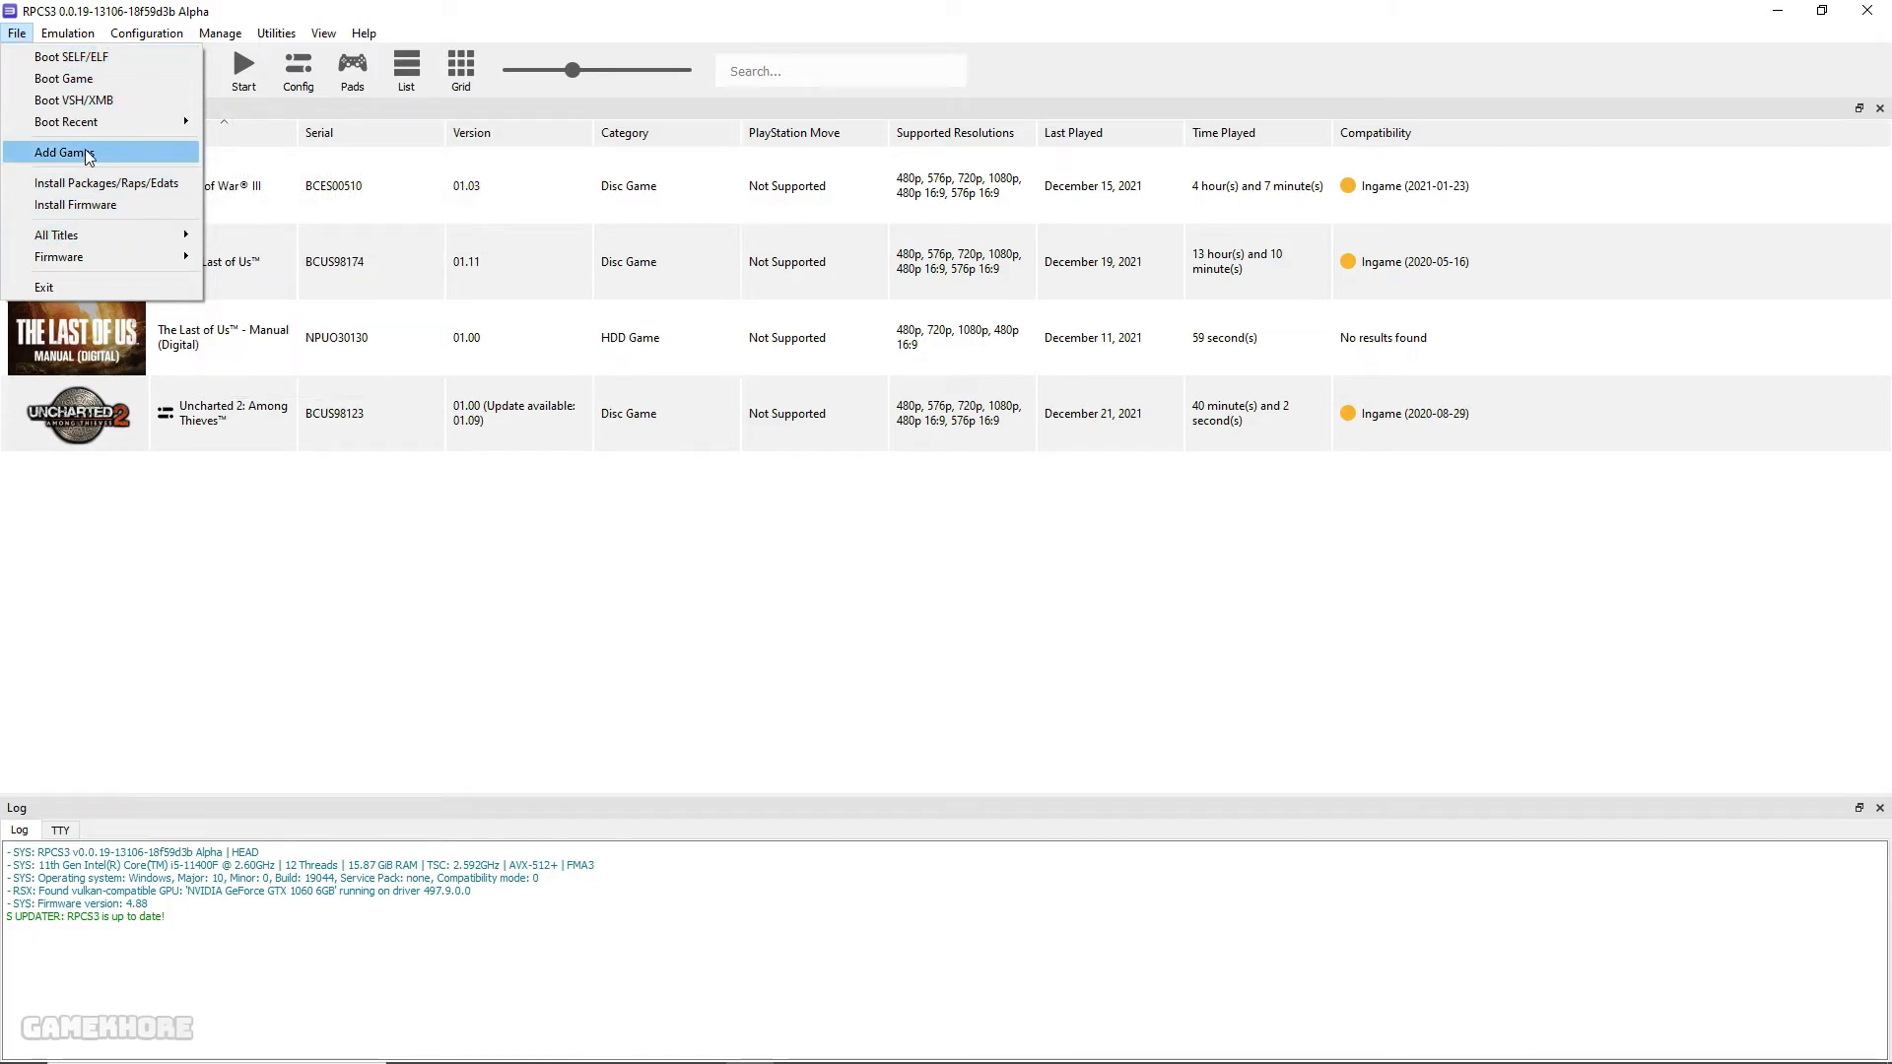
mouse_move(107, 181)
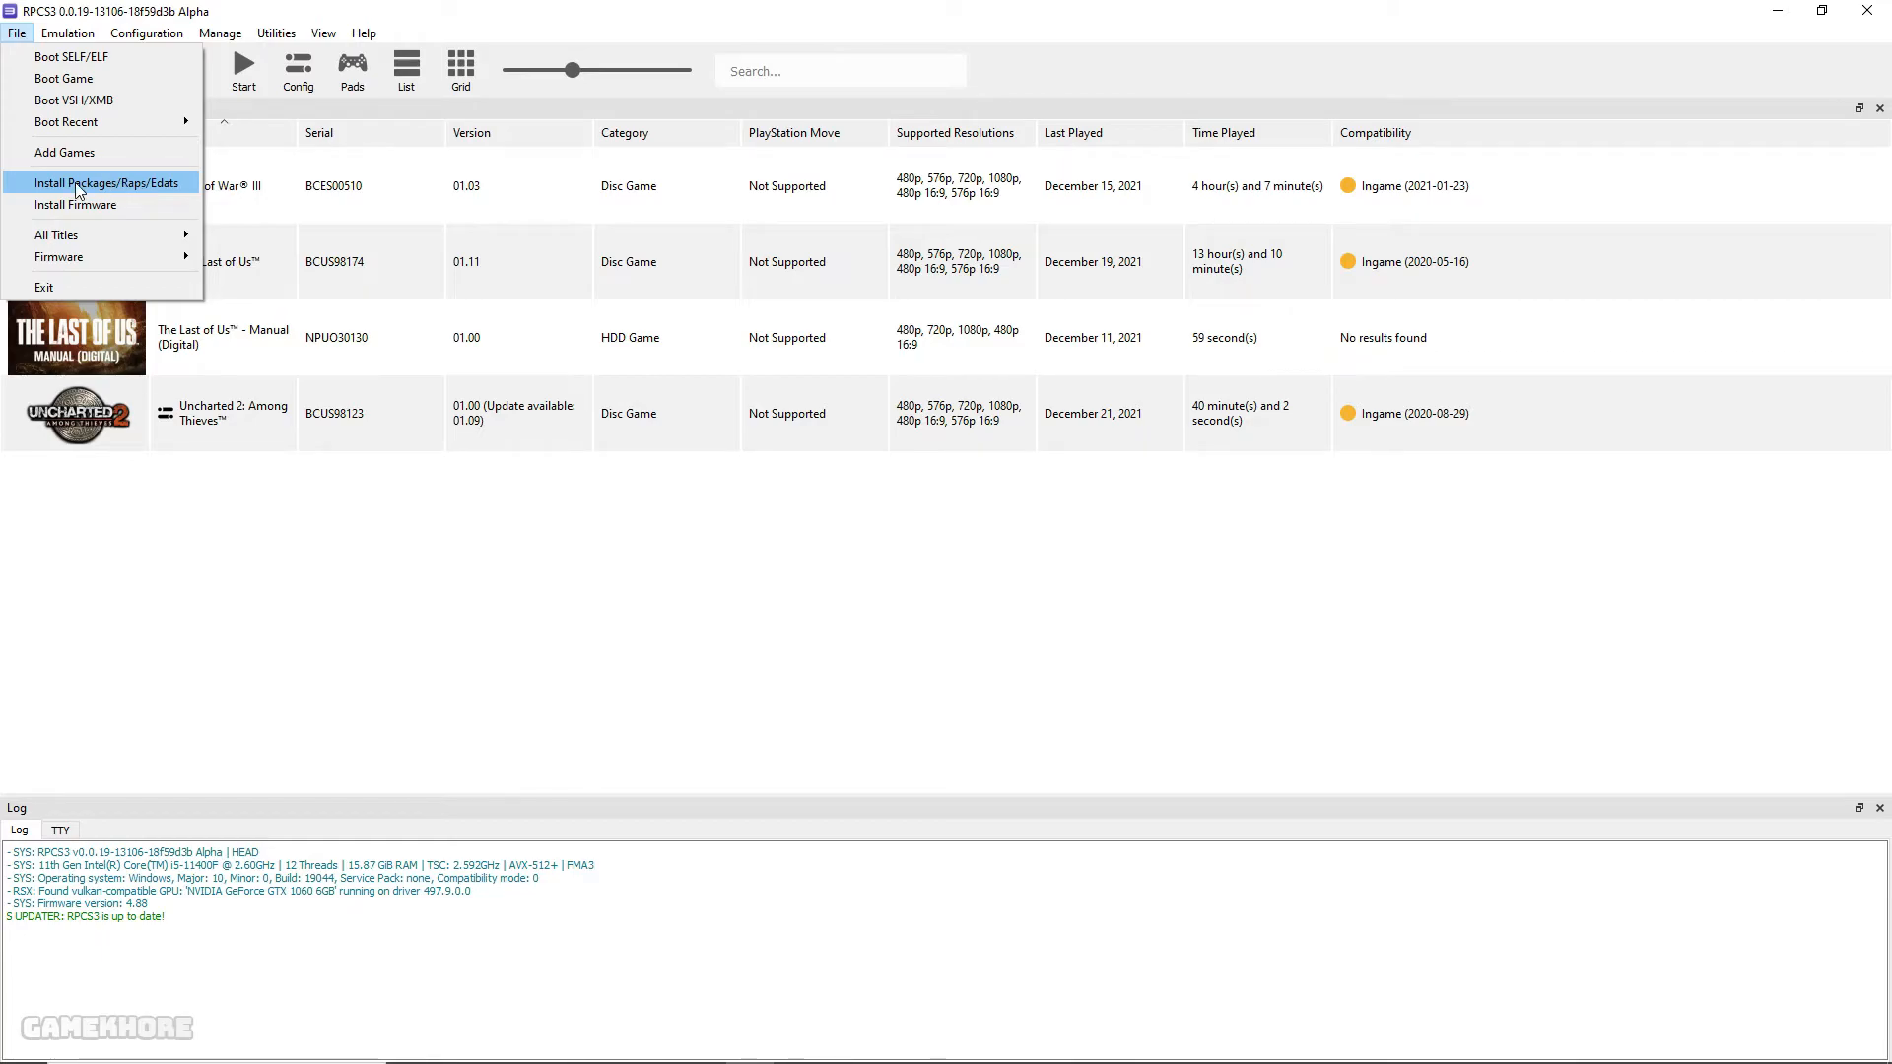
click(106, 181)
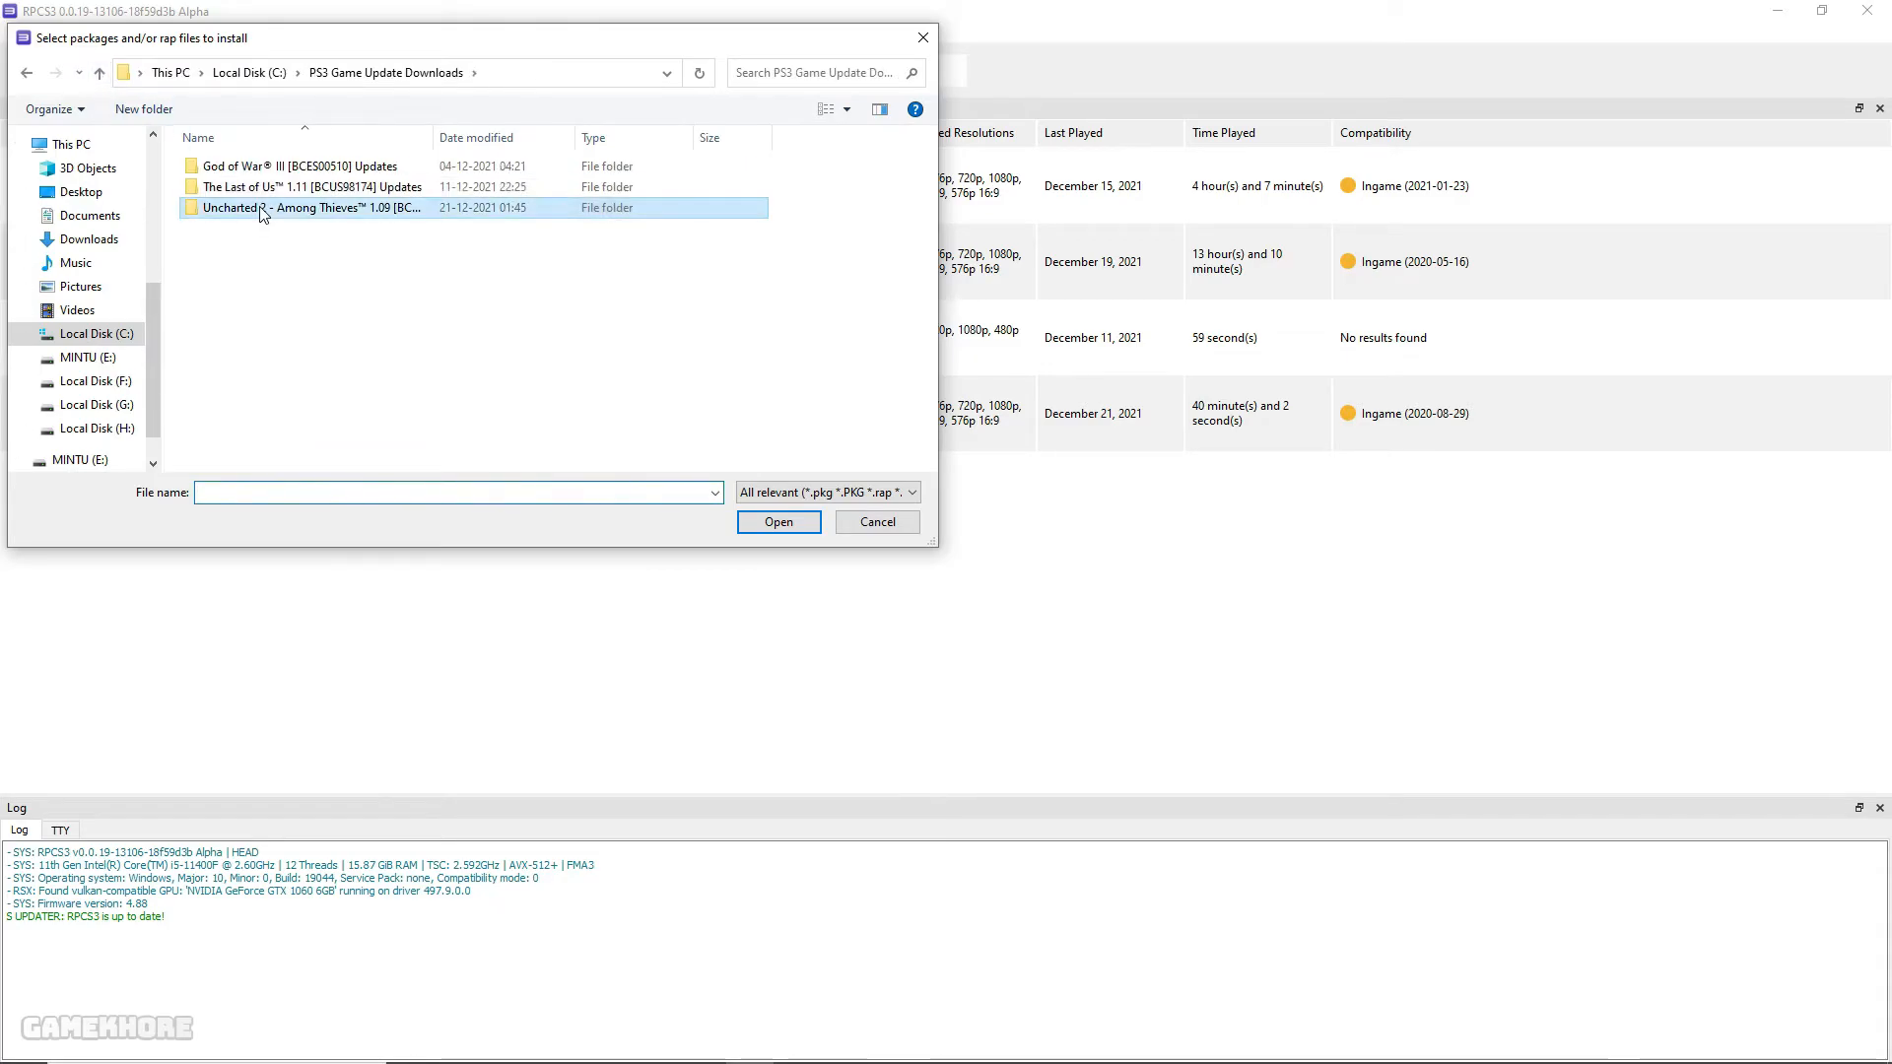
Select all nine Uncharted 2 update PKG files from the updates folder for installation
double_click(299, 207)
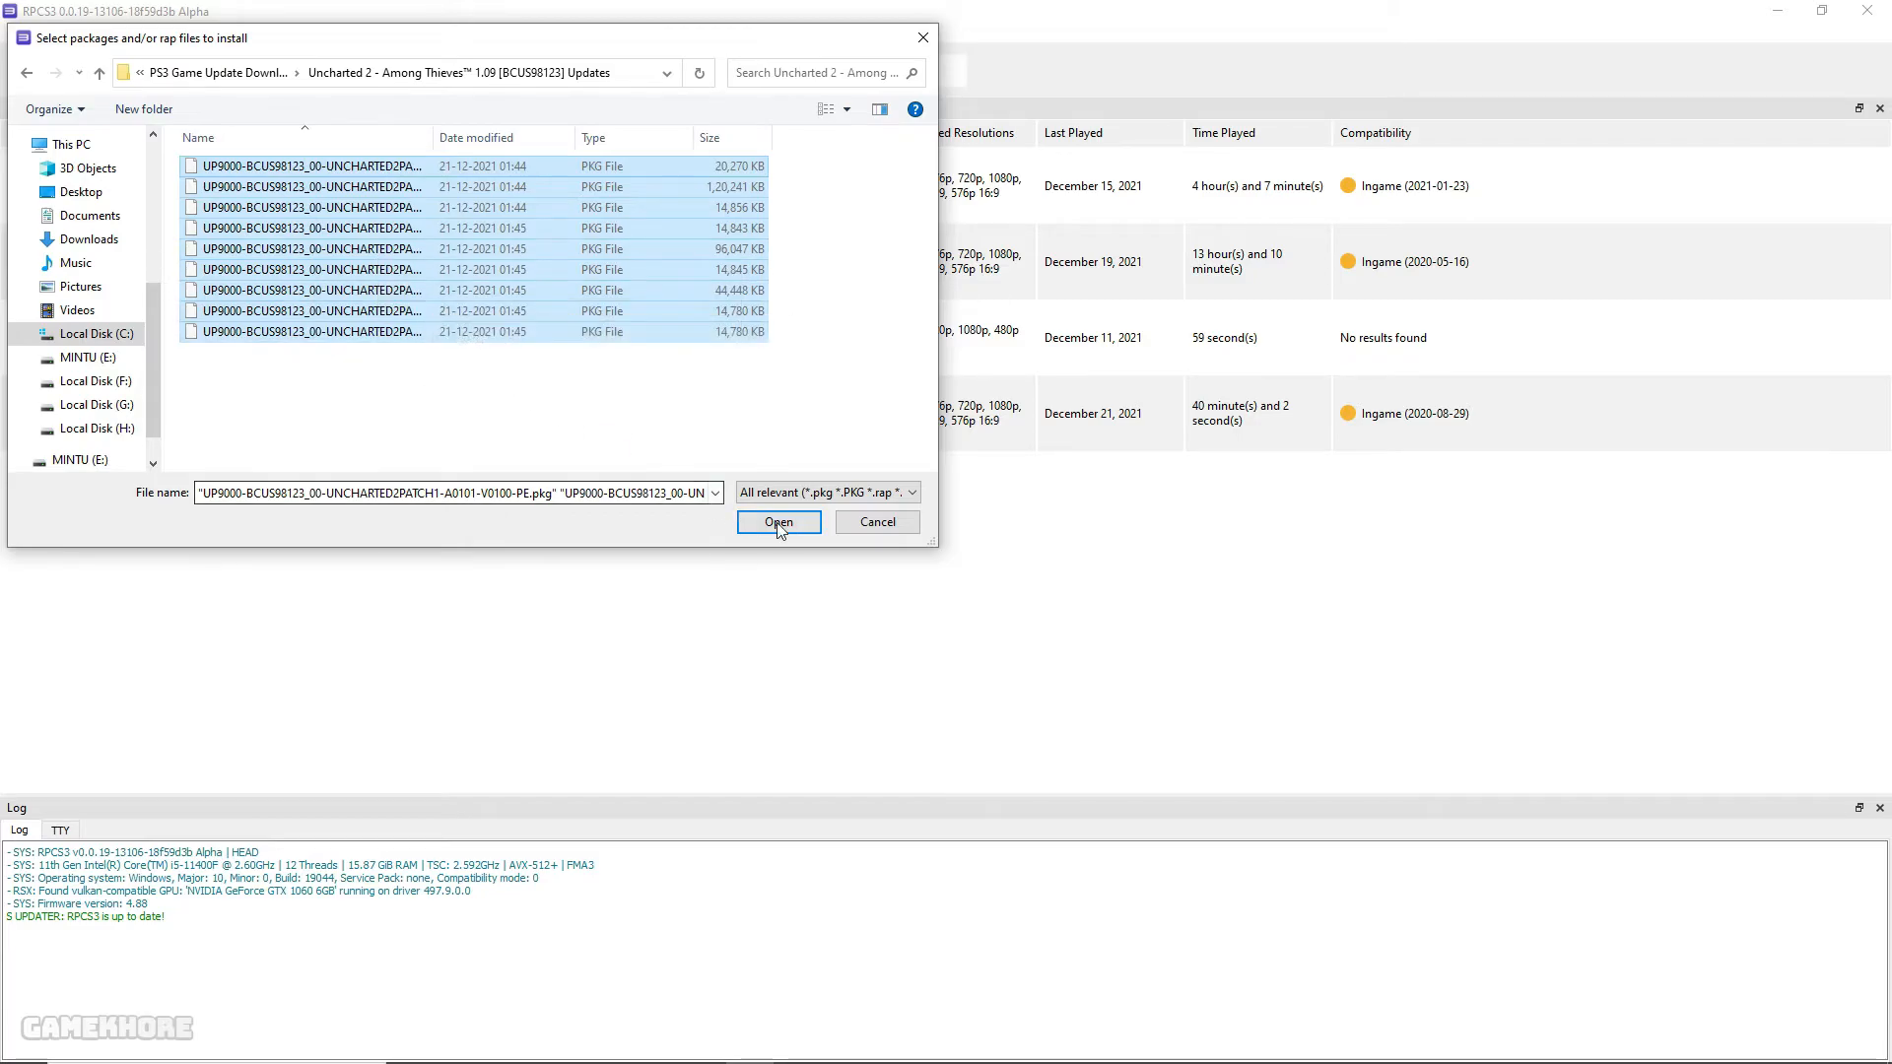
click(776, 520)
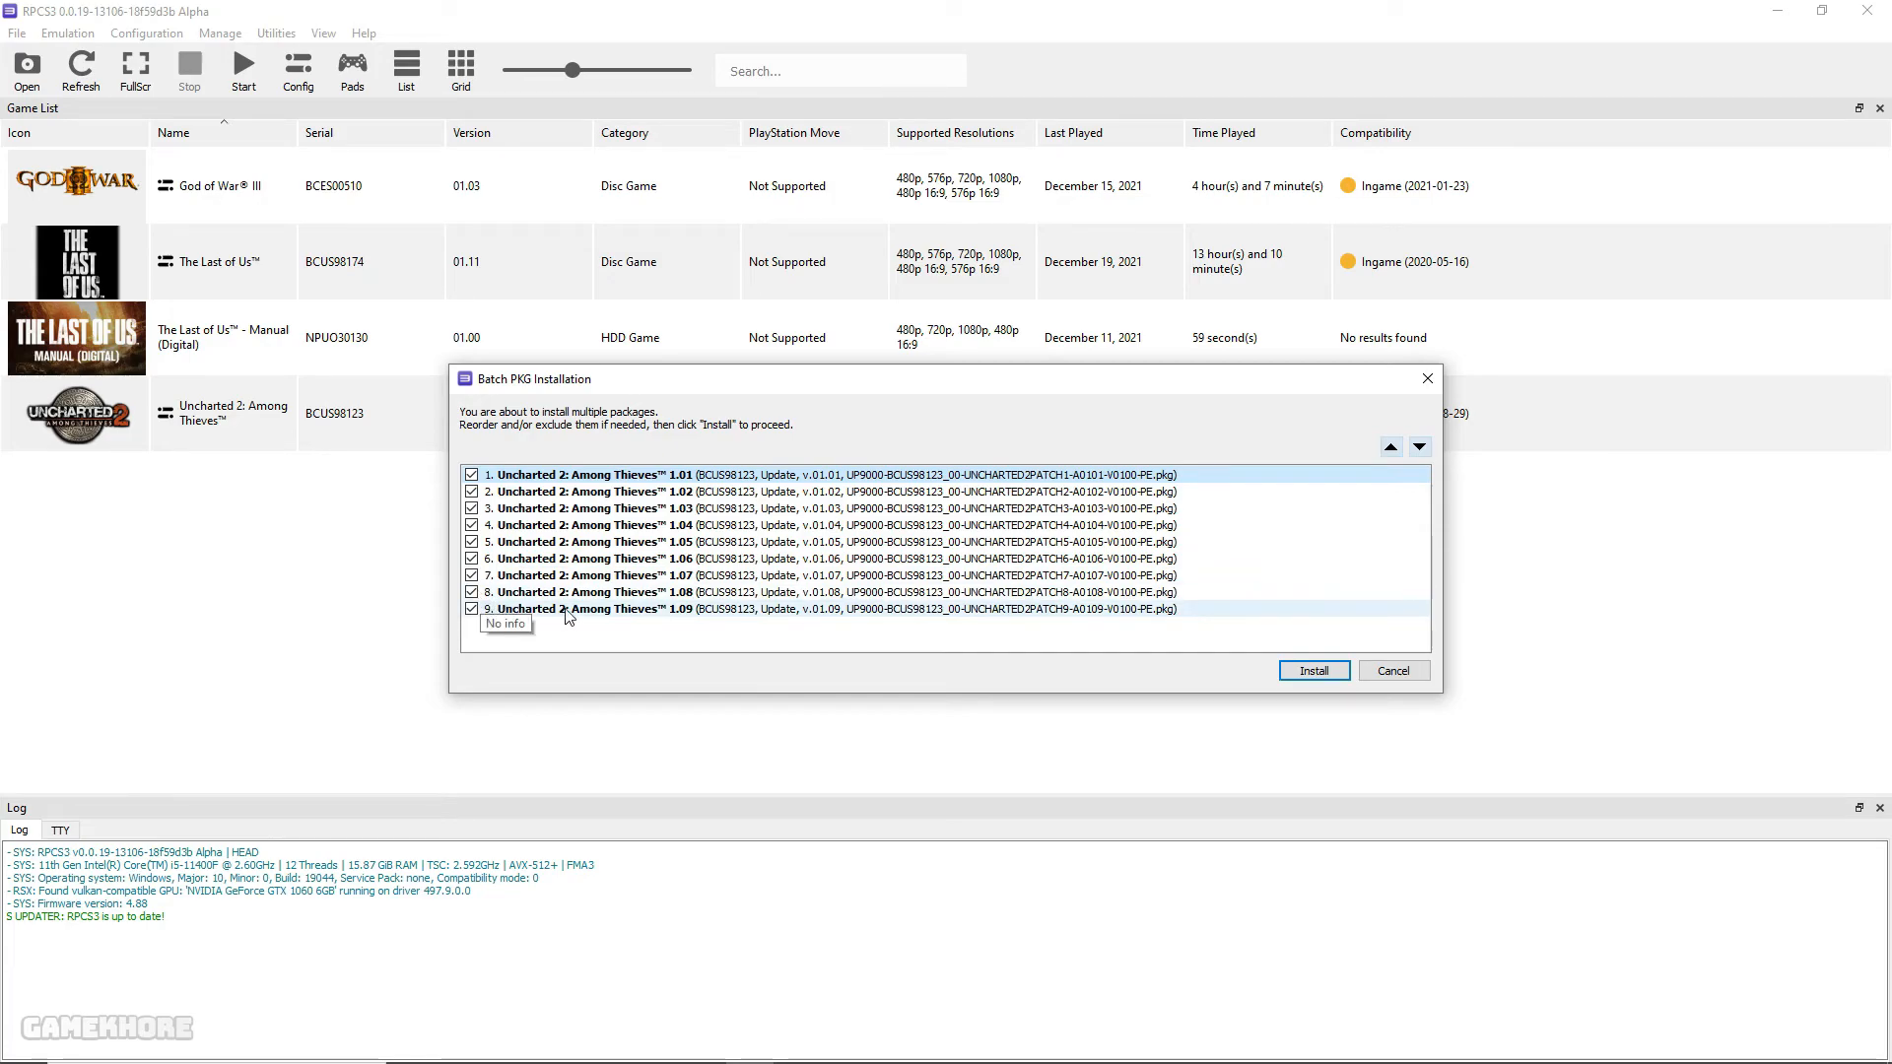
Install the nine queued packages so Uncharted 2 shows version 01.09, confirming the success message
click(1312, 670)
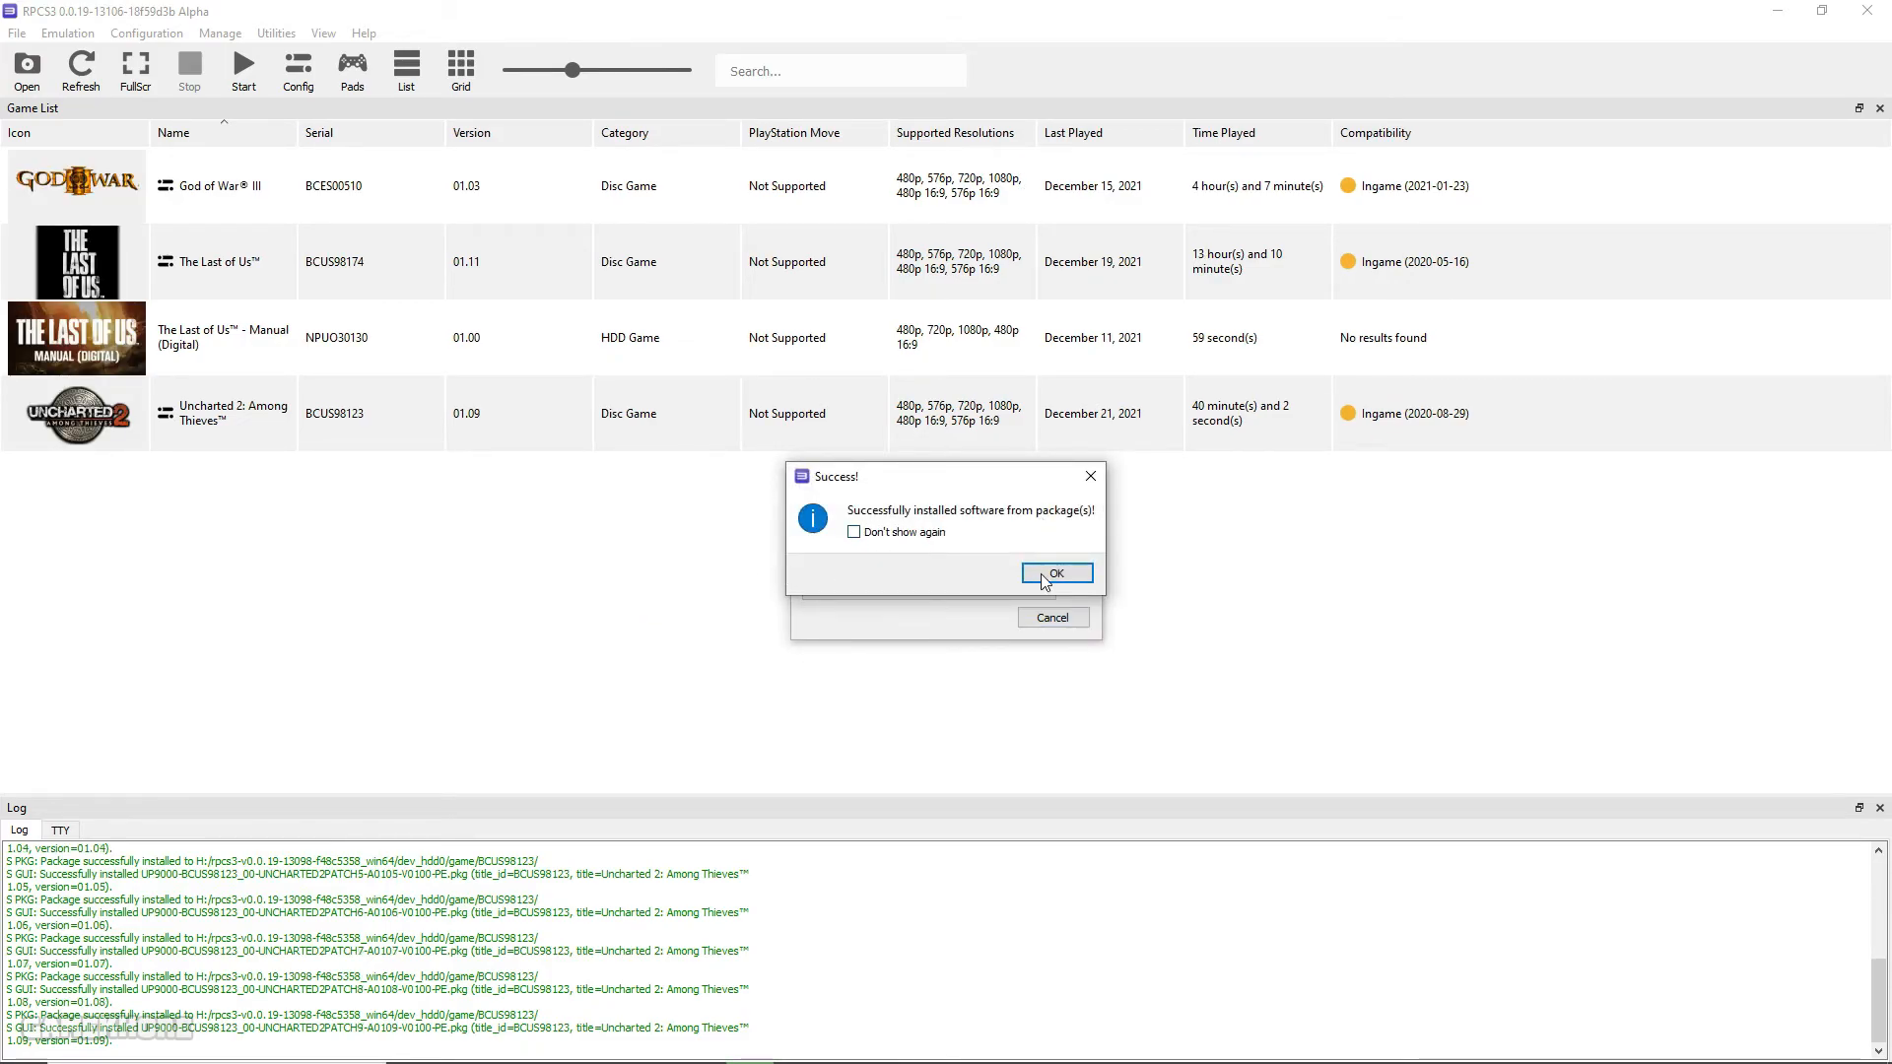
click(1054, 571)
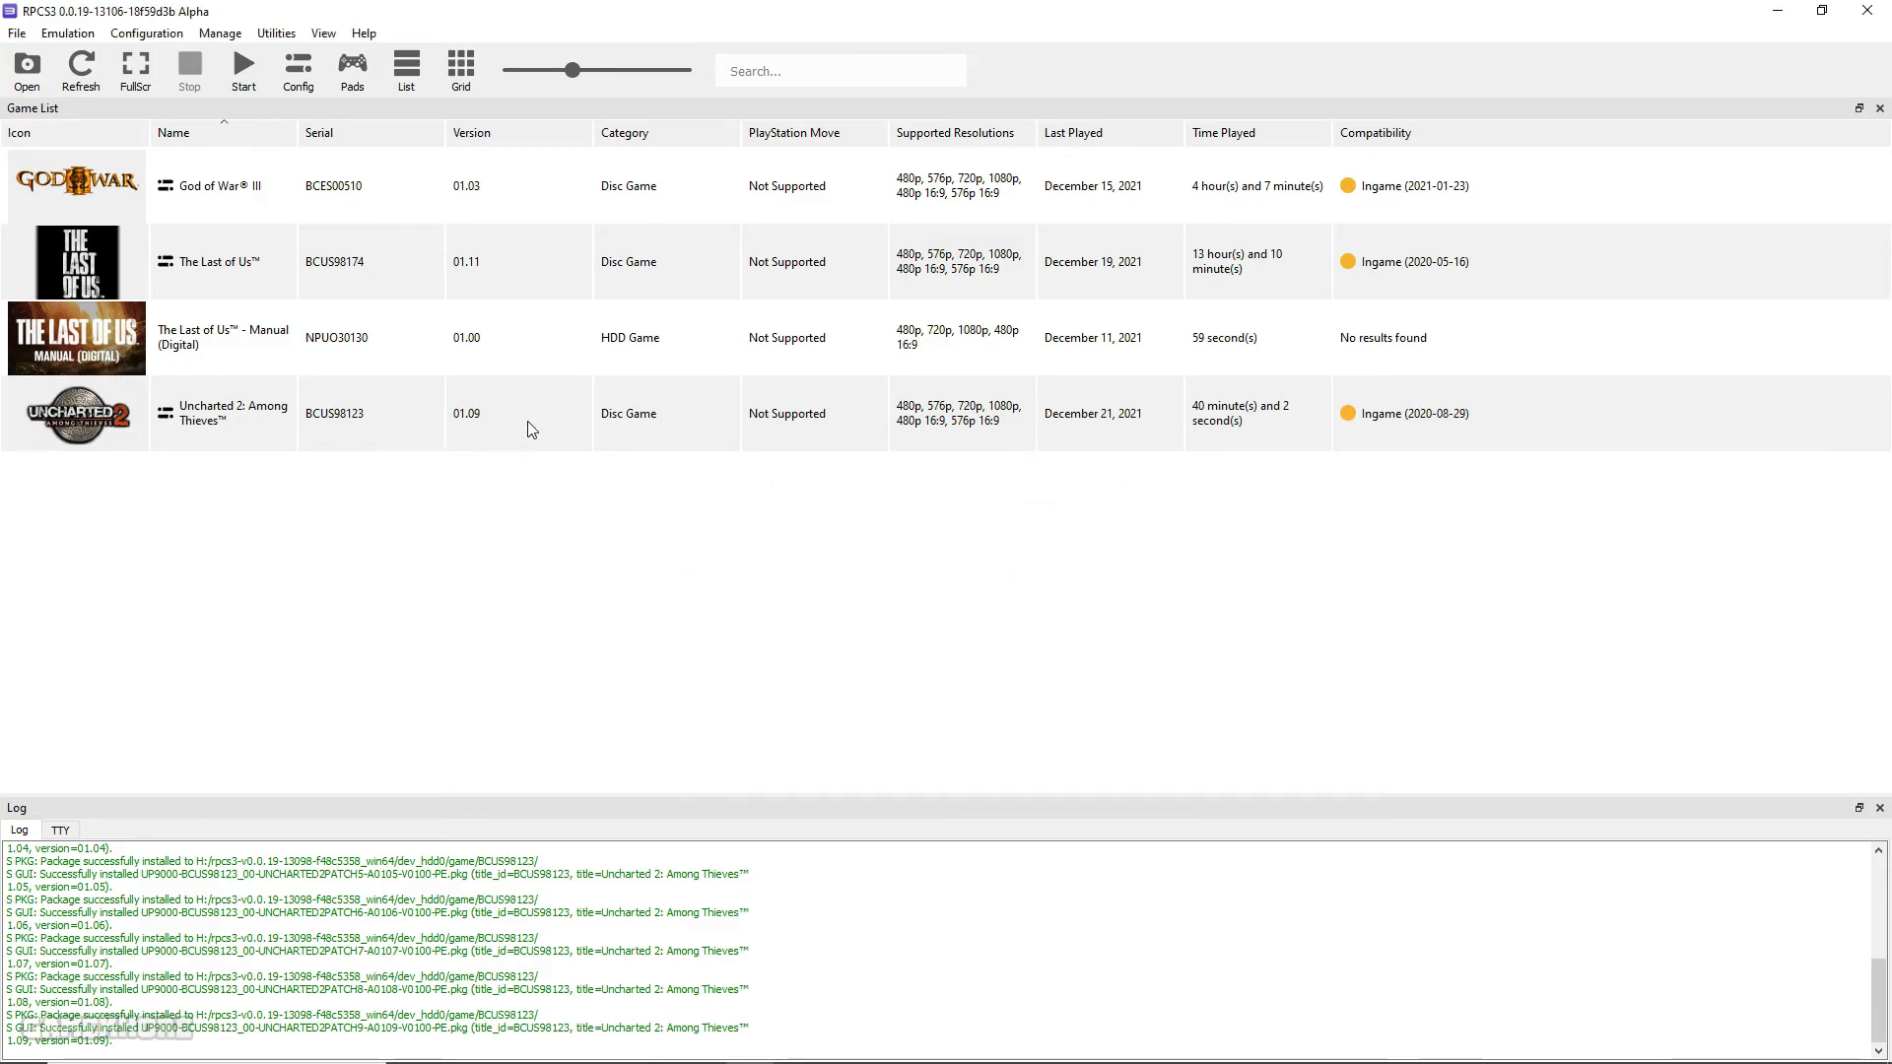
mouse_move(495, 426)
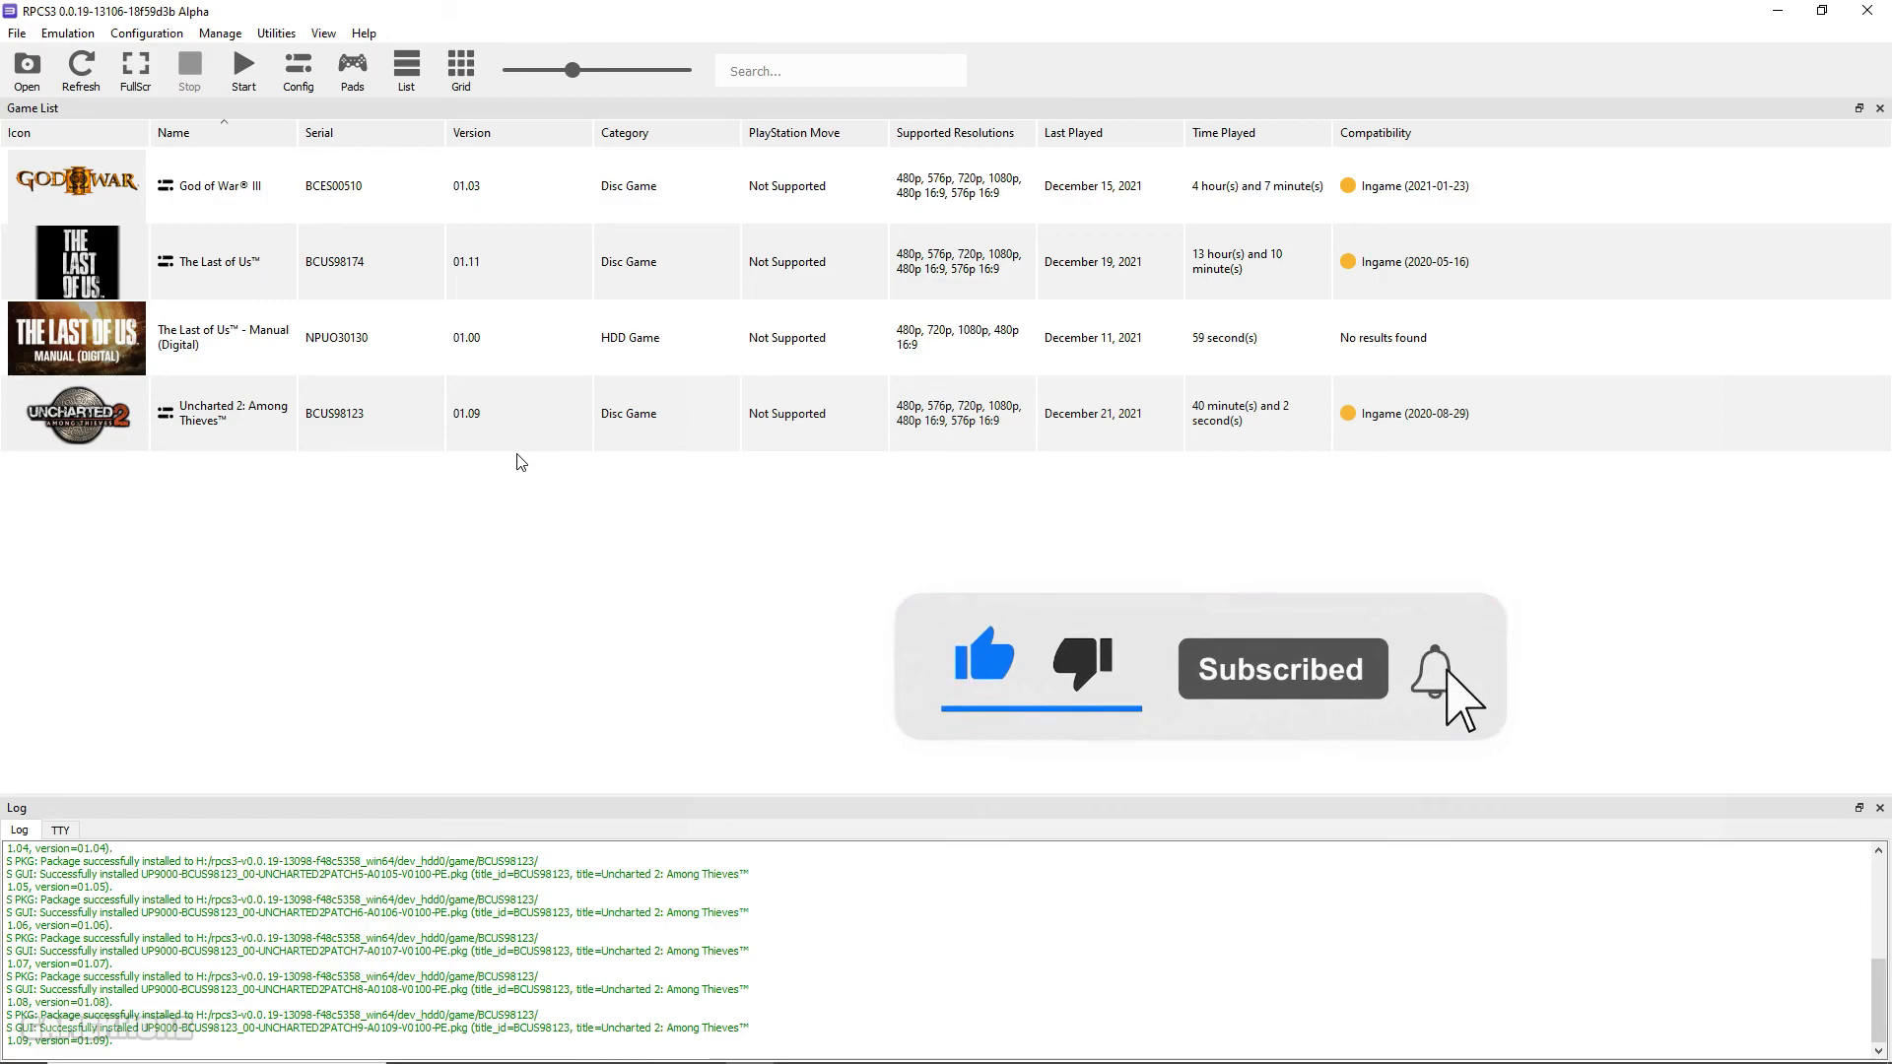
click(1436, 670)
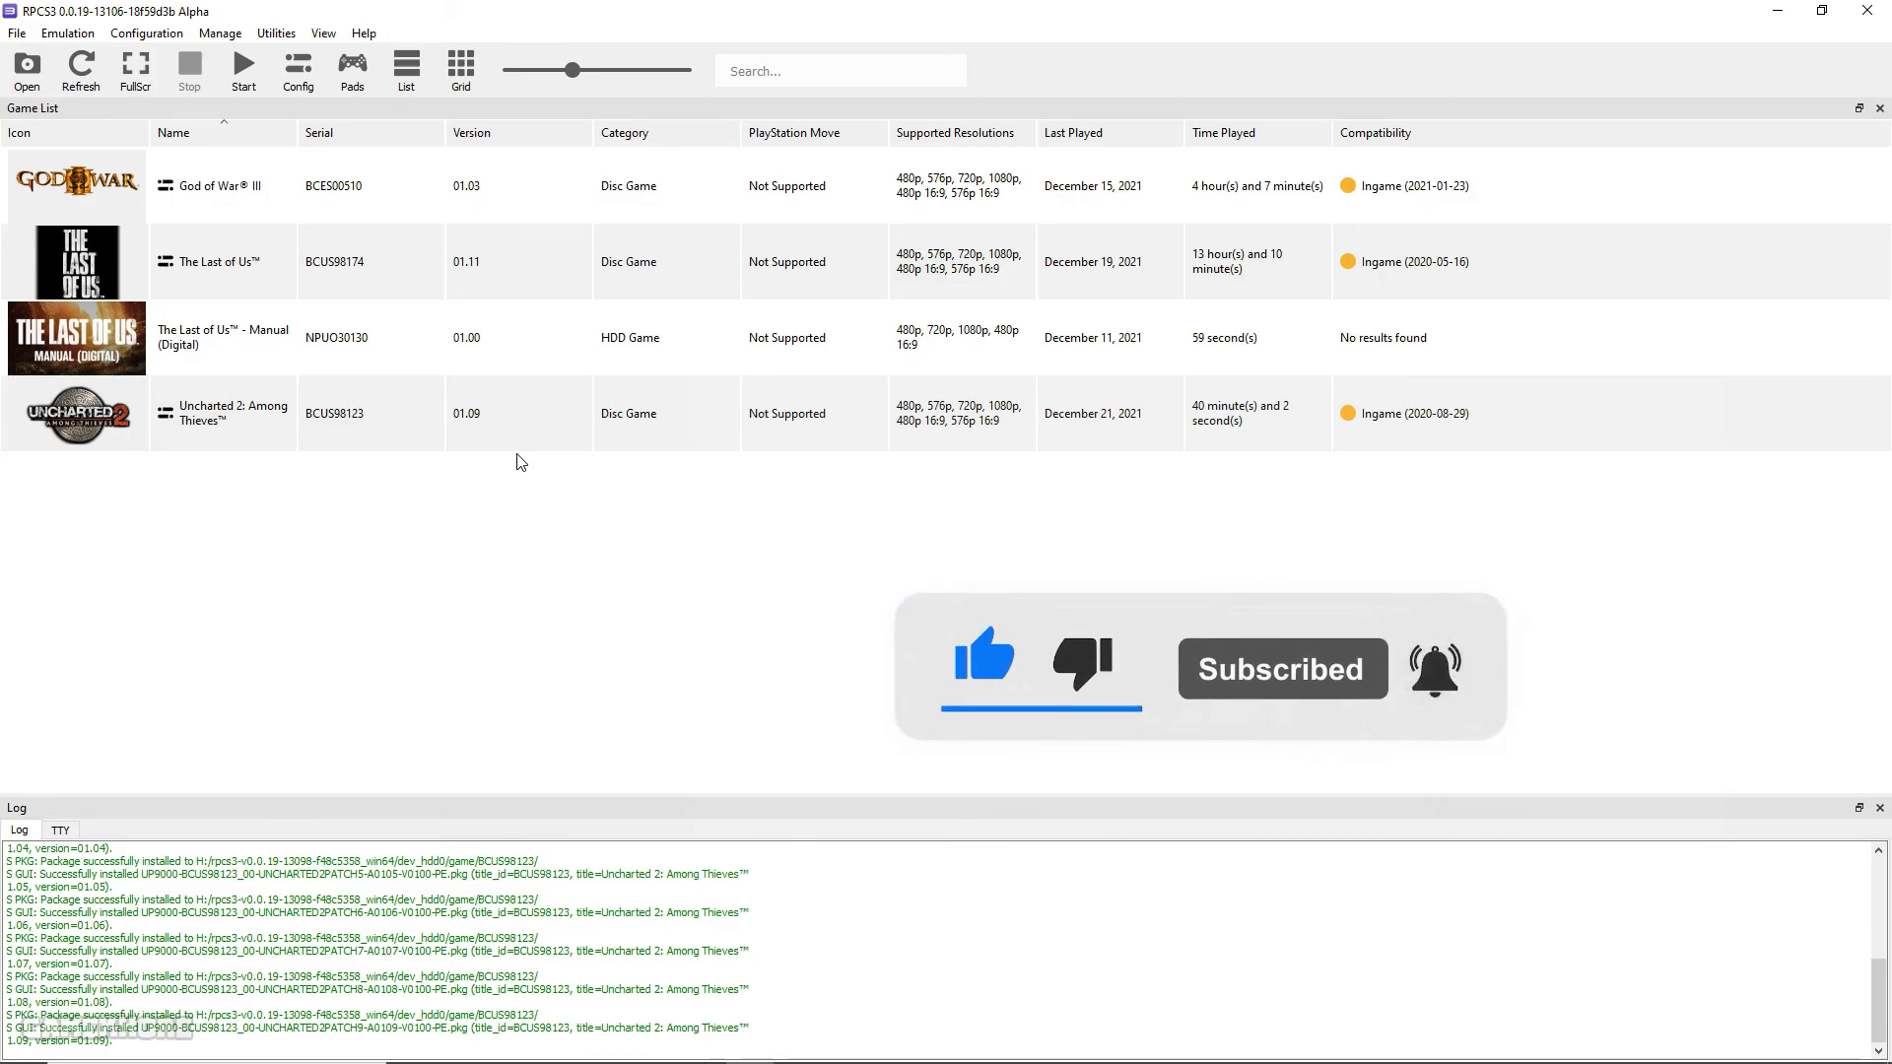